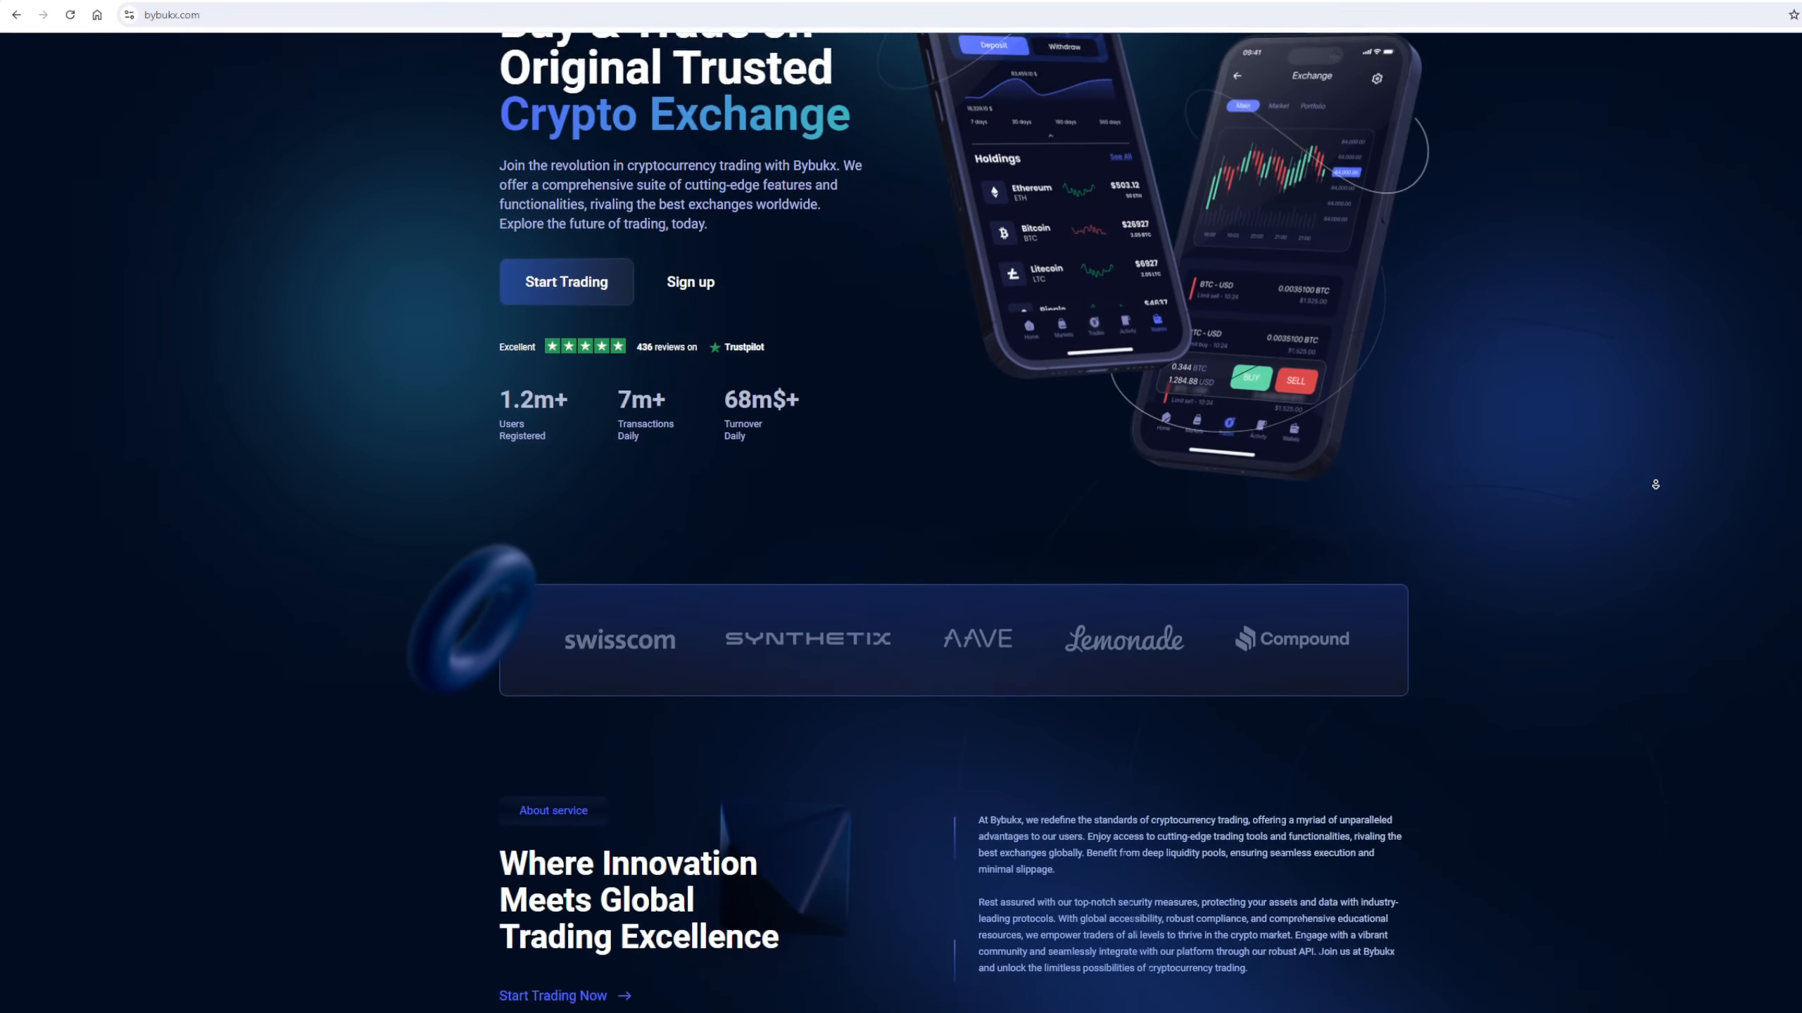
- Start registration and enter the login name 'urban'
scroll("down", 3)
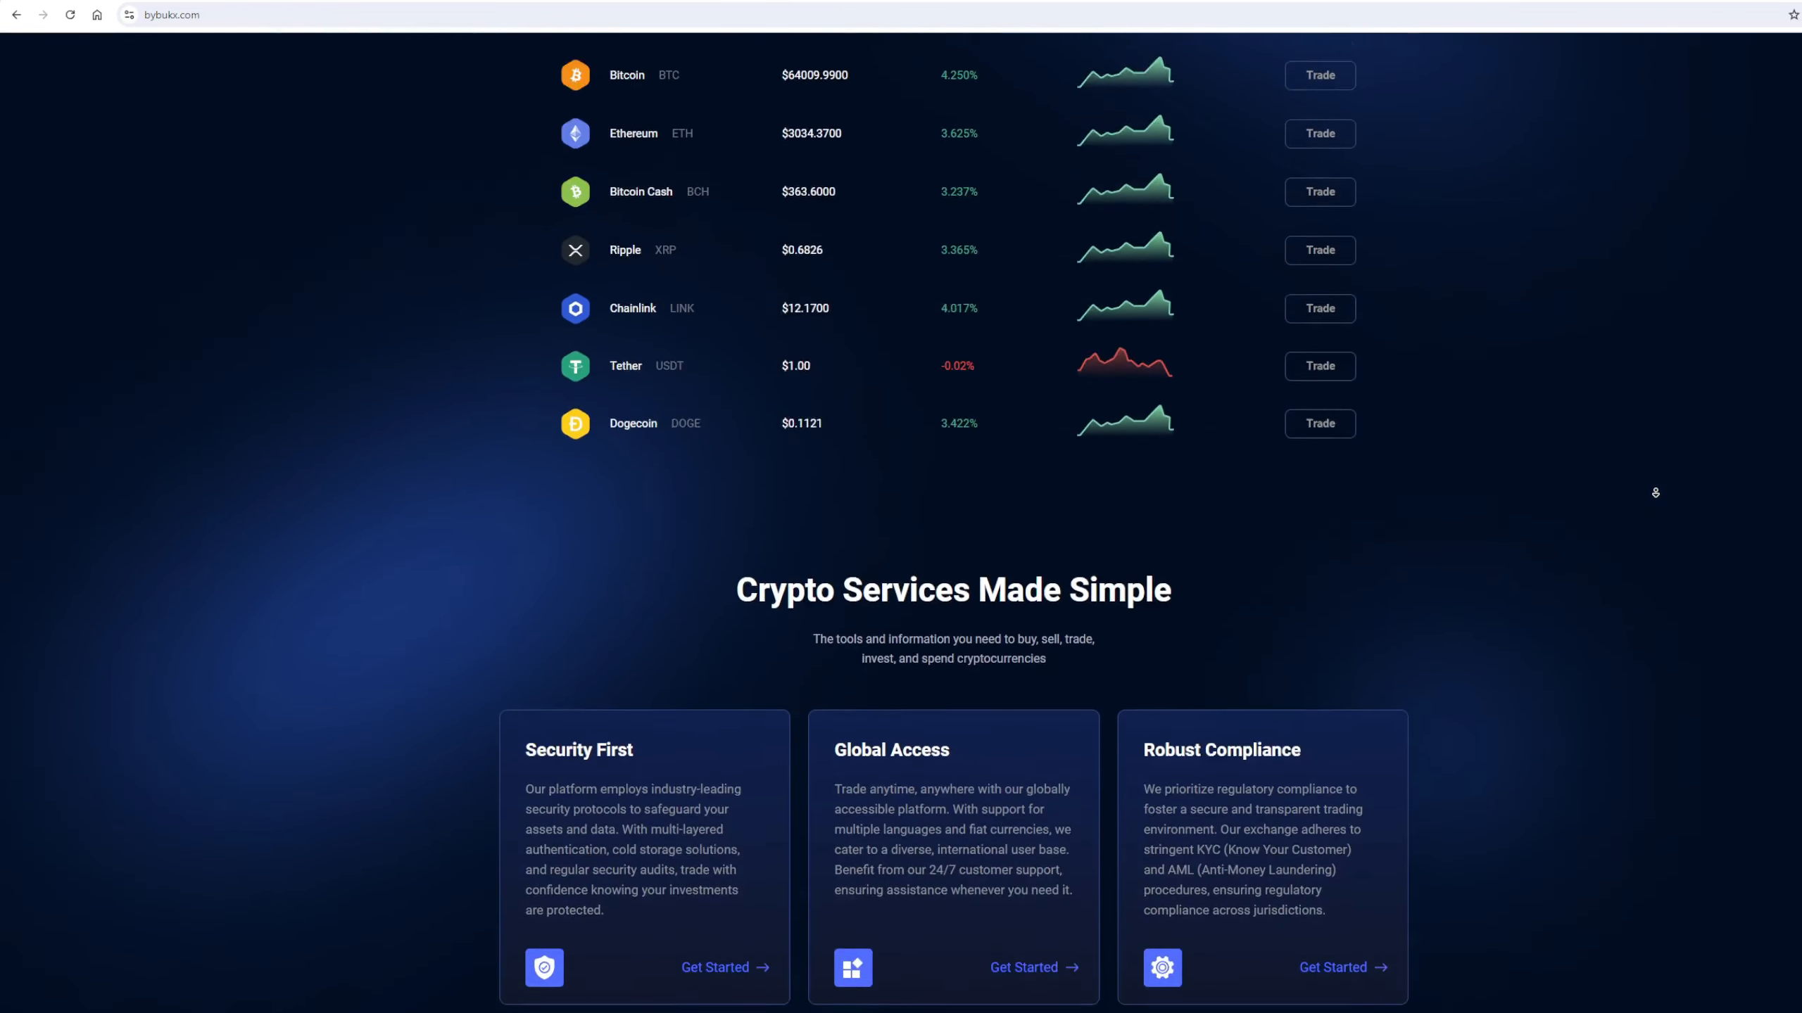
scroll("down", 3)
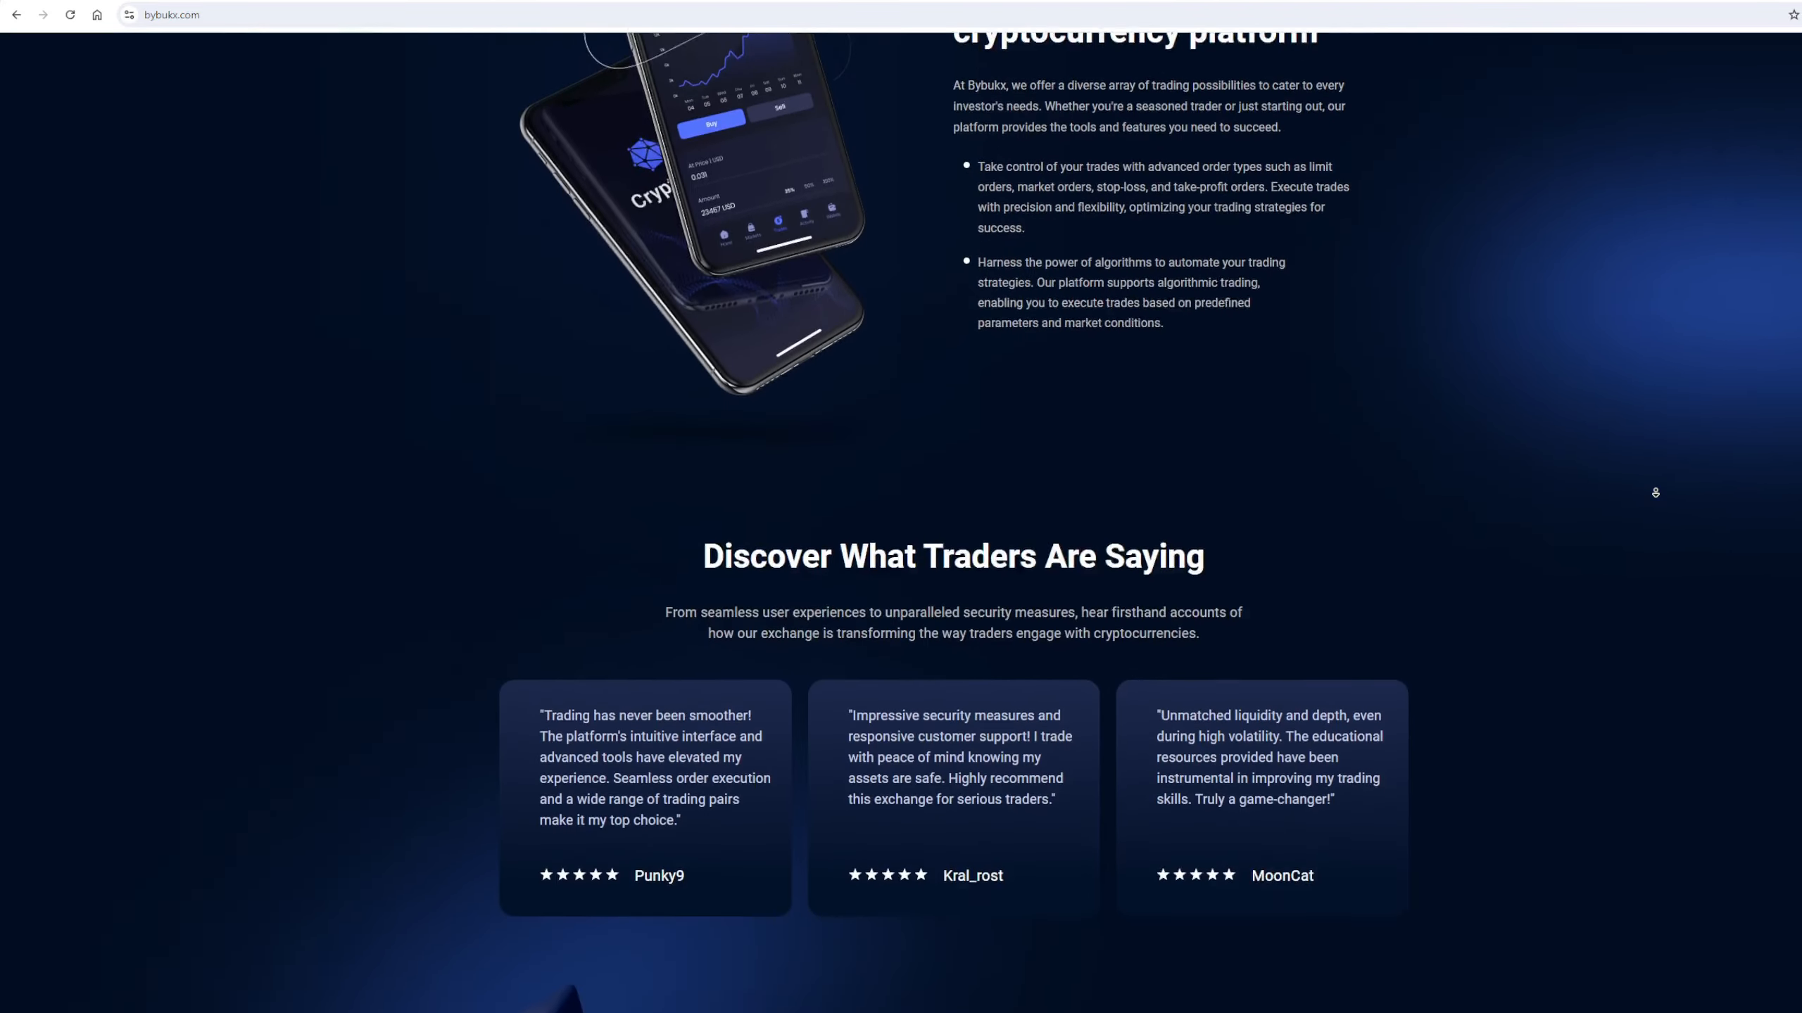
scroll("down", 3)
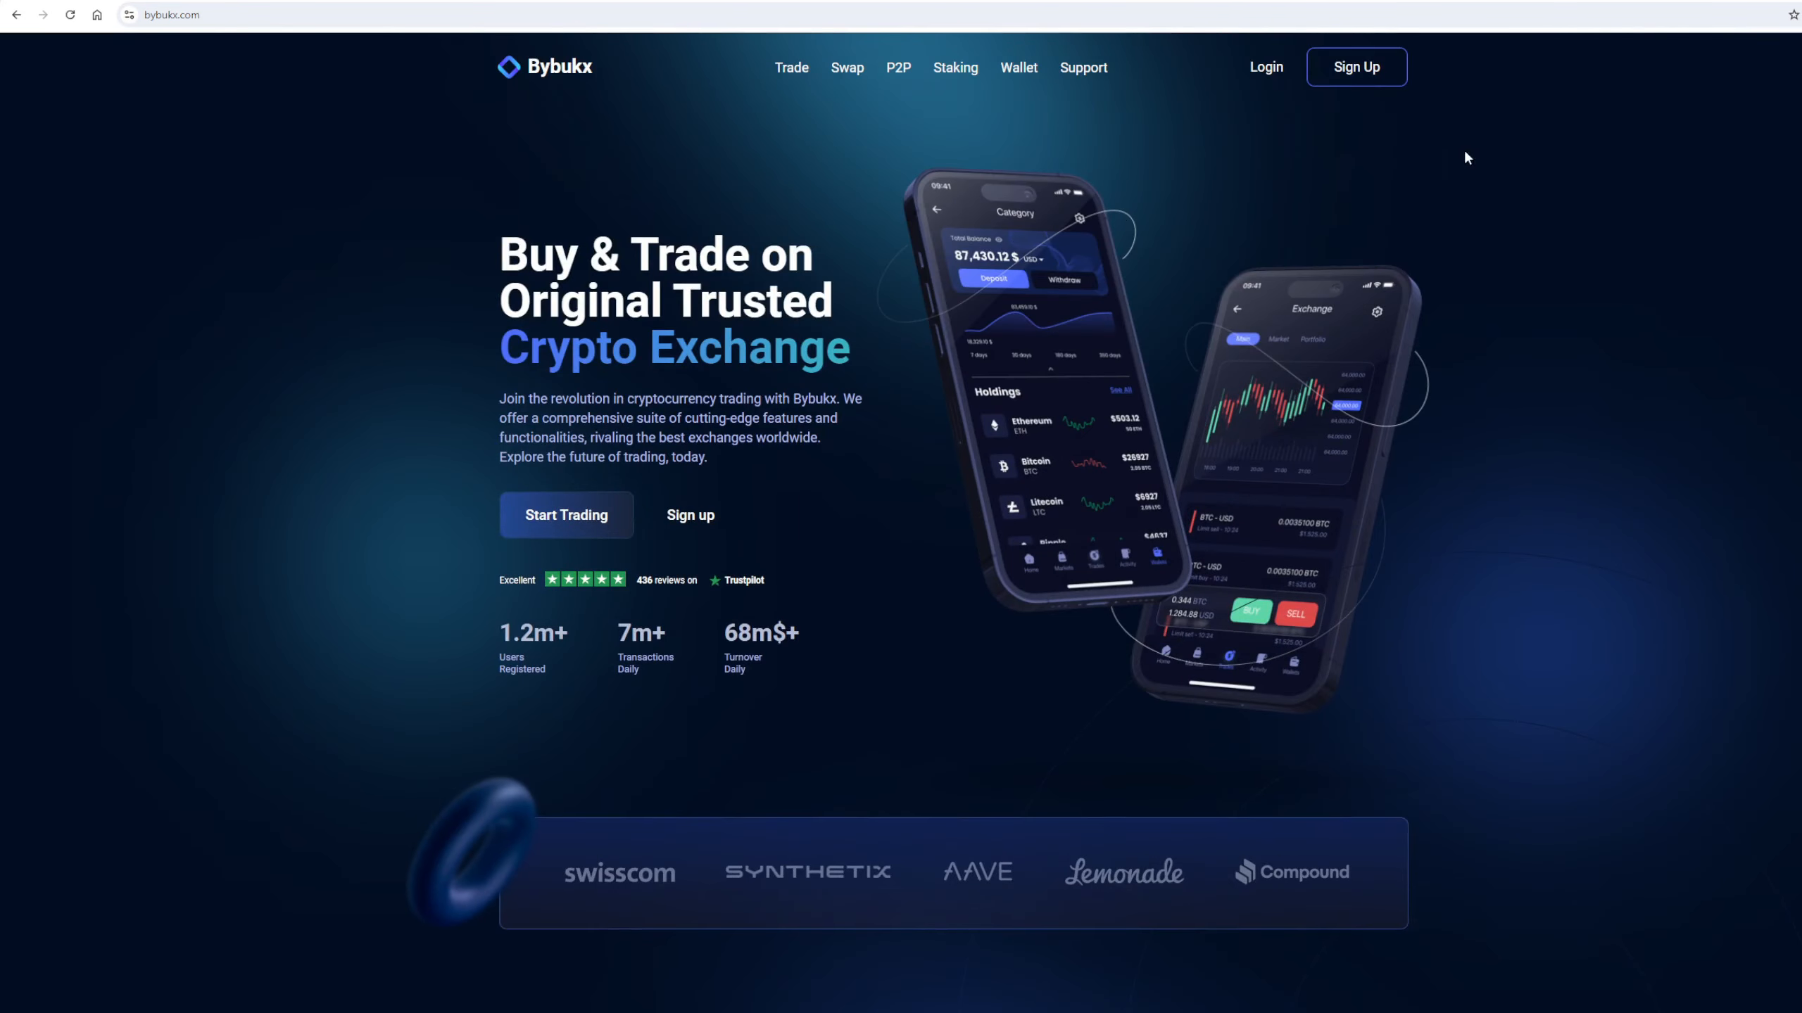
left_click(1354, 66)
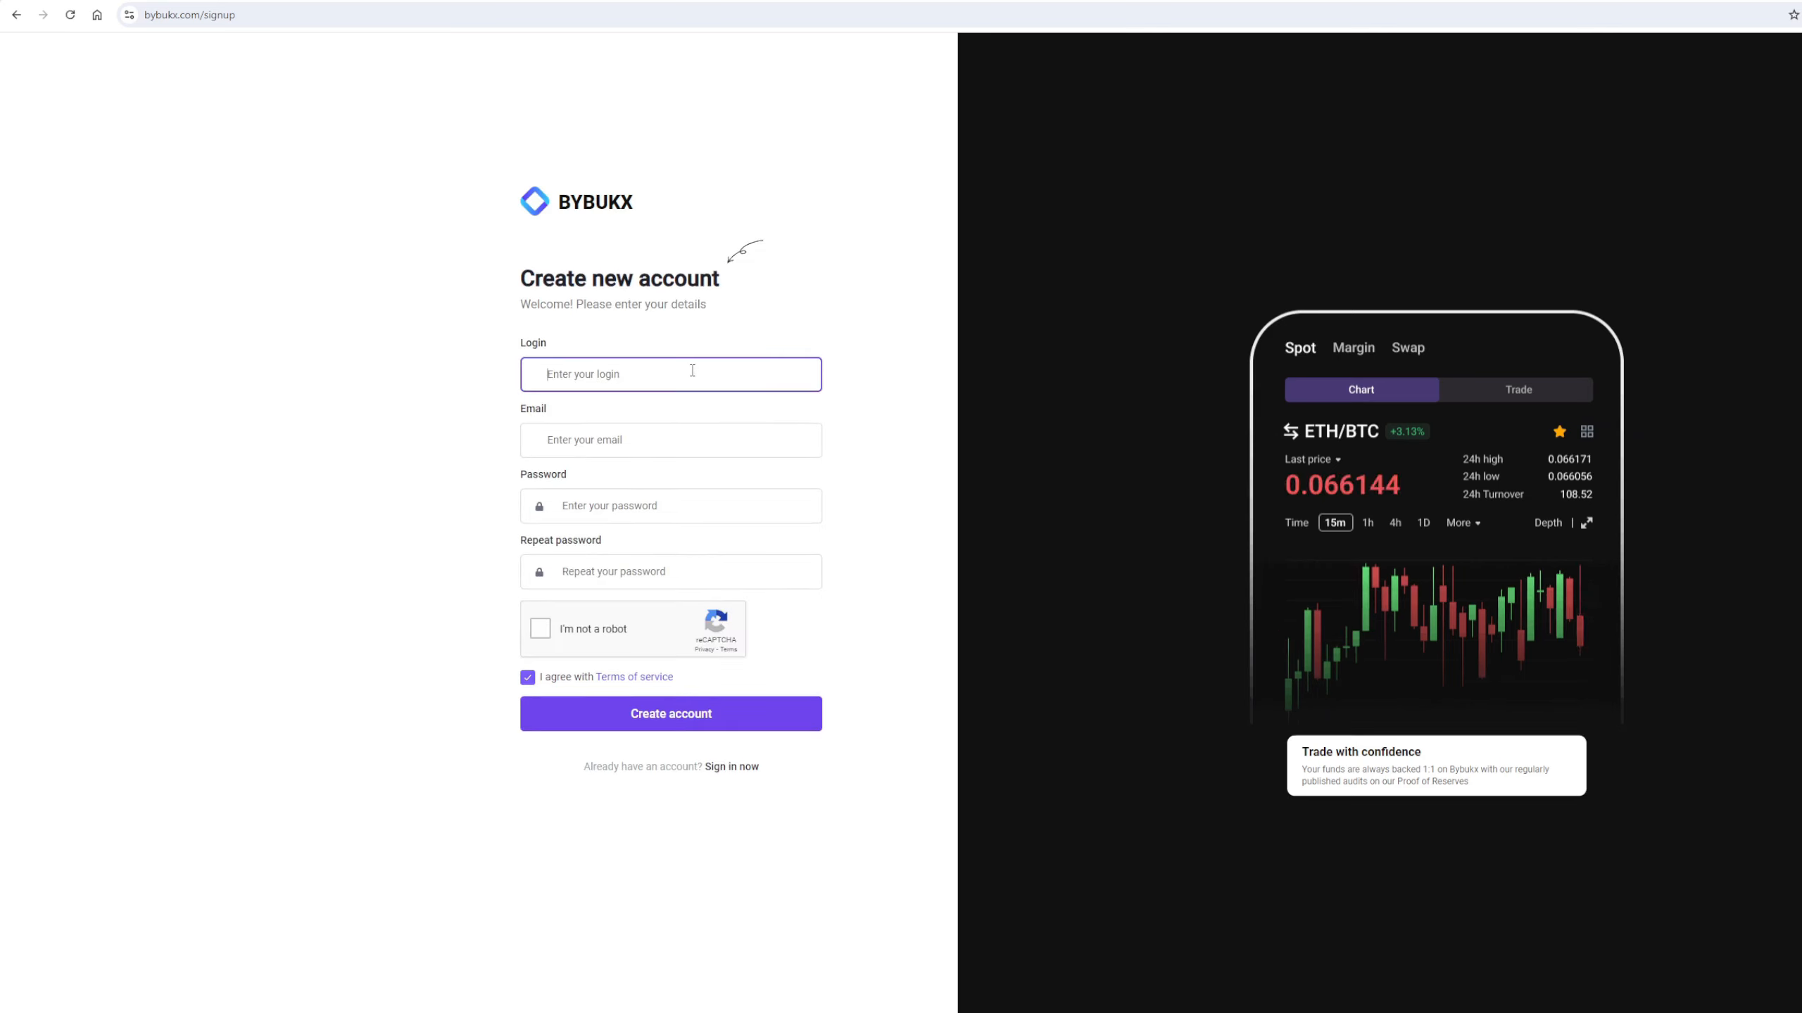
type("urbanvoyoger837")
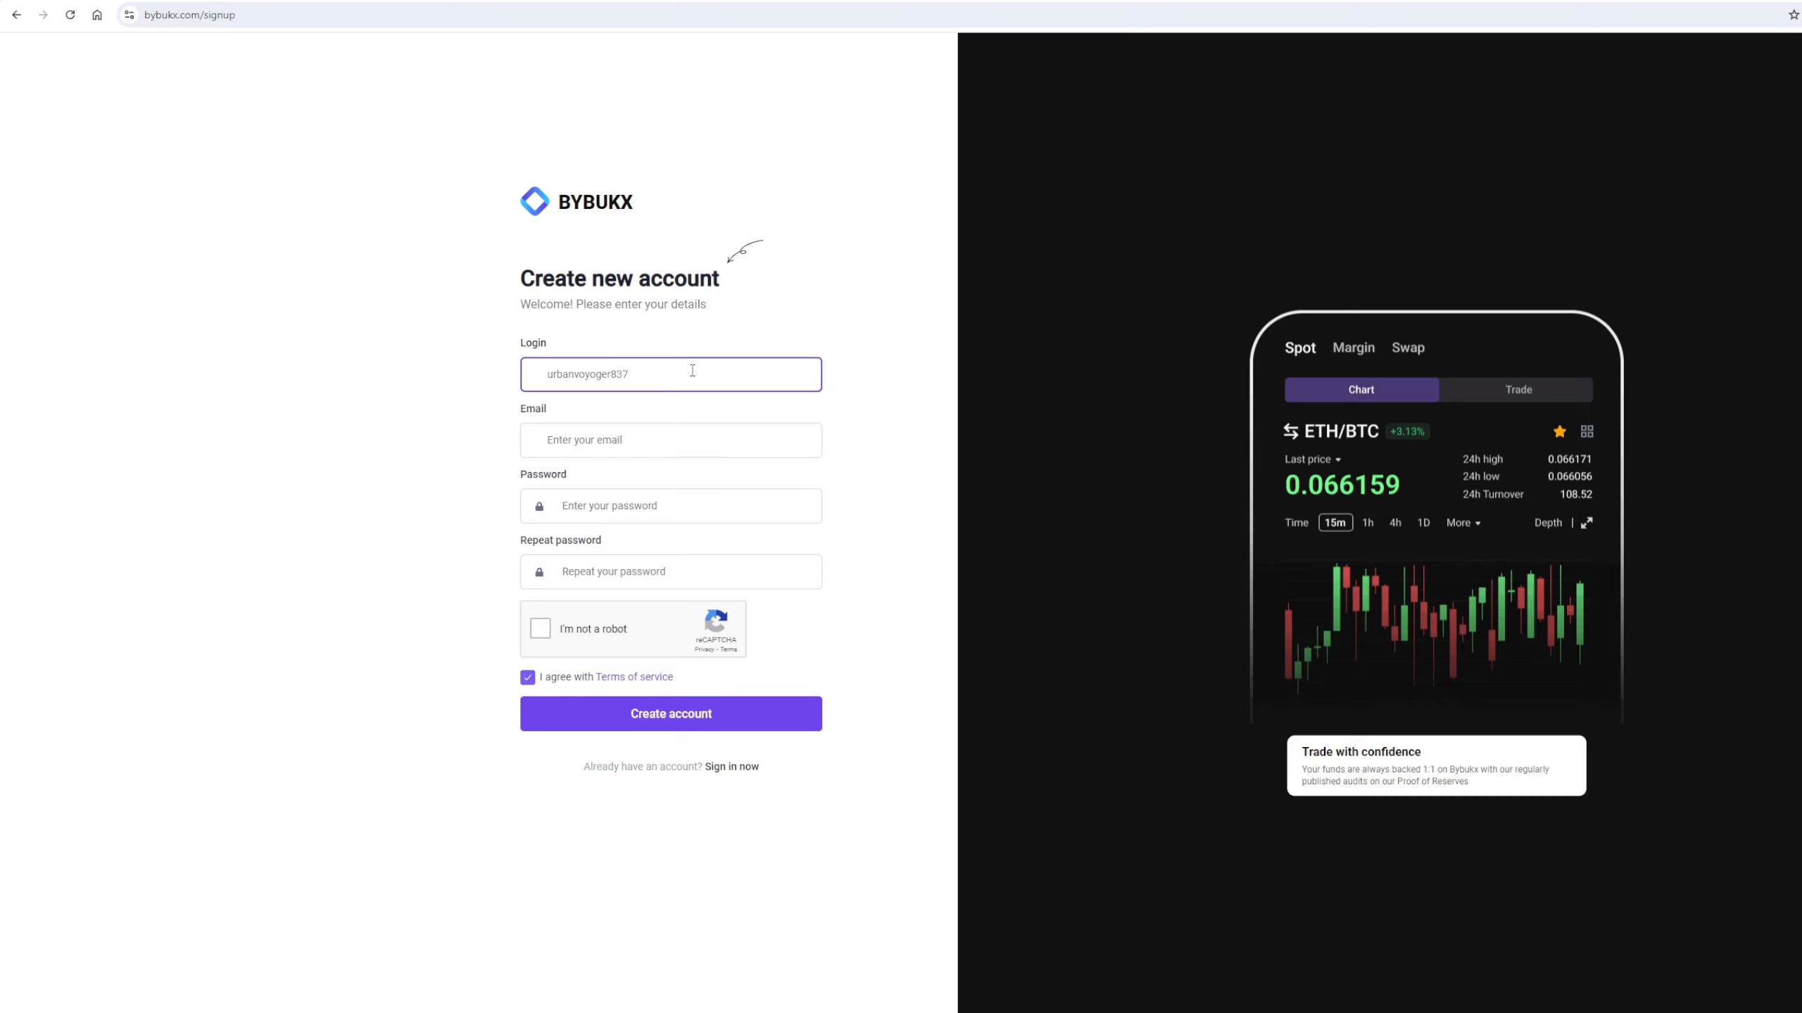
left_click(670, 440)
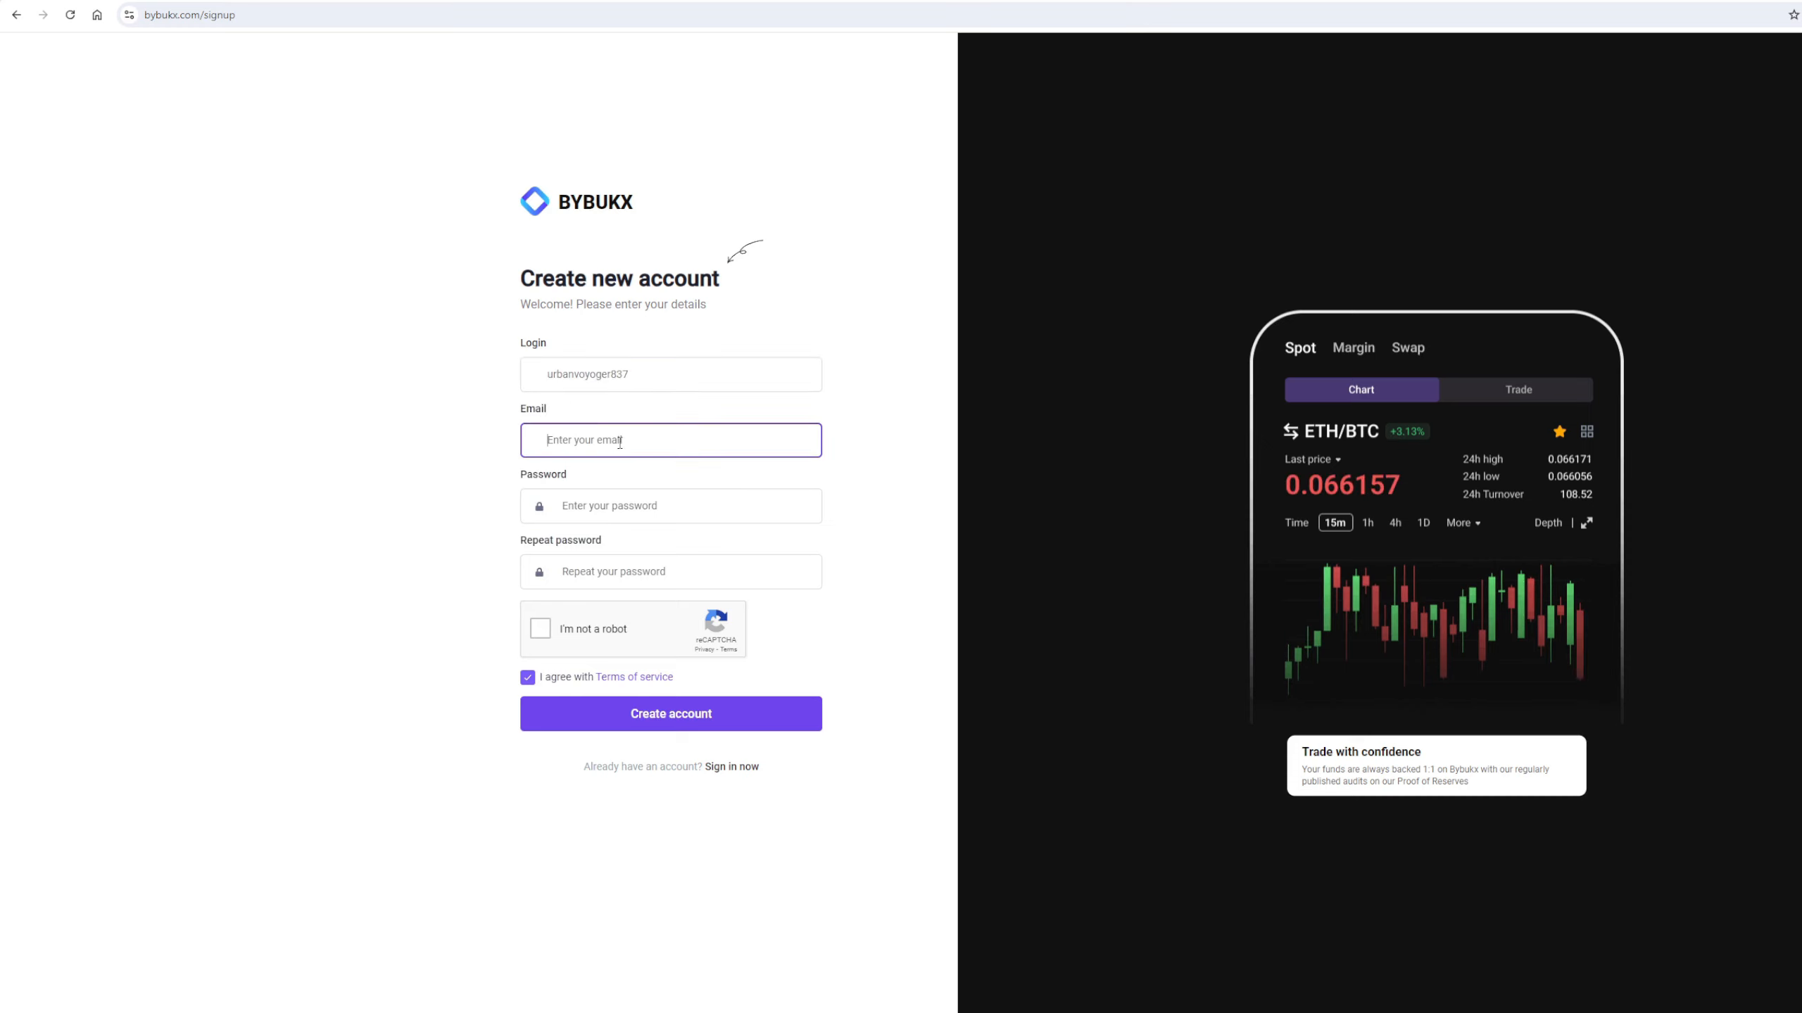
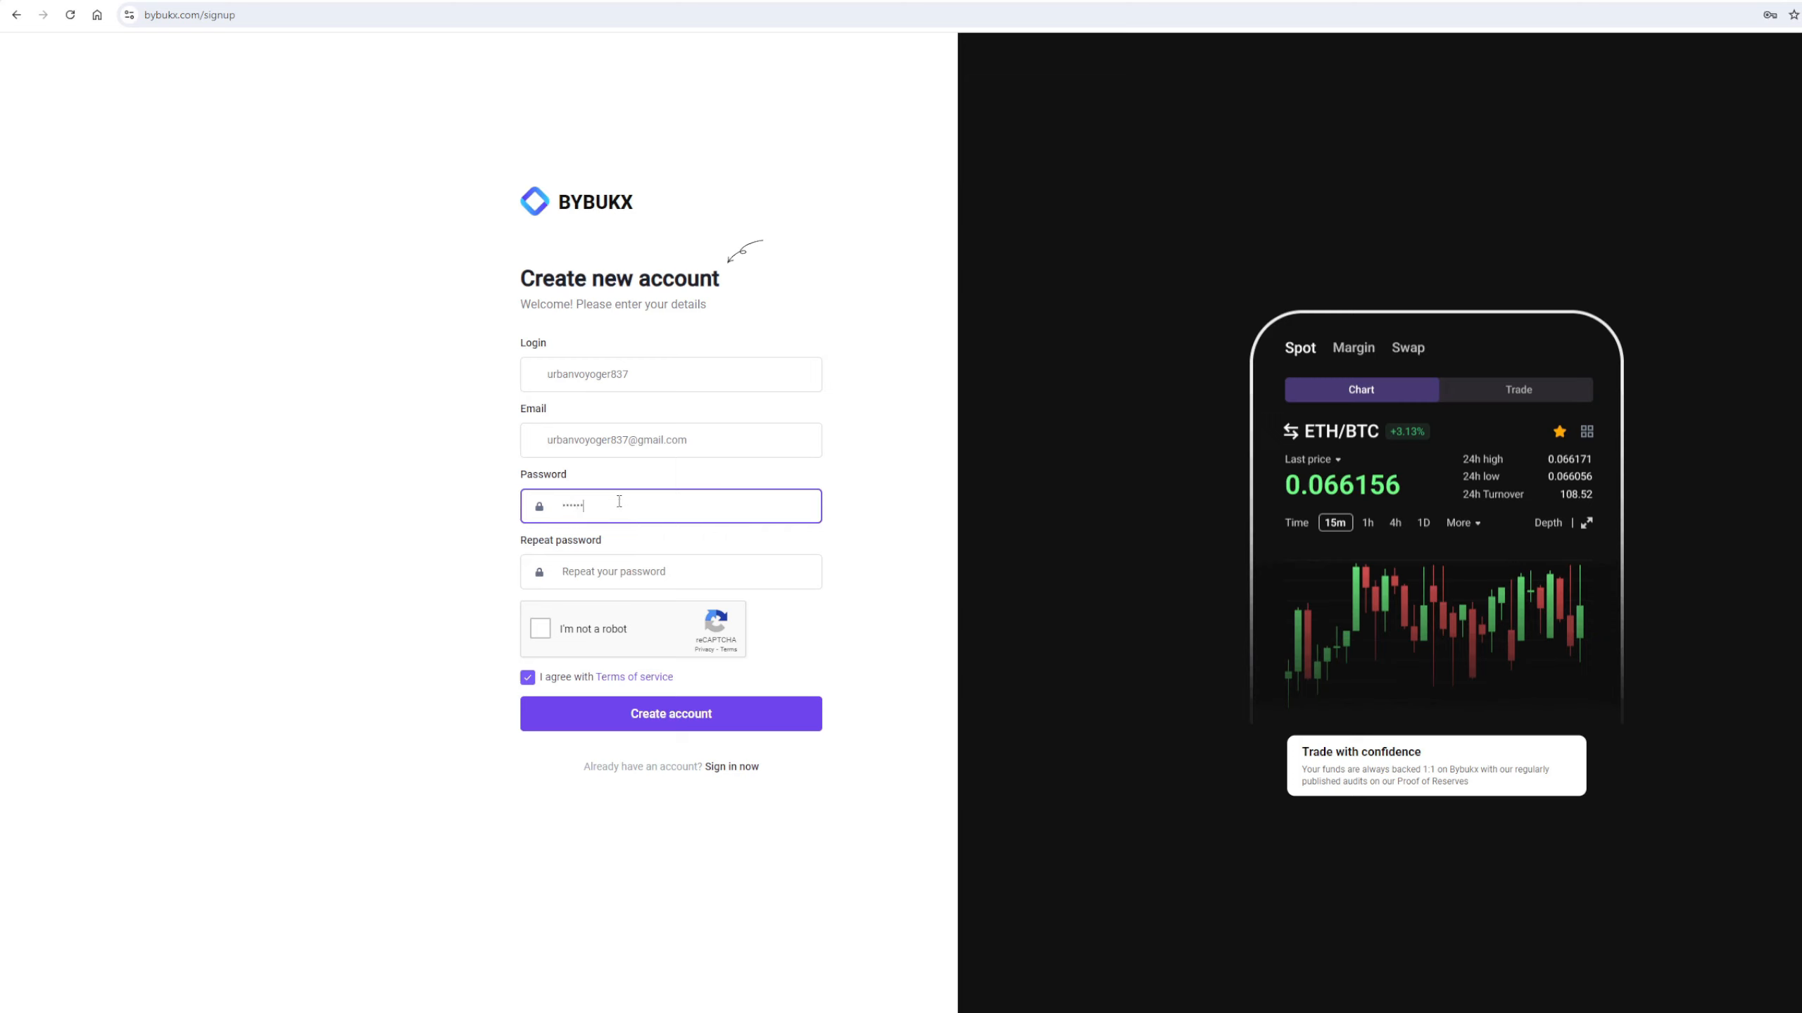
type("••••••••")
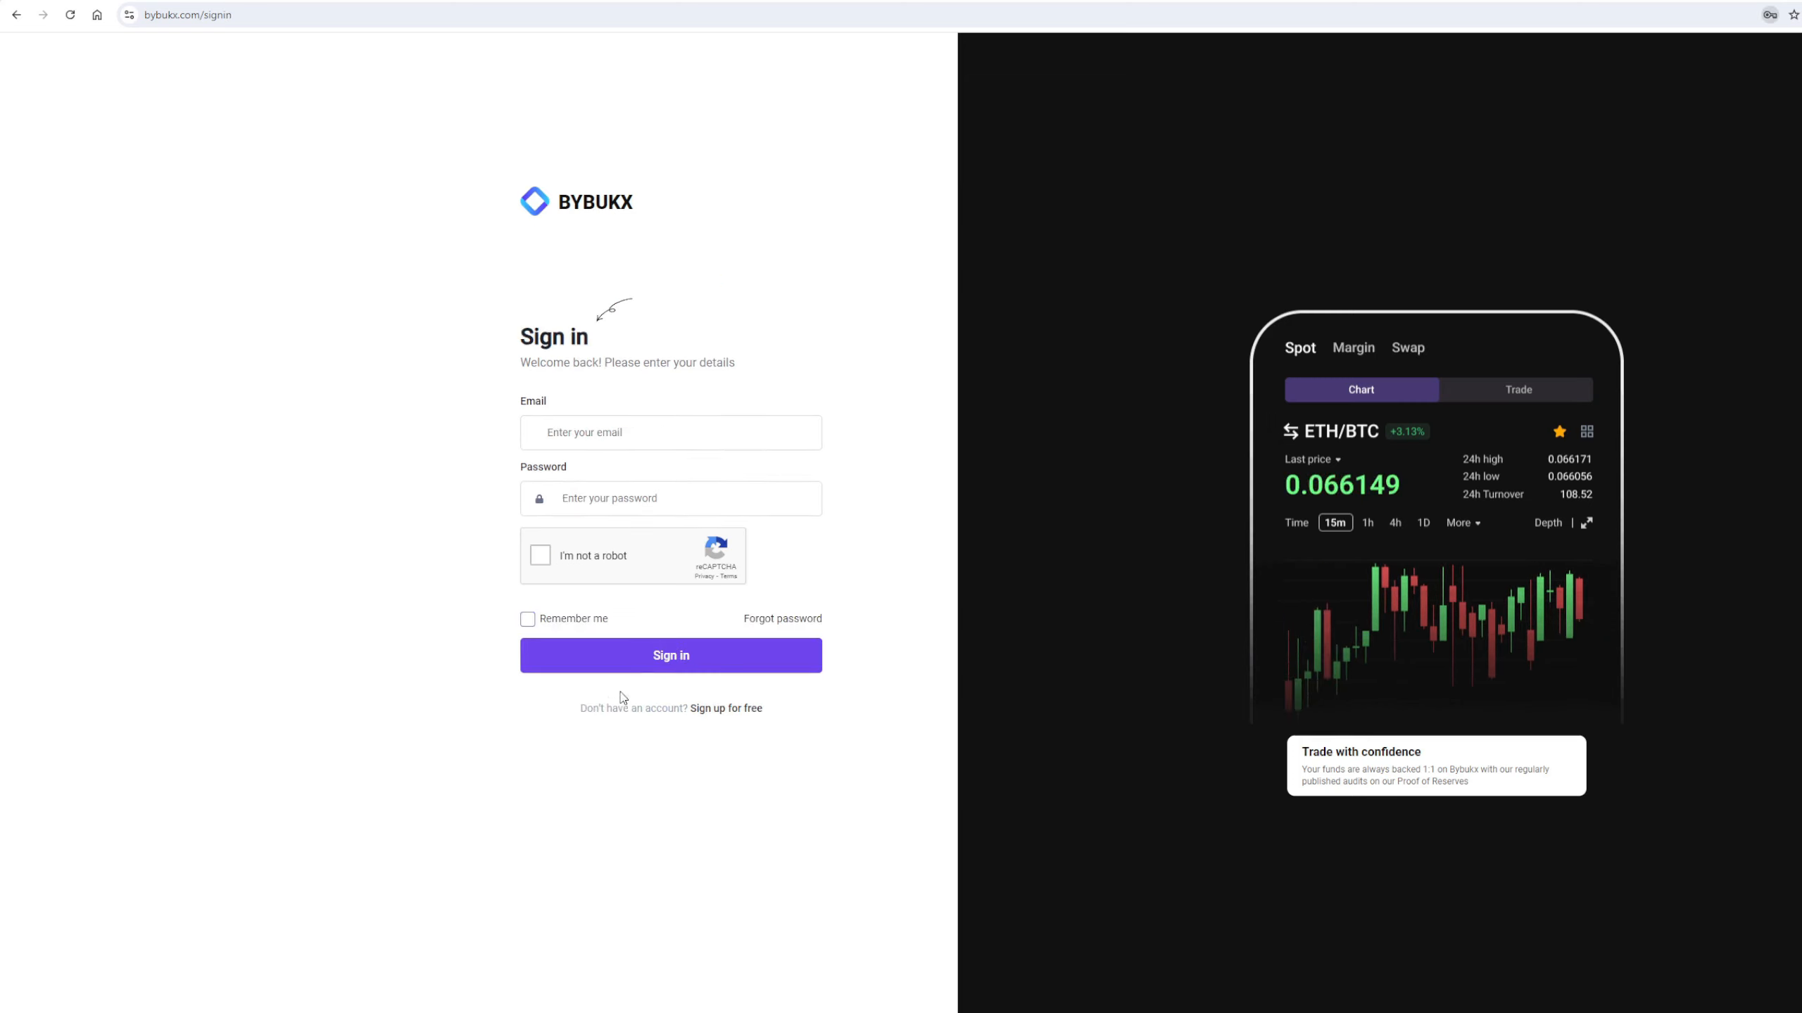
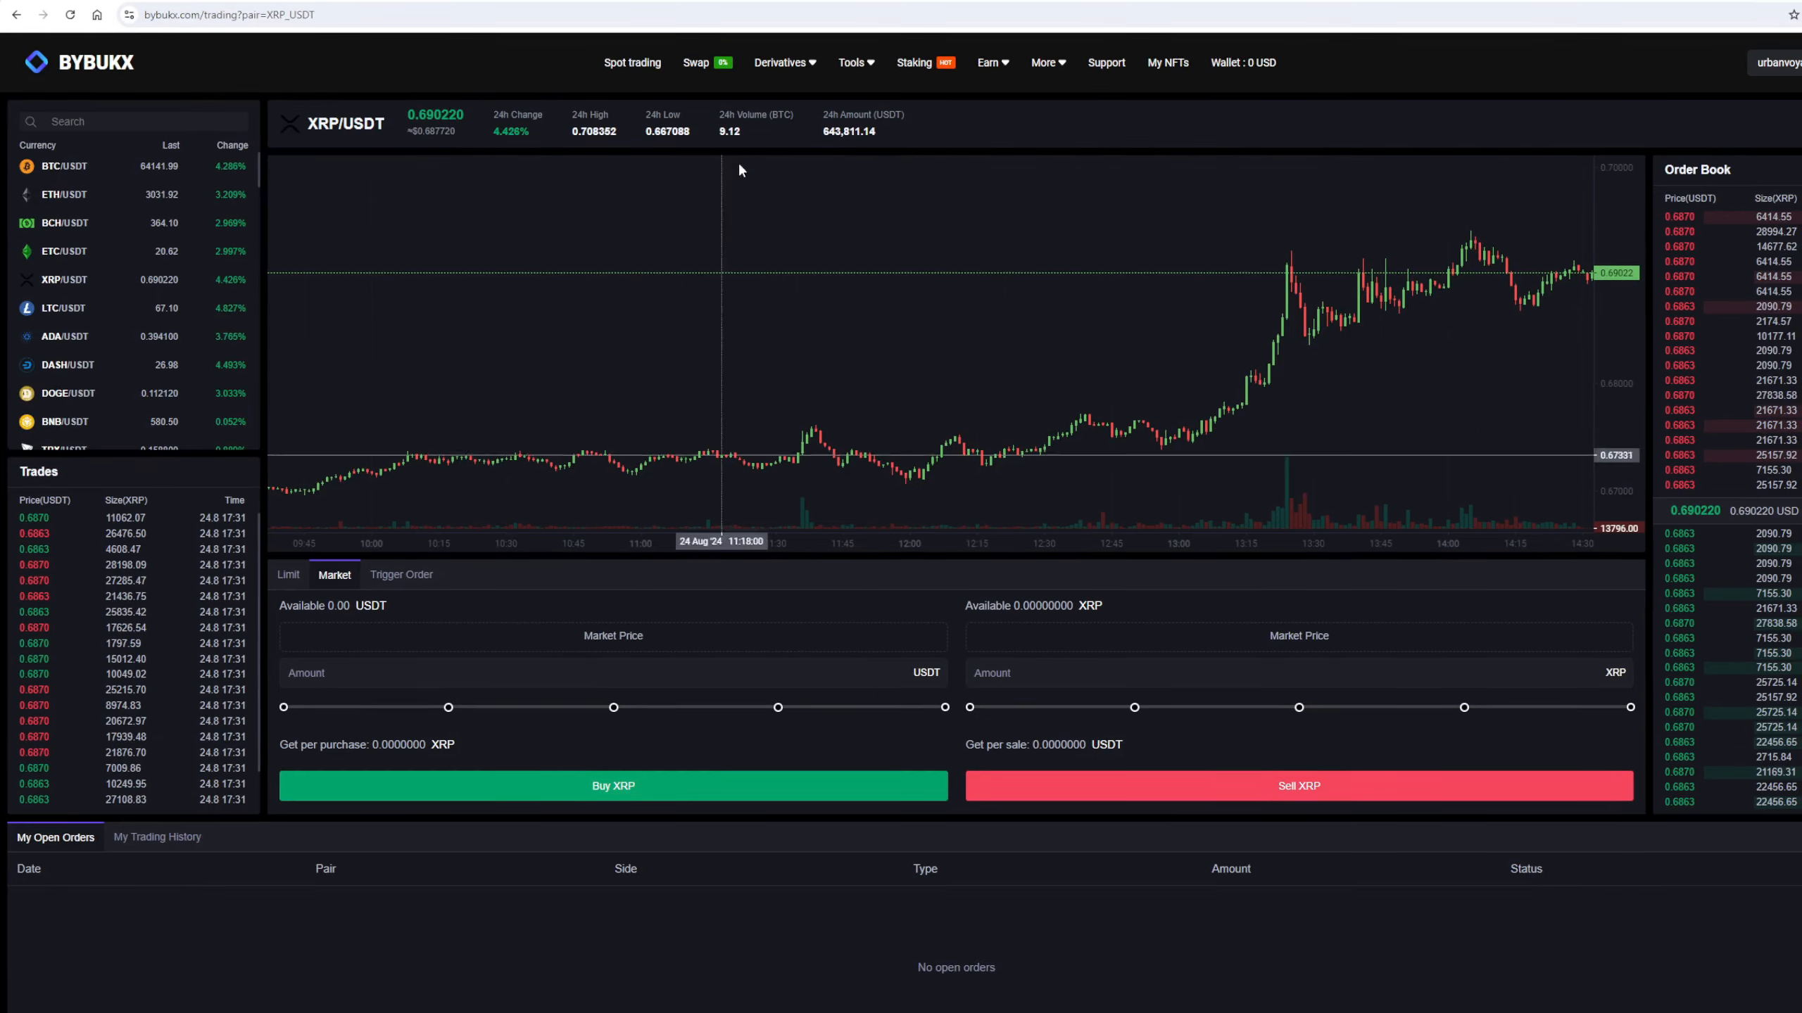
- From the Wallet, reveal the XRP deposit address on the Ripple (XRP) network
left_click(1239, 62)
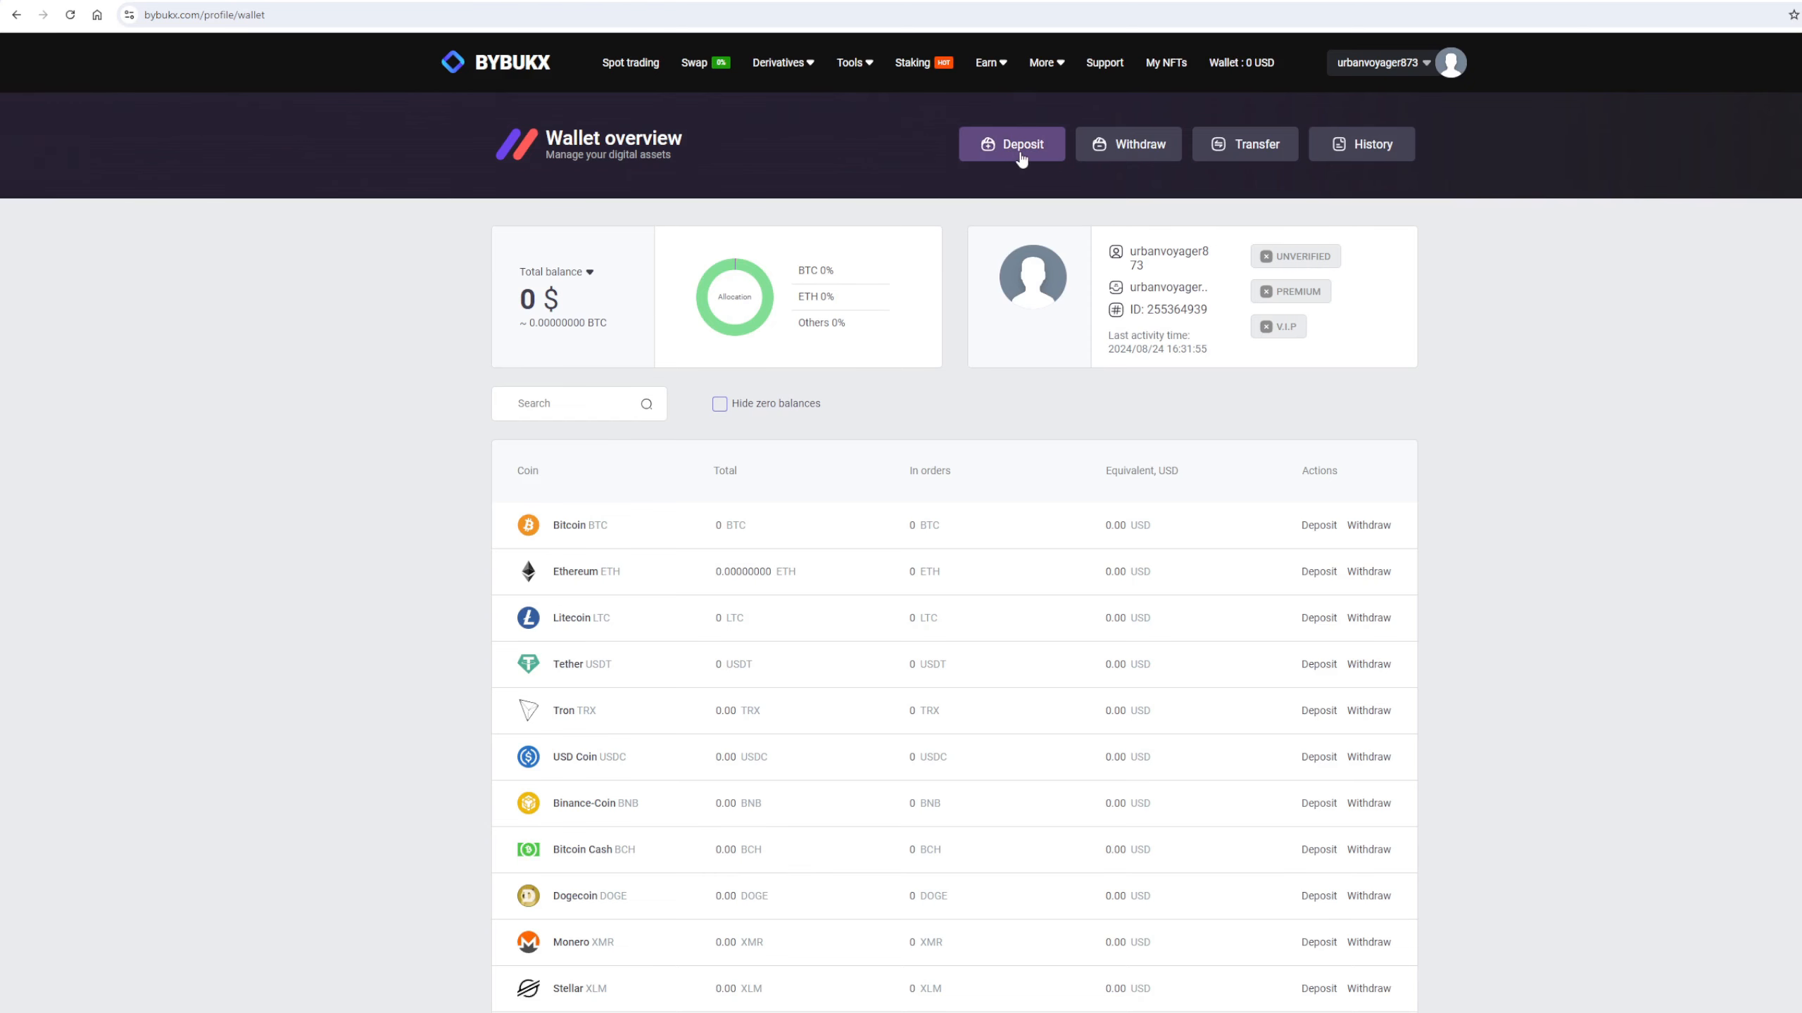
left_click(1010, 144)
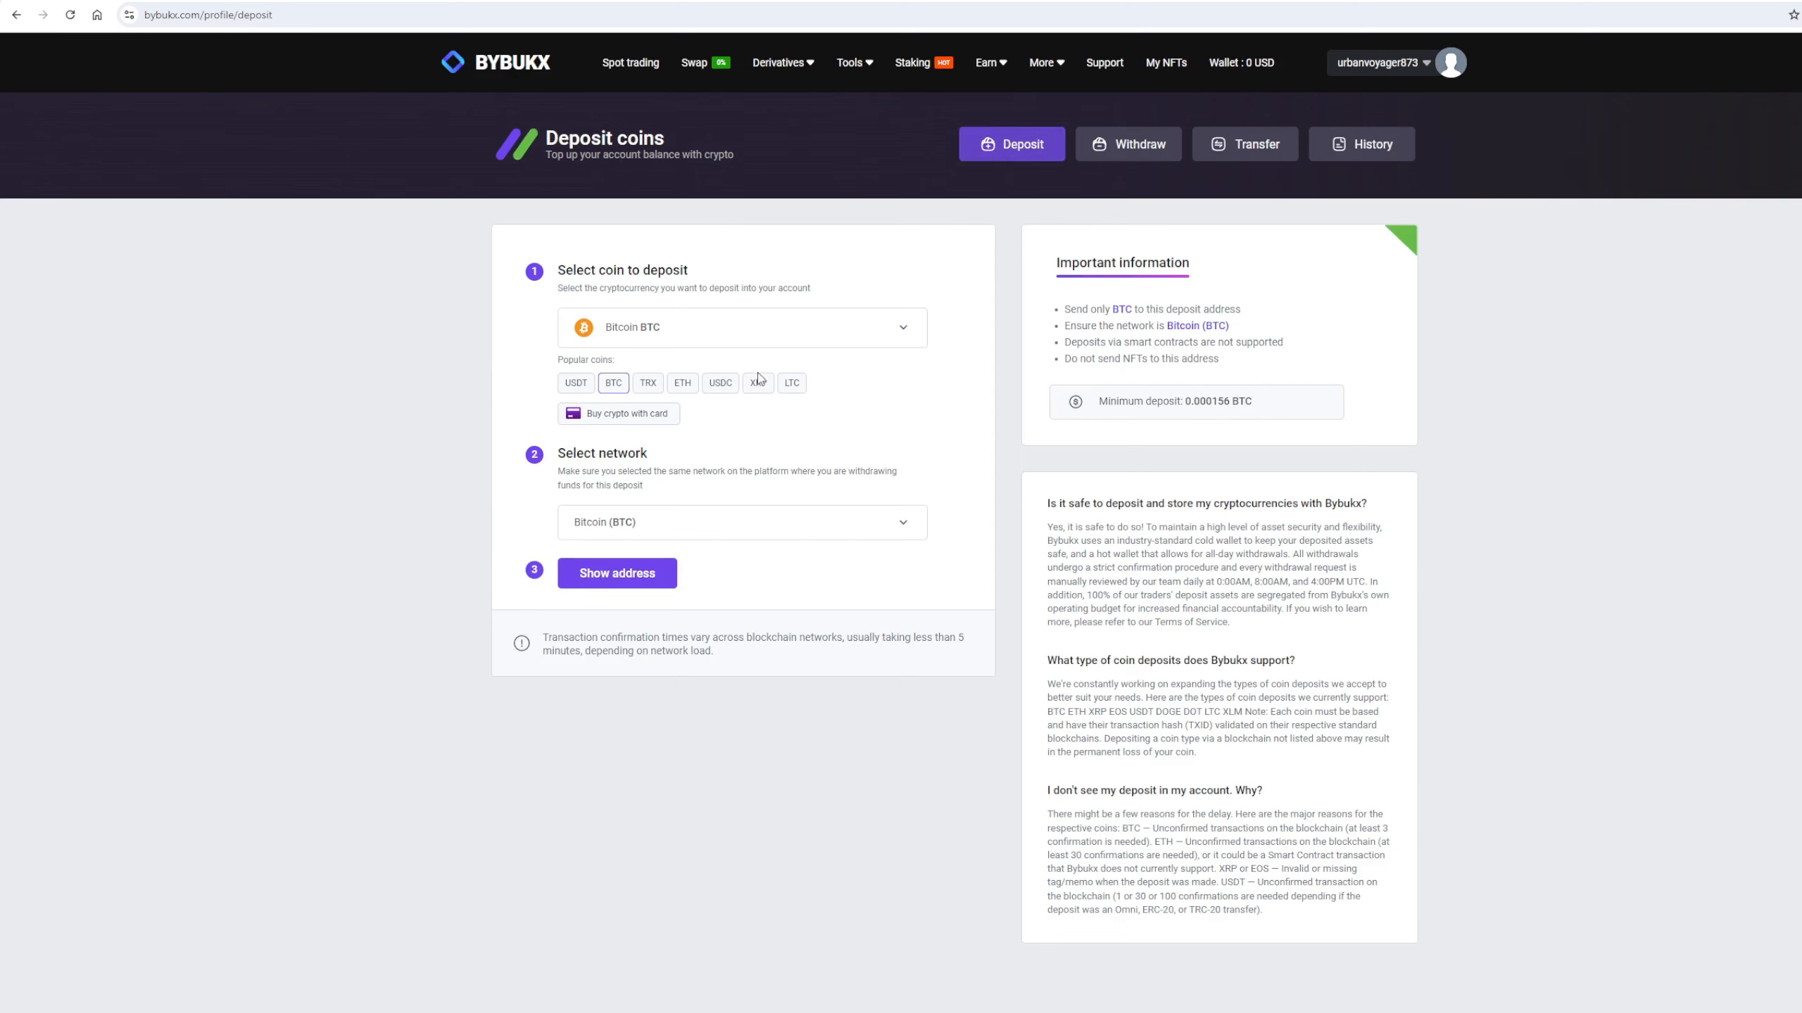
left_click(756, 383)
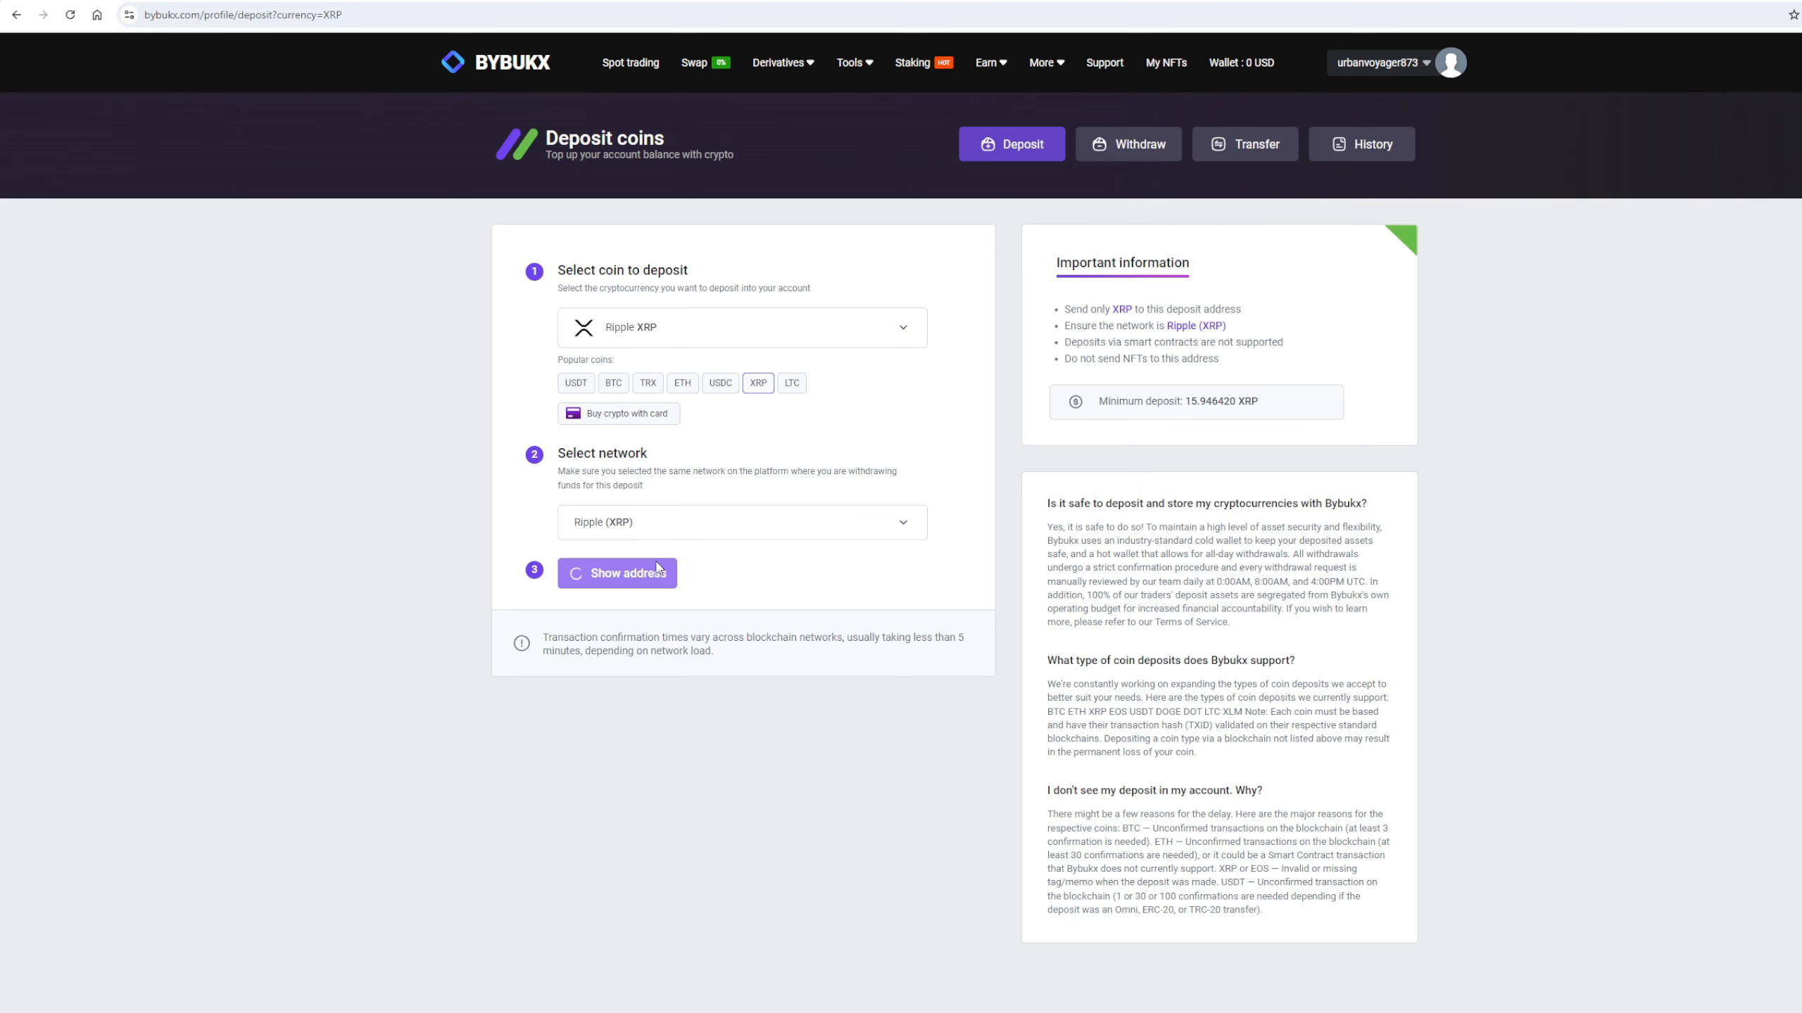
left_click(617, 573)
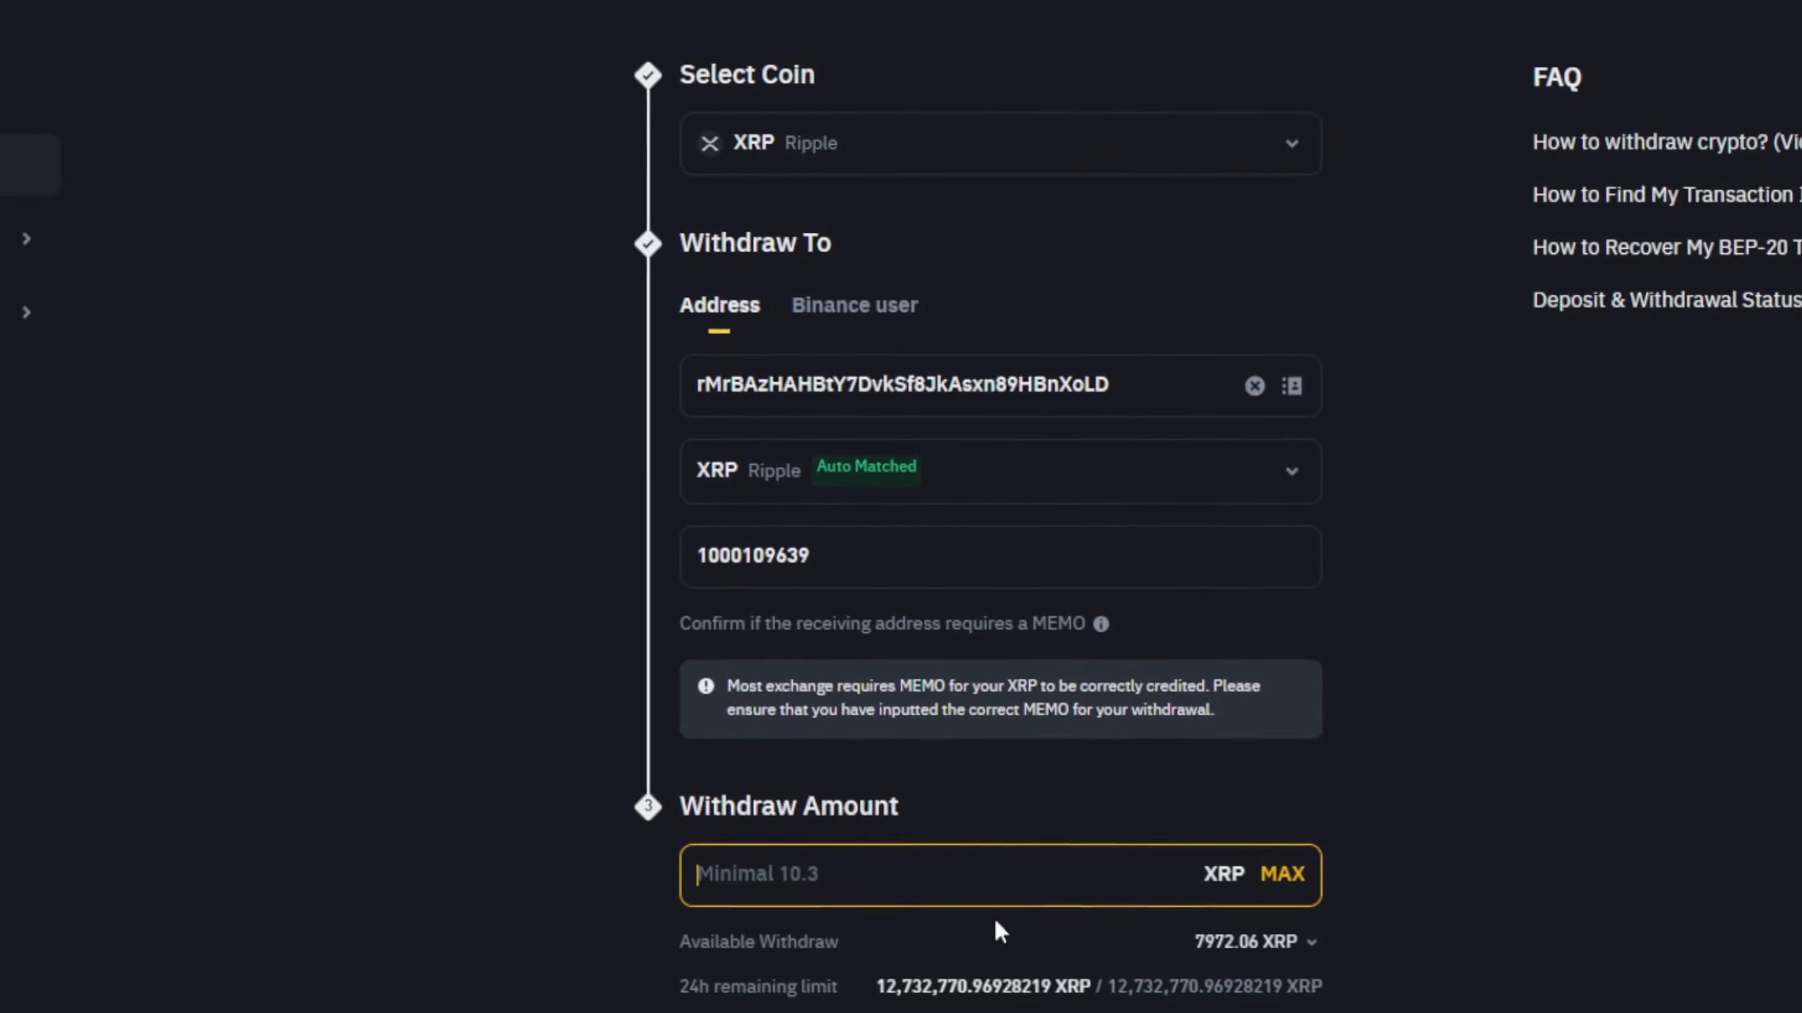
- Withdraw the full available XRP balance from Binance to the Bybukx address, entering 5000
left_click(1272, 874)
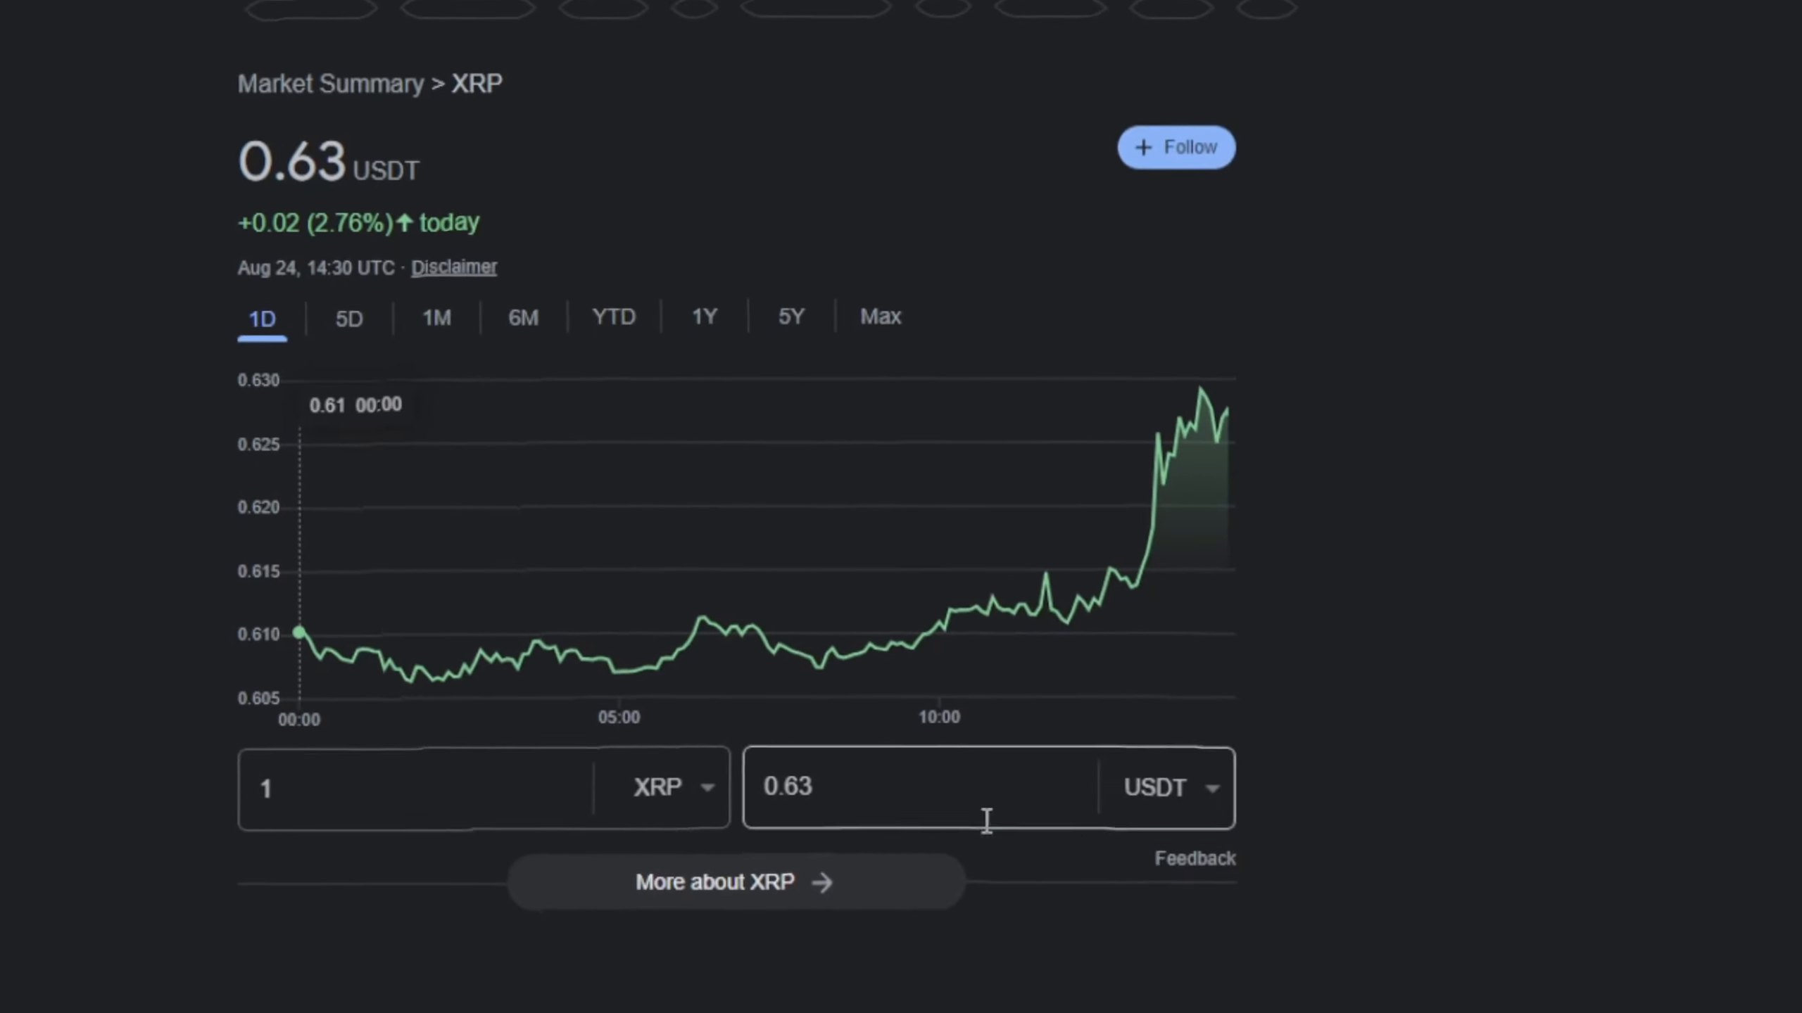
type("5")
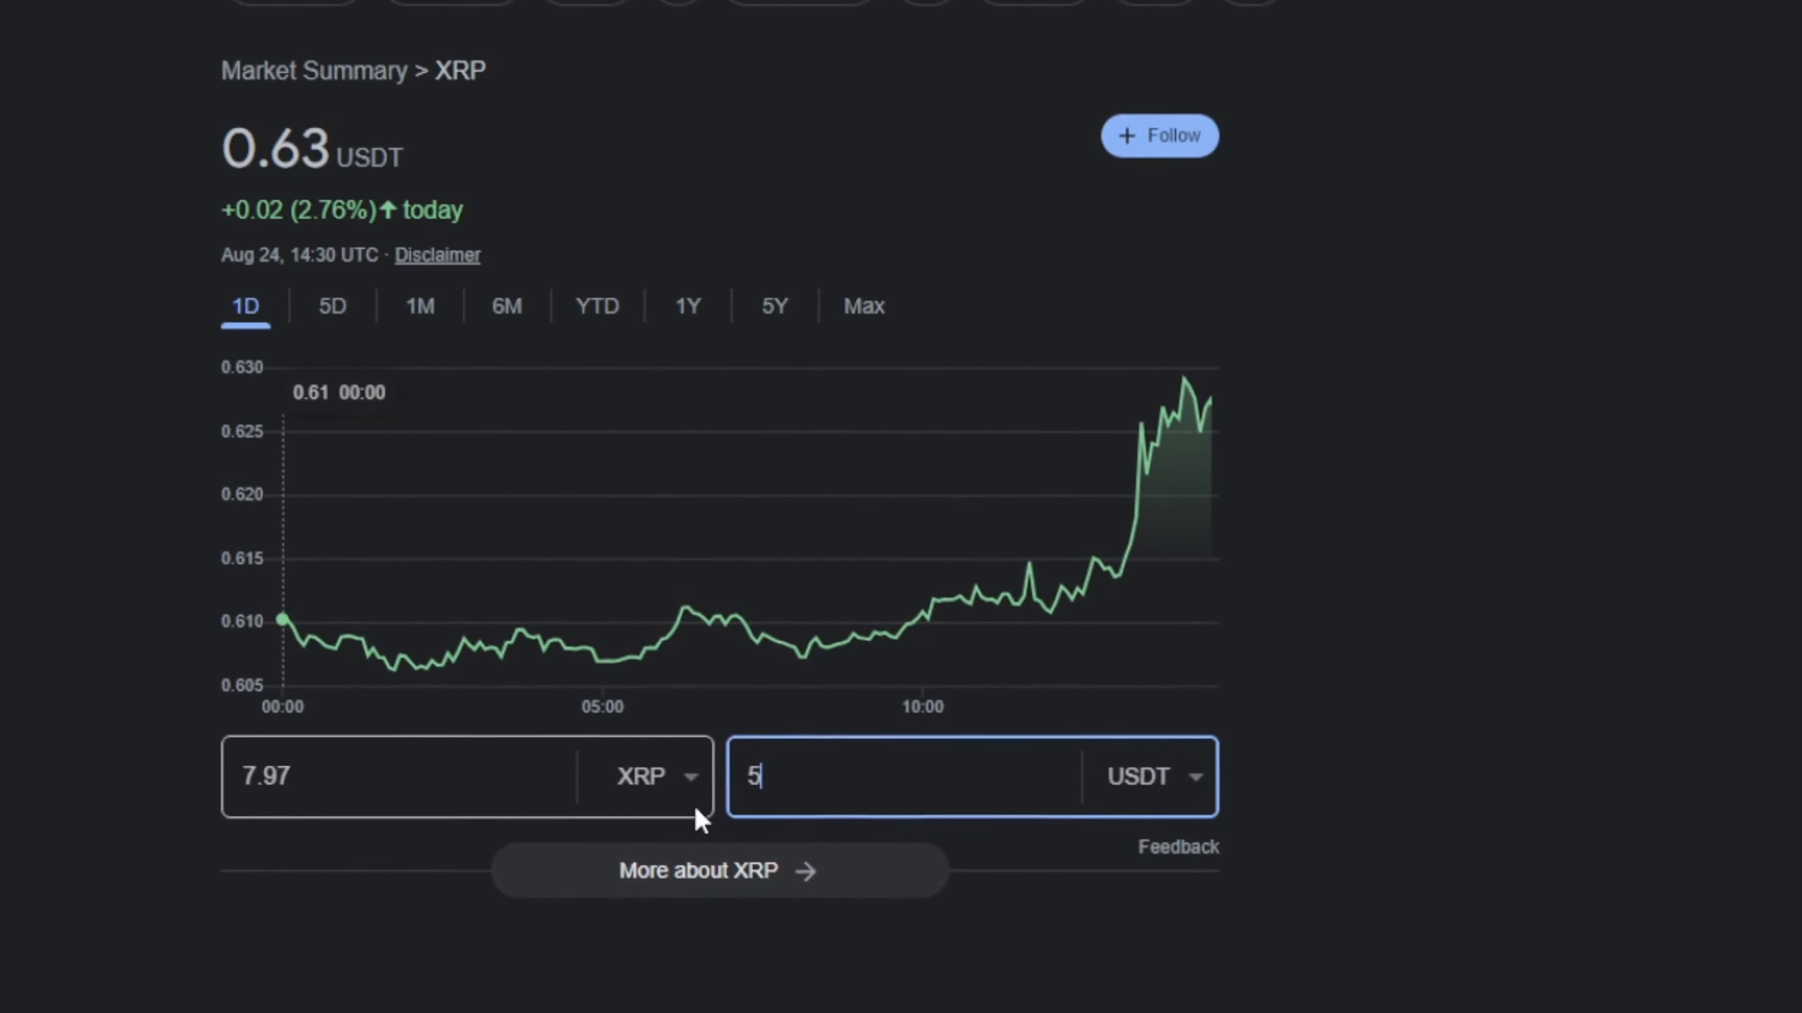
type("000")
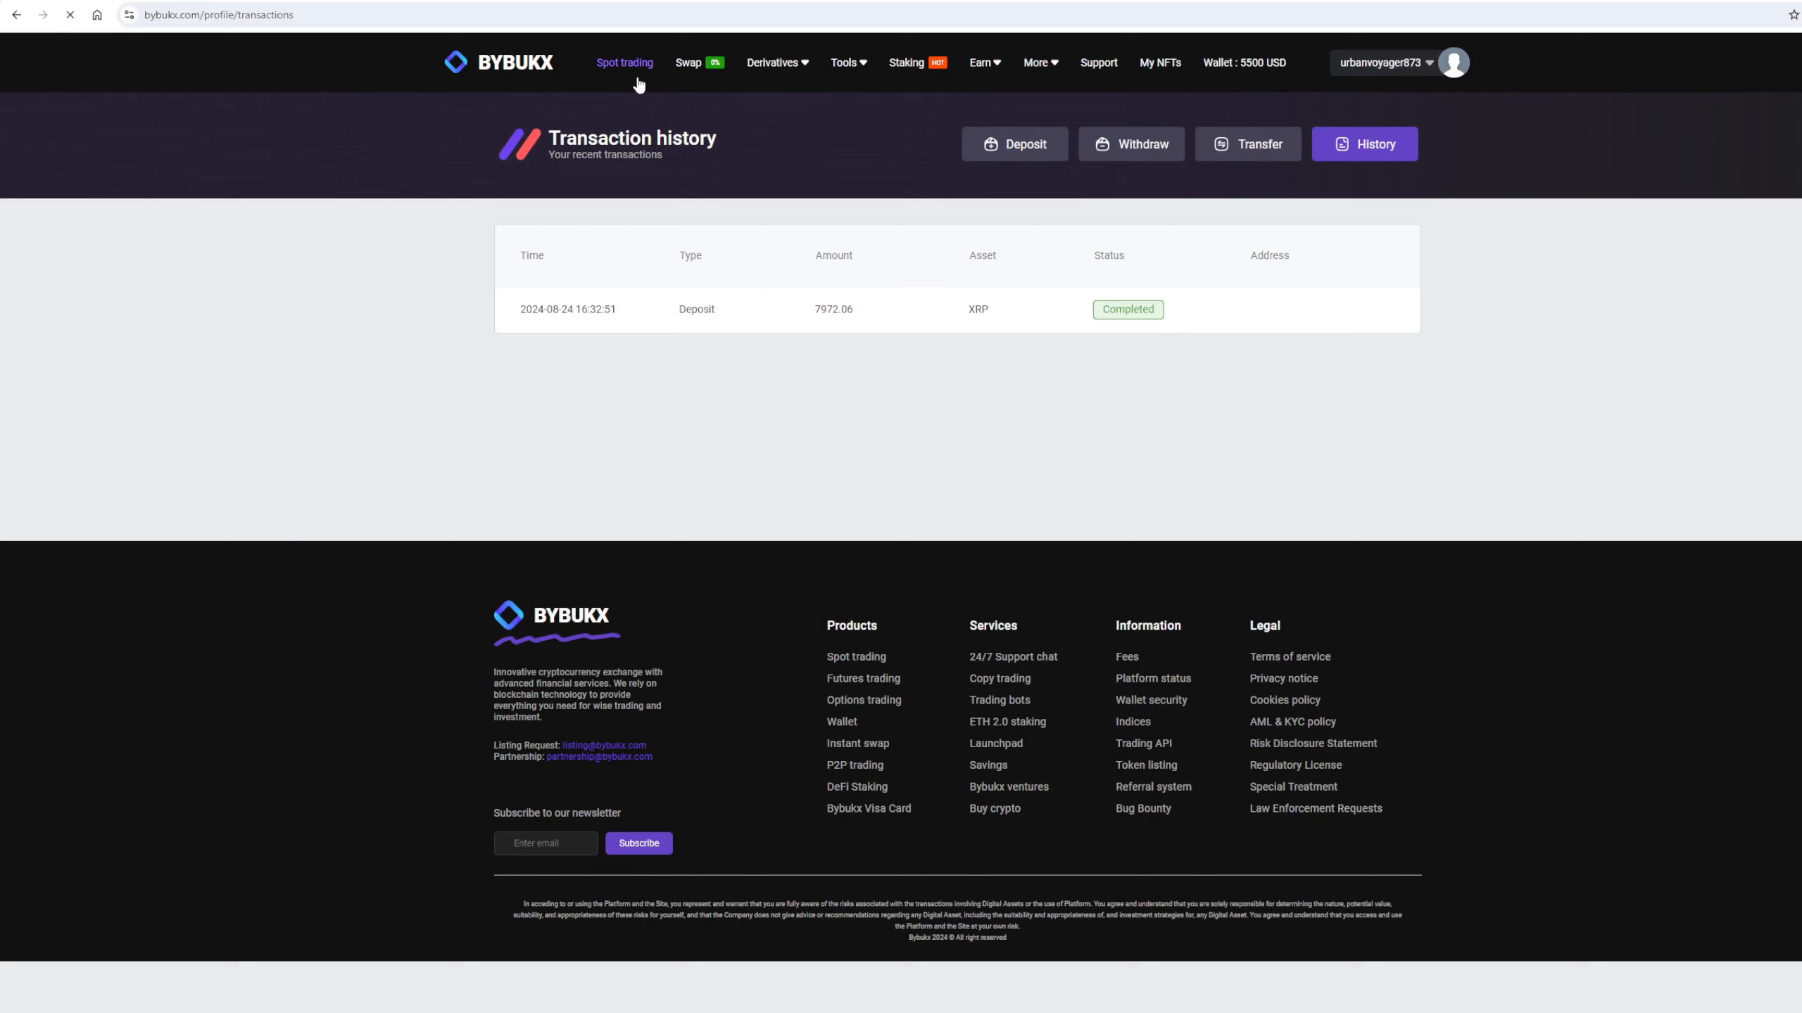
- Sell the whole 7972.06 XRP for USDT at market on XRP/USDT, then view the wallet
left_click(624, 61)
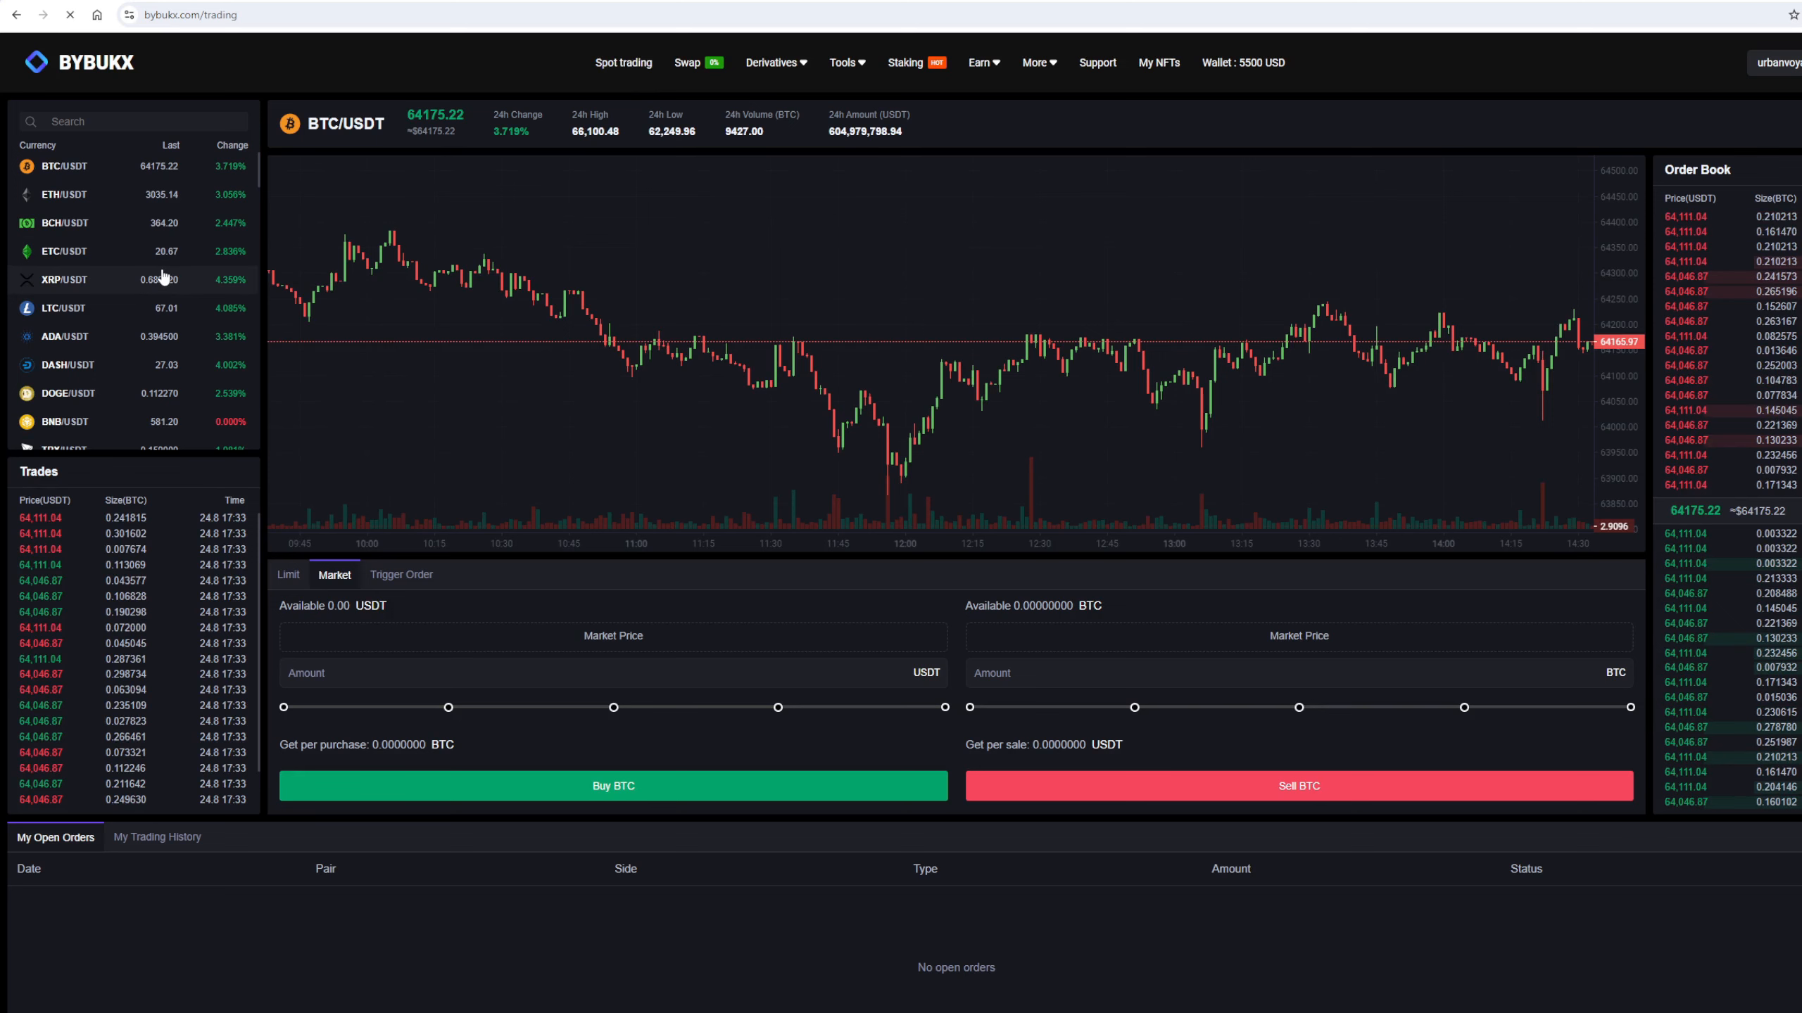
mouse_move(591, 396)
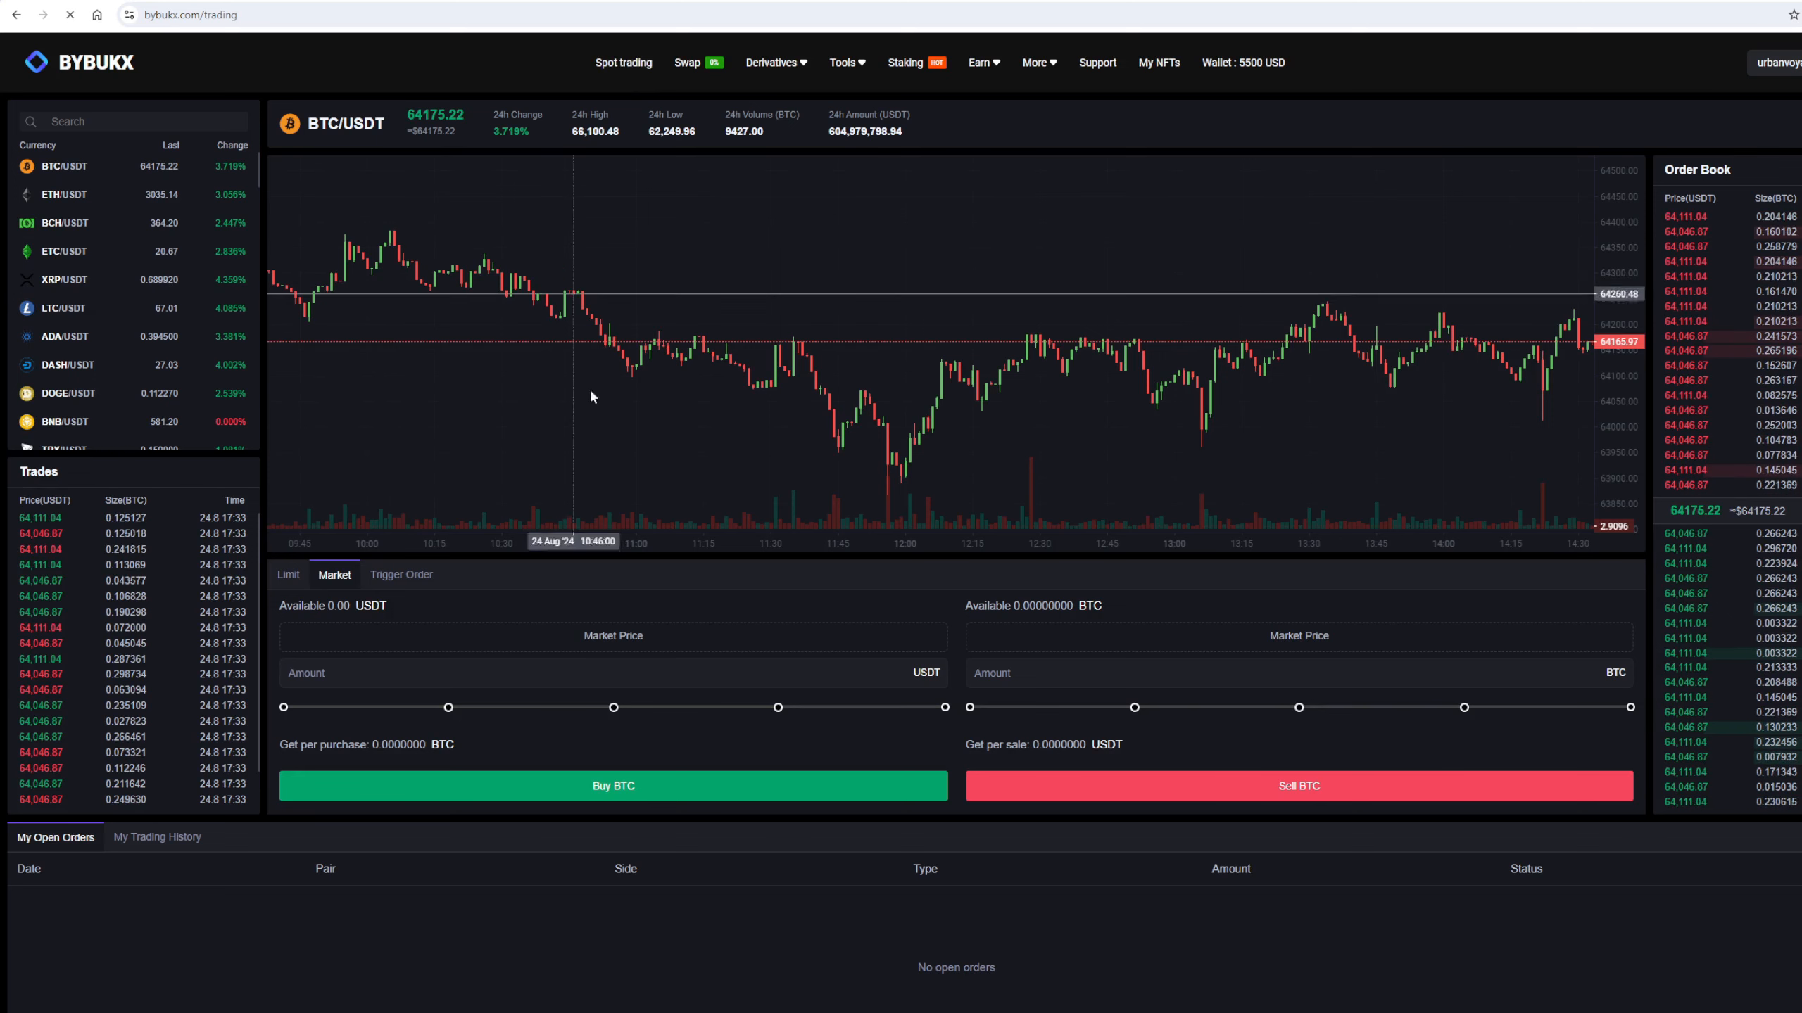
left_click(63, 279)
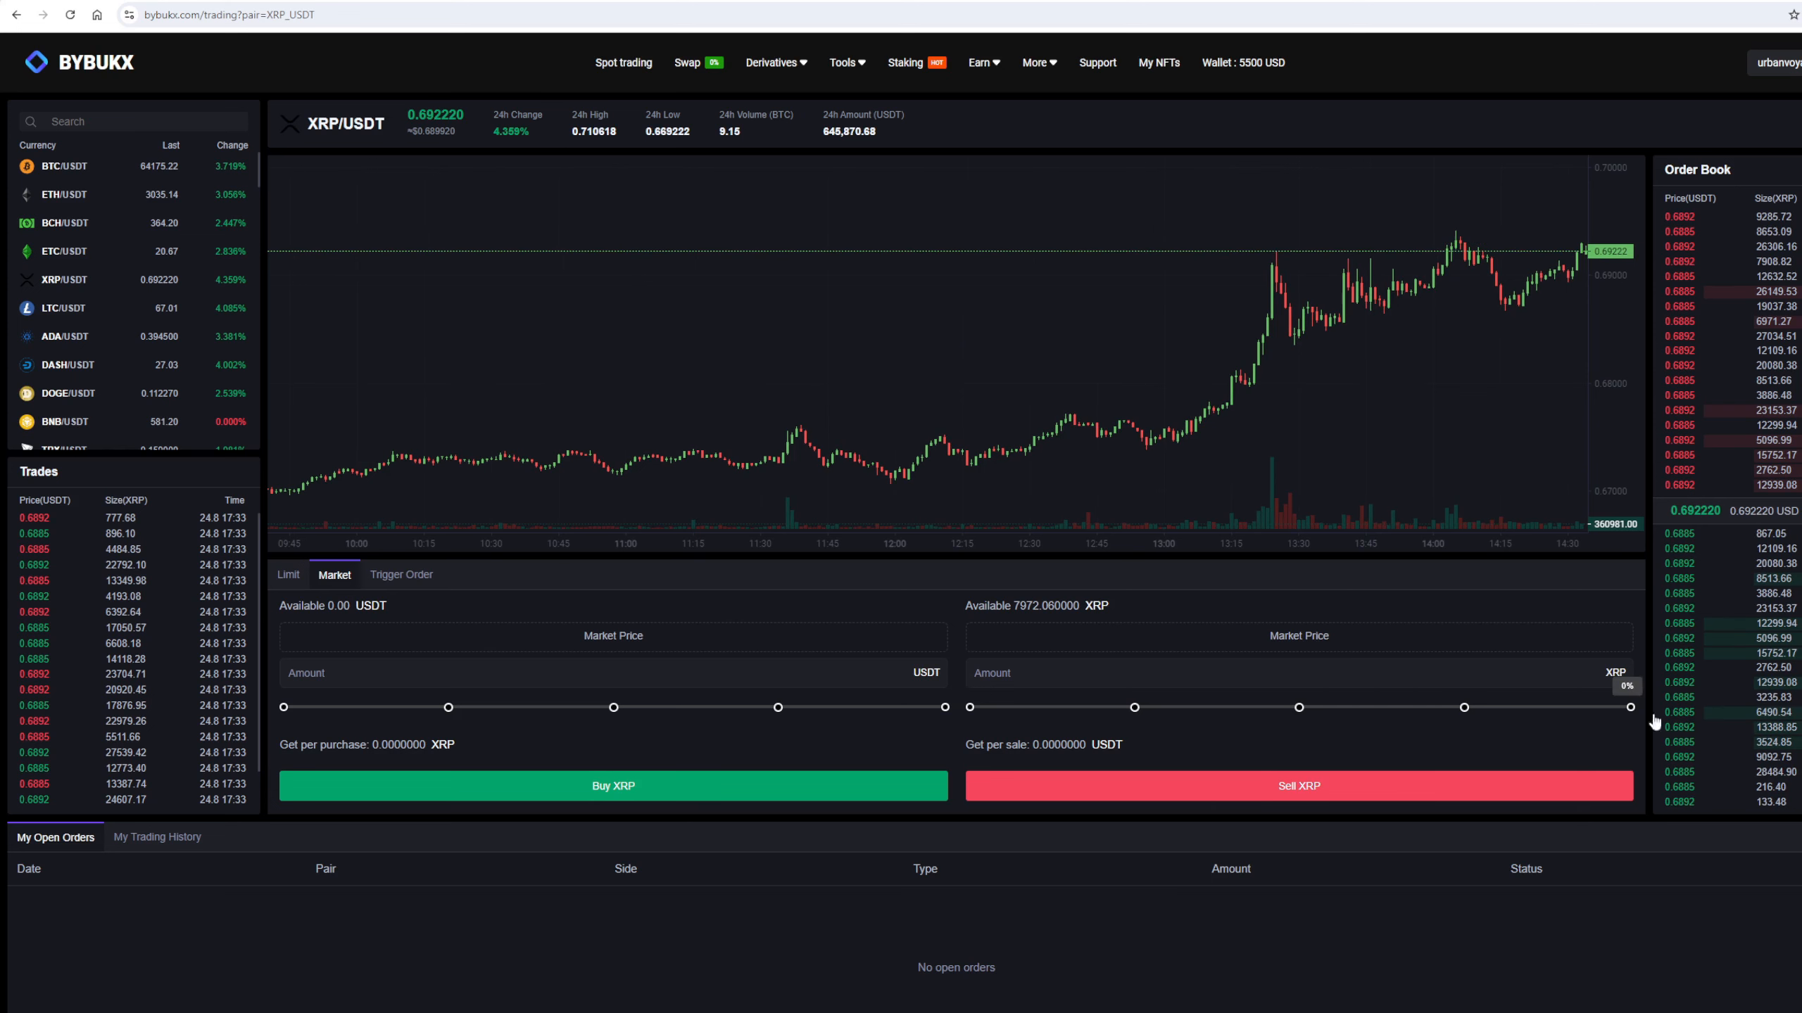
left_click(1298, 785)
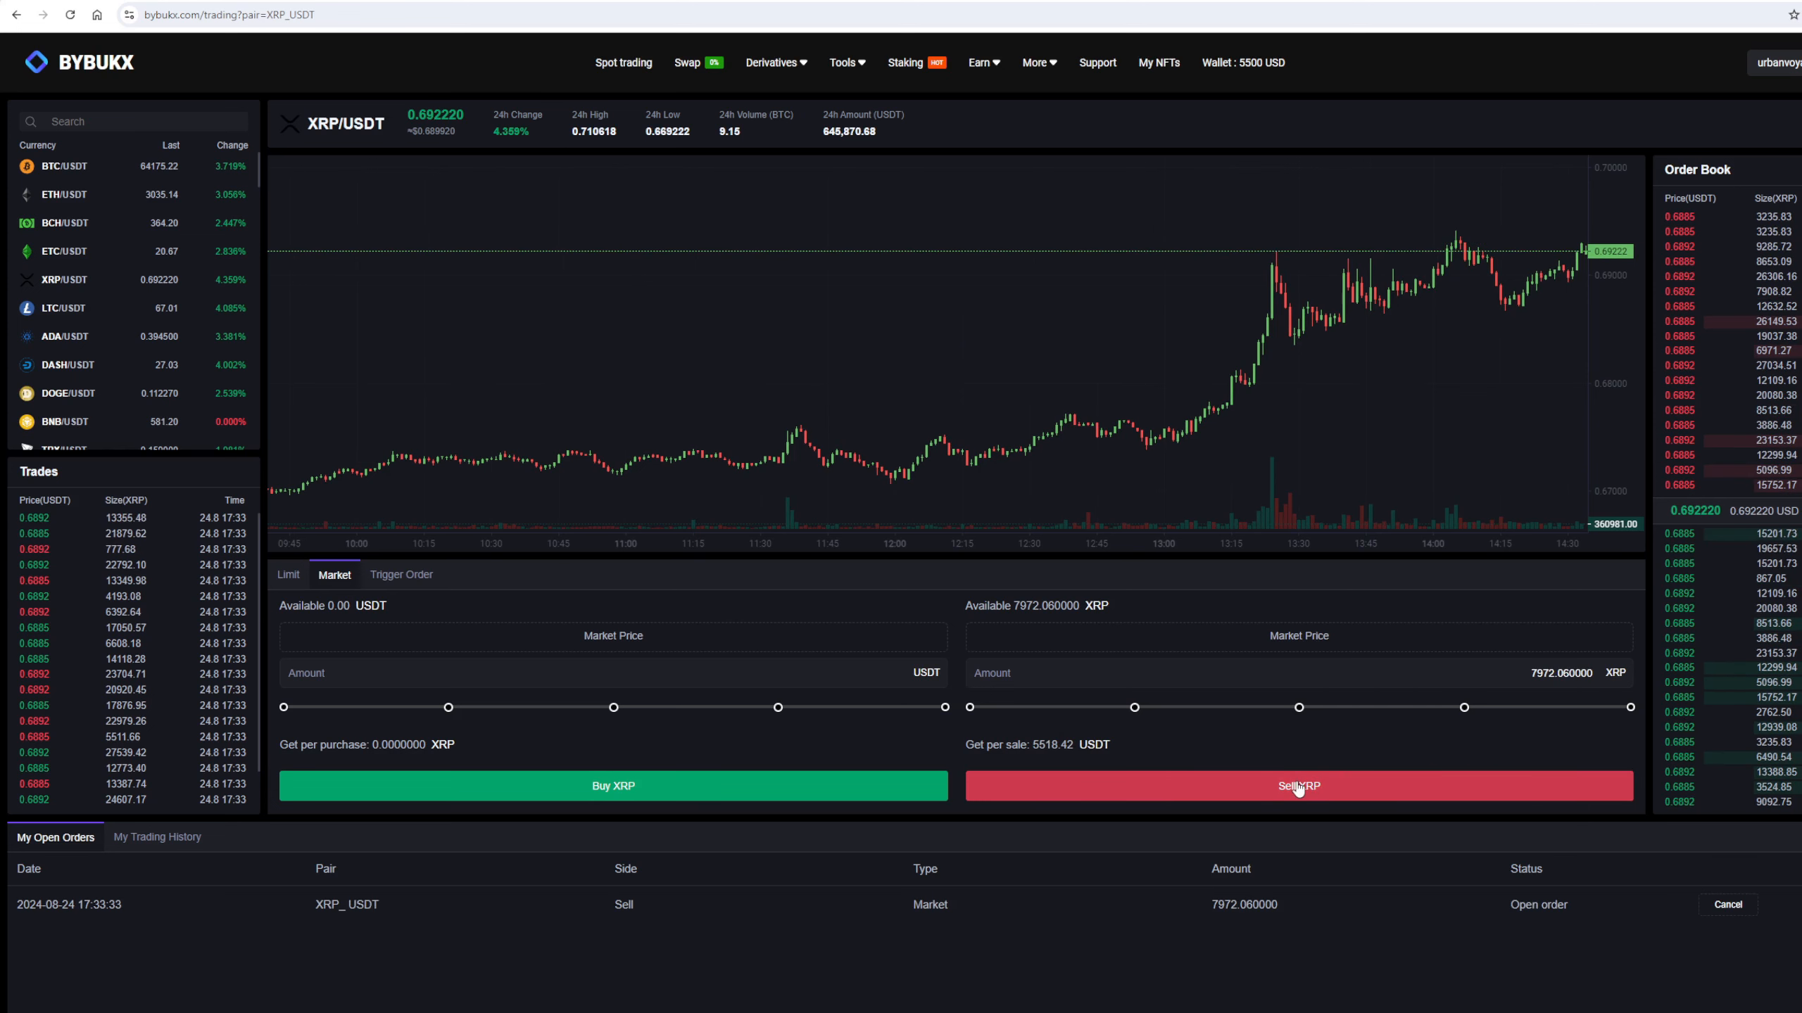
left_click(1298, 785)
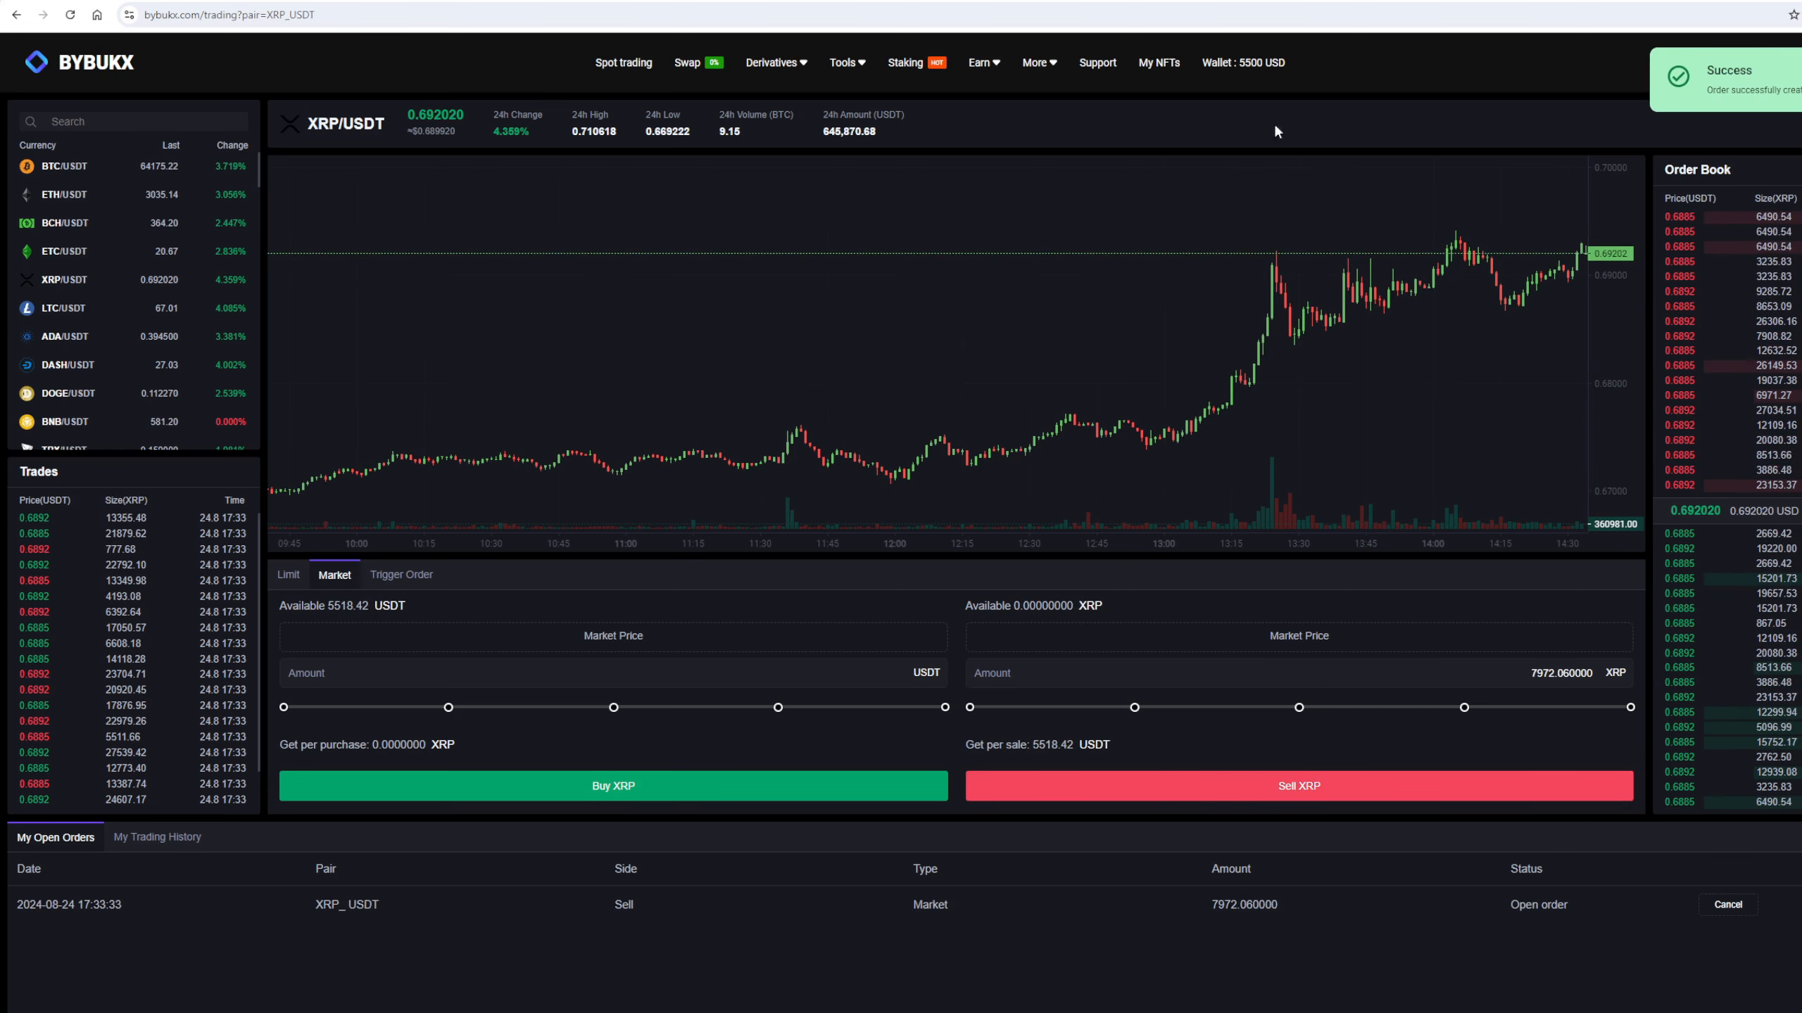
left_click(1241, 61)
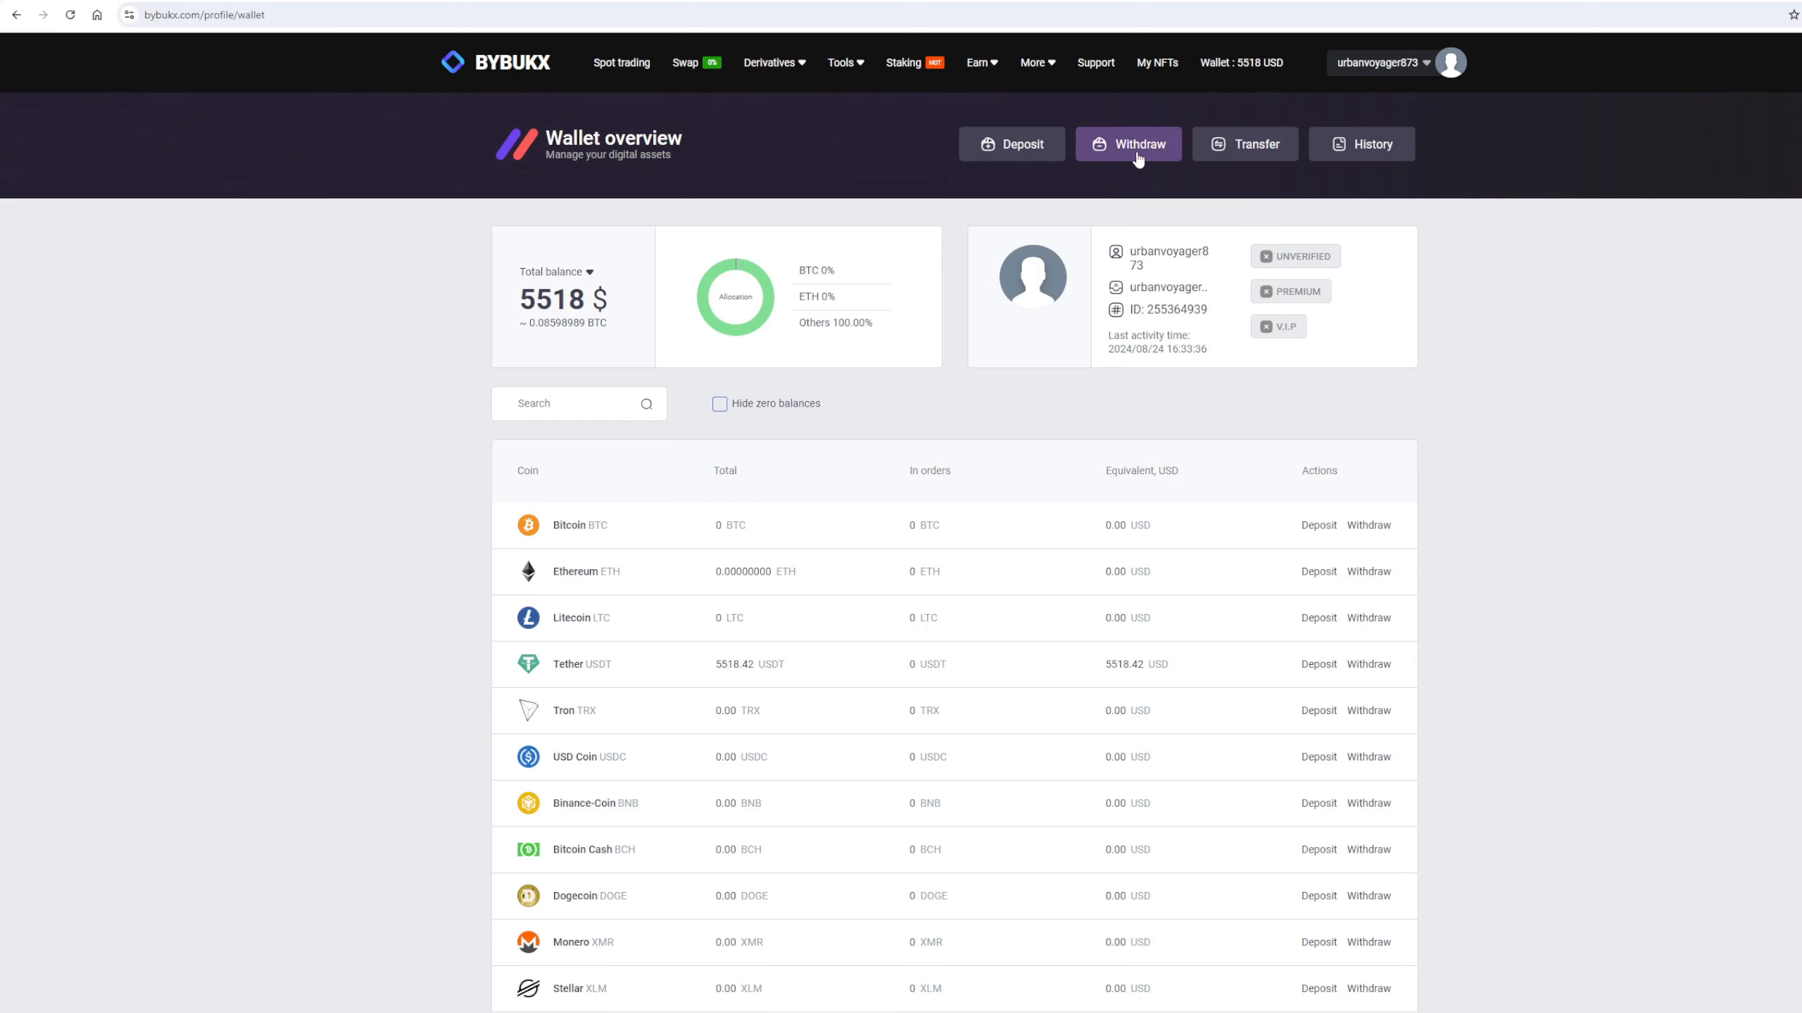
- Set up a USDT withdrawal over Tether (TRC-20) to the Binance deposit address
left_click(1127, 144)
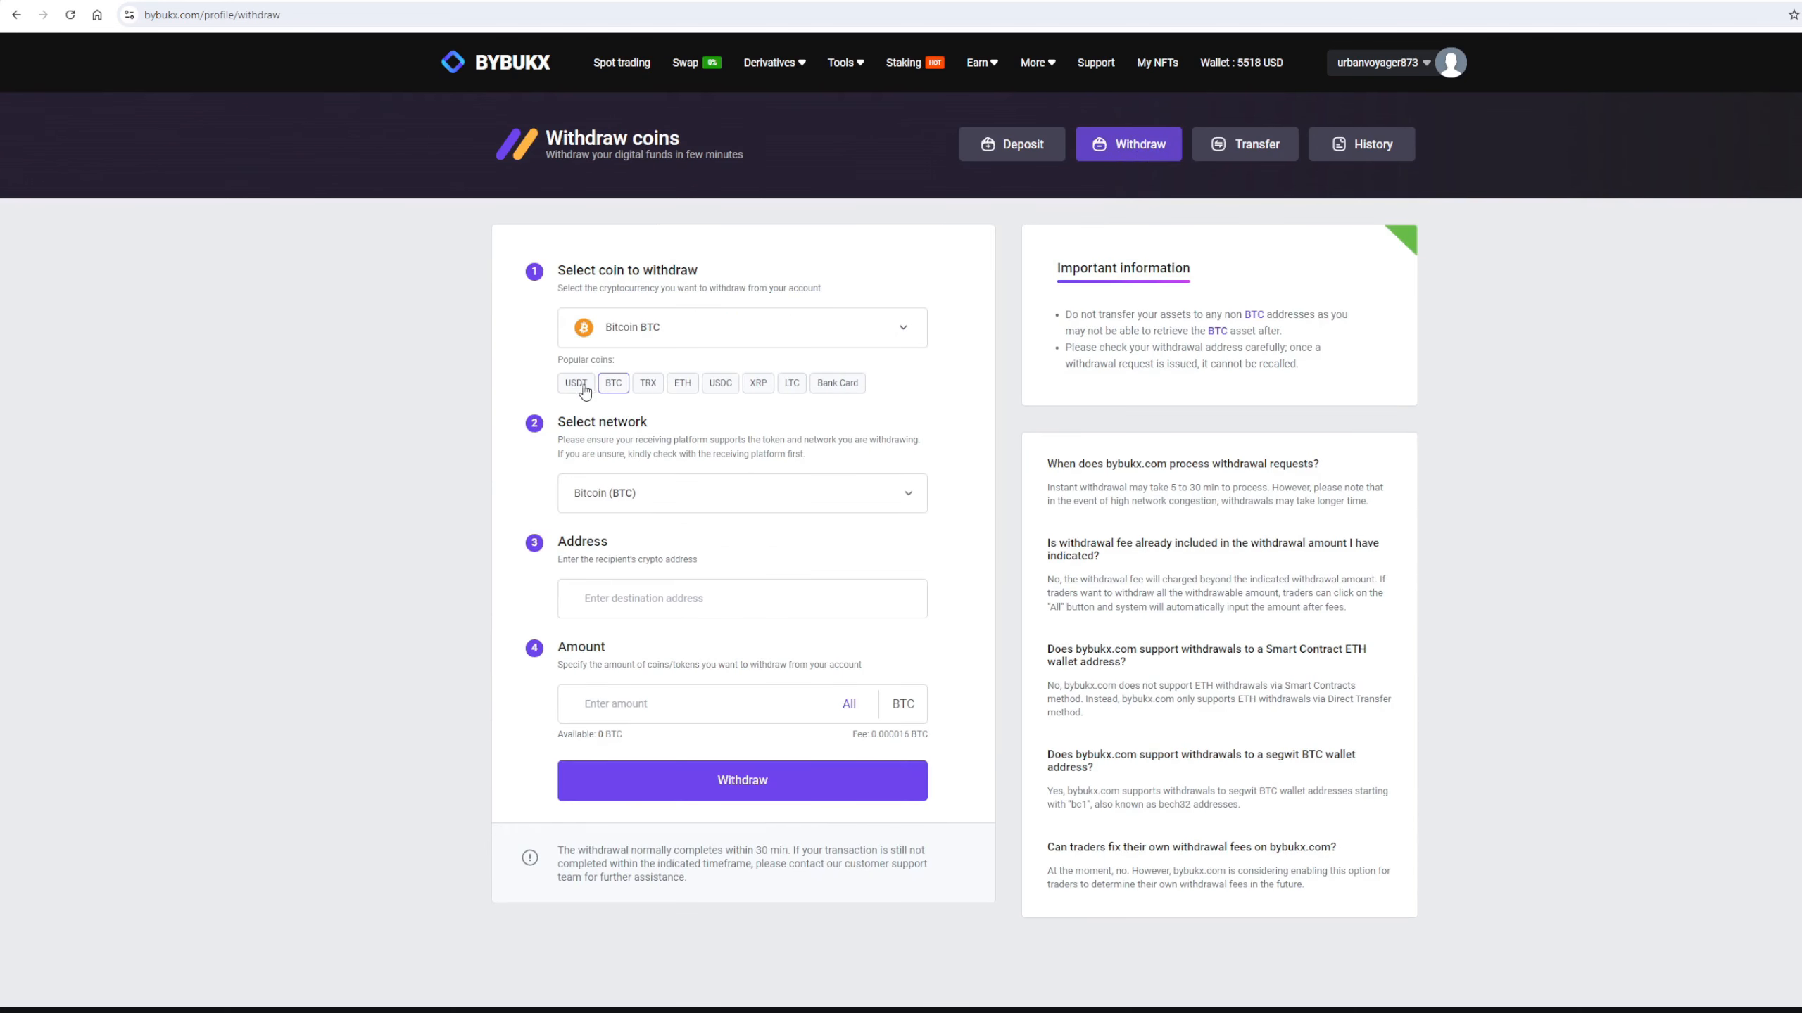
left_click(574, 383)
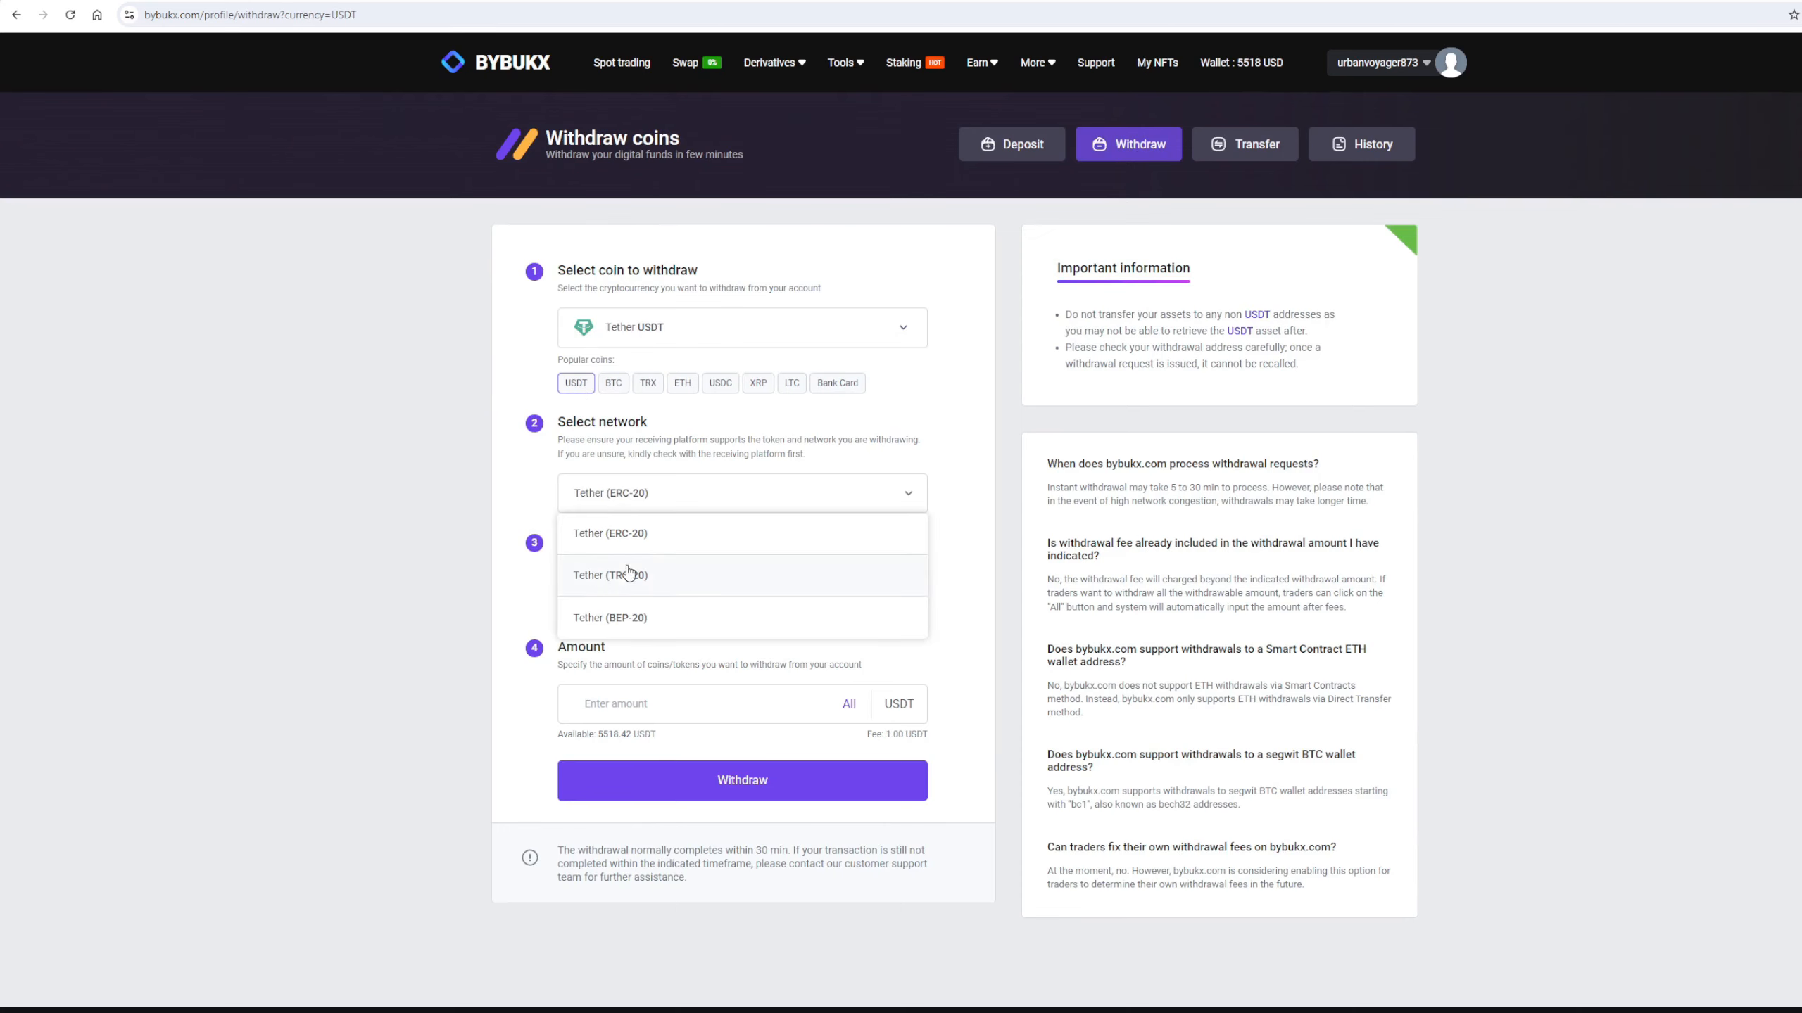
left_click(609, 574)
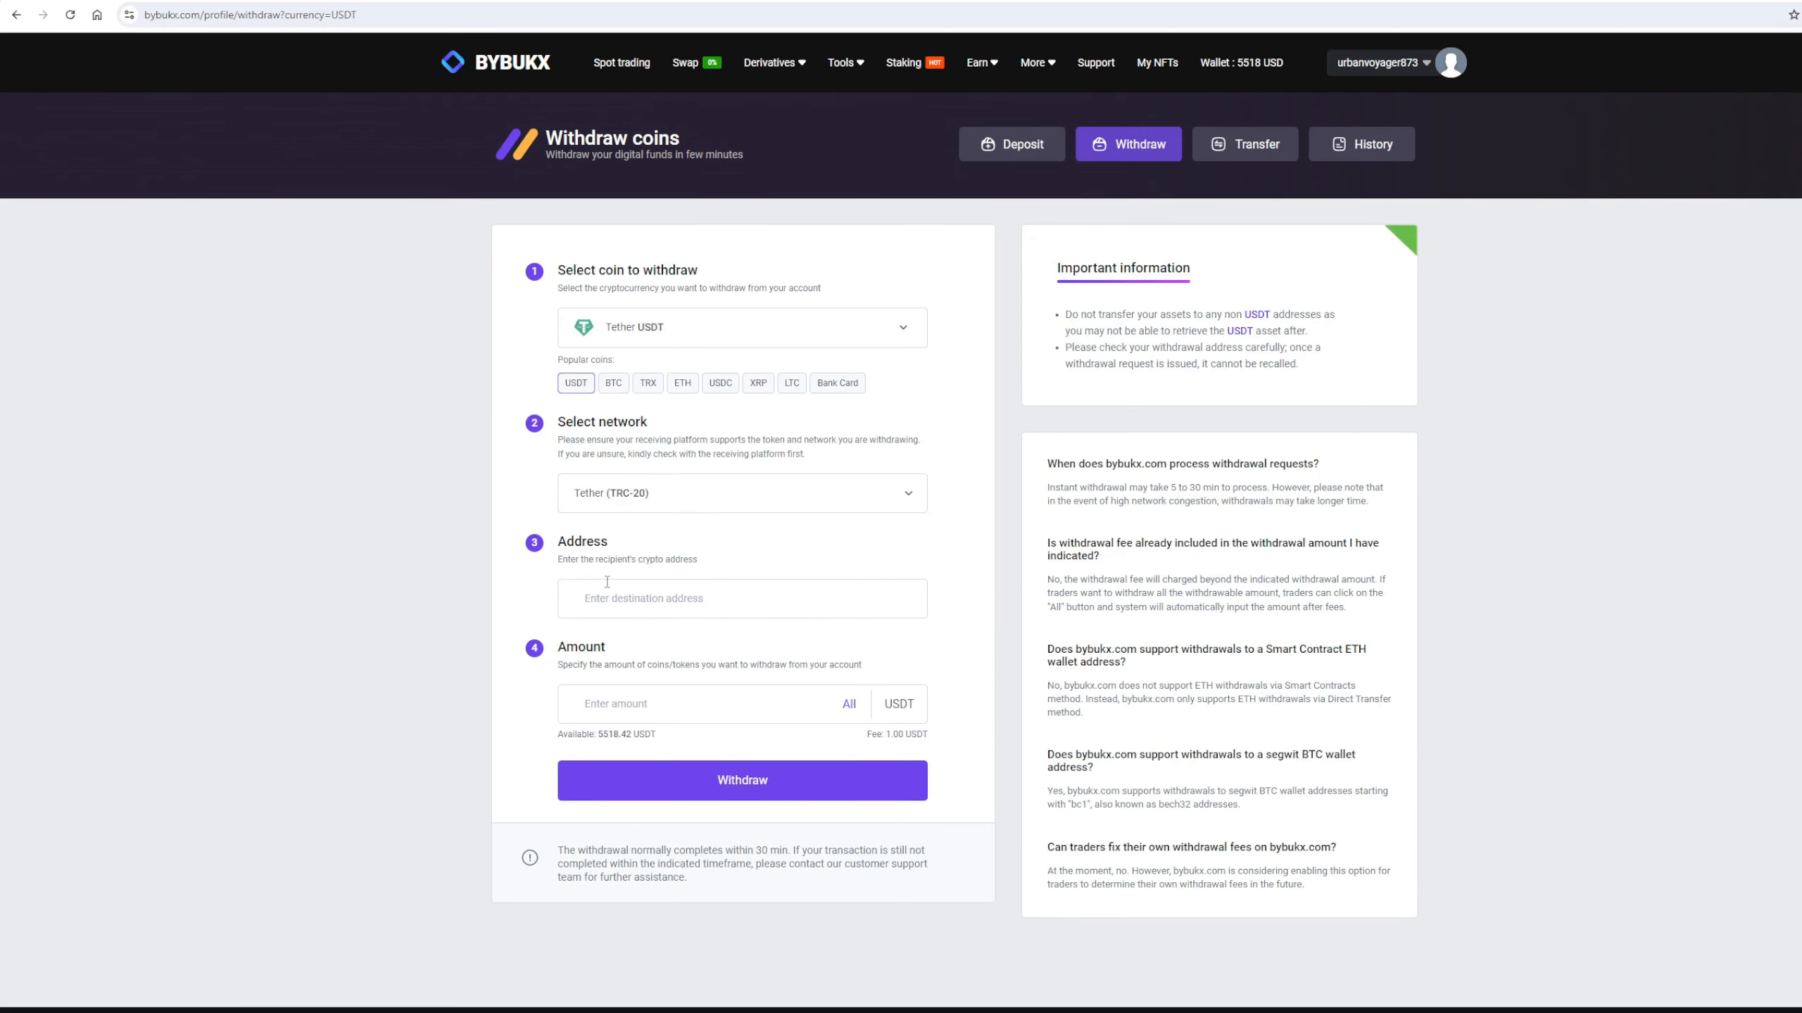
left_click(1010, 144)
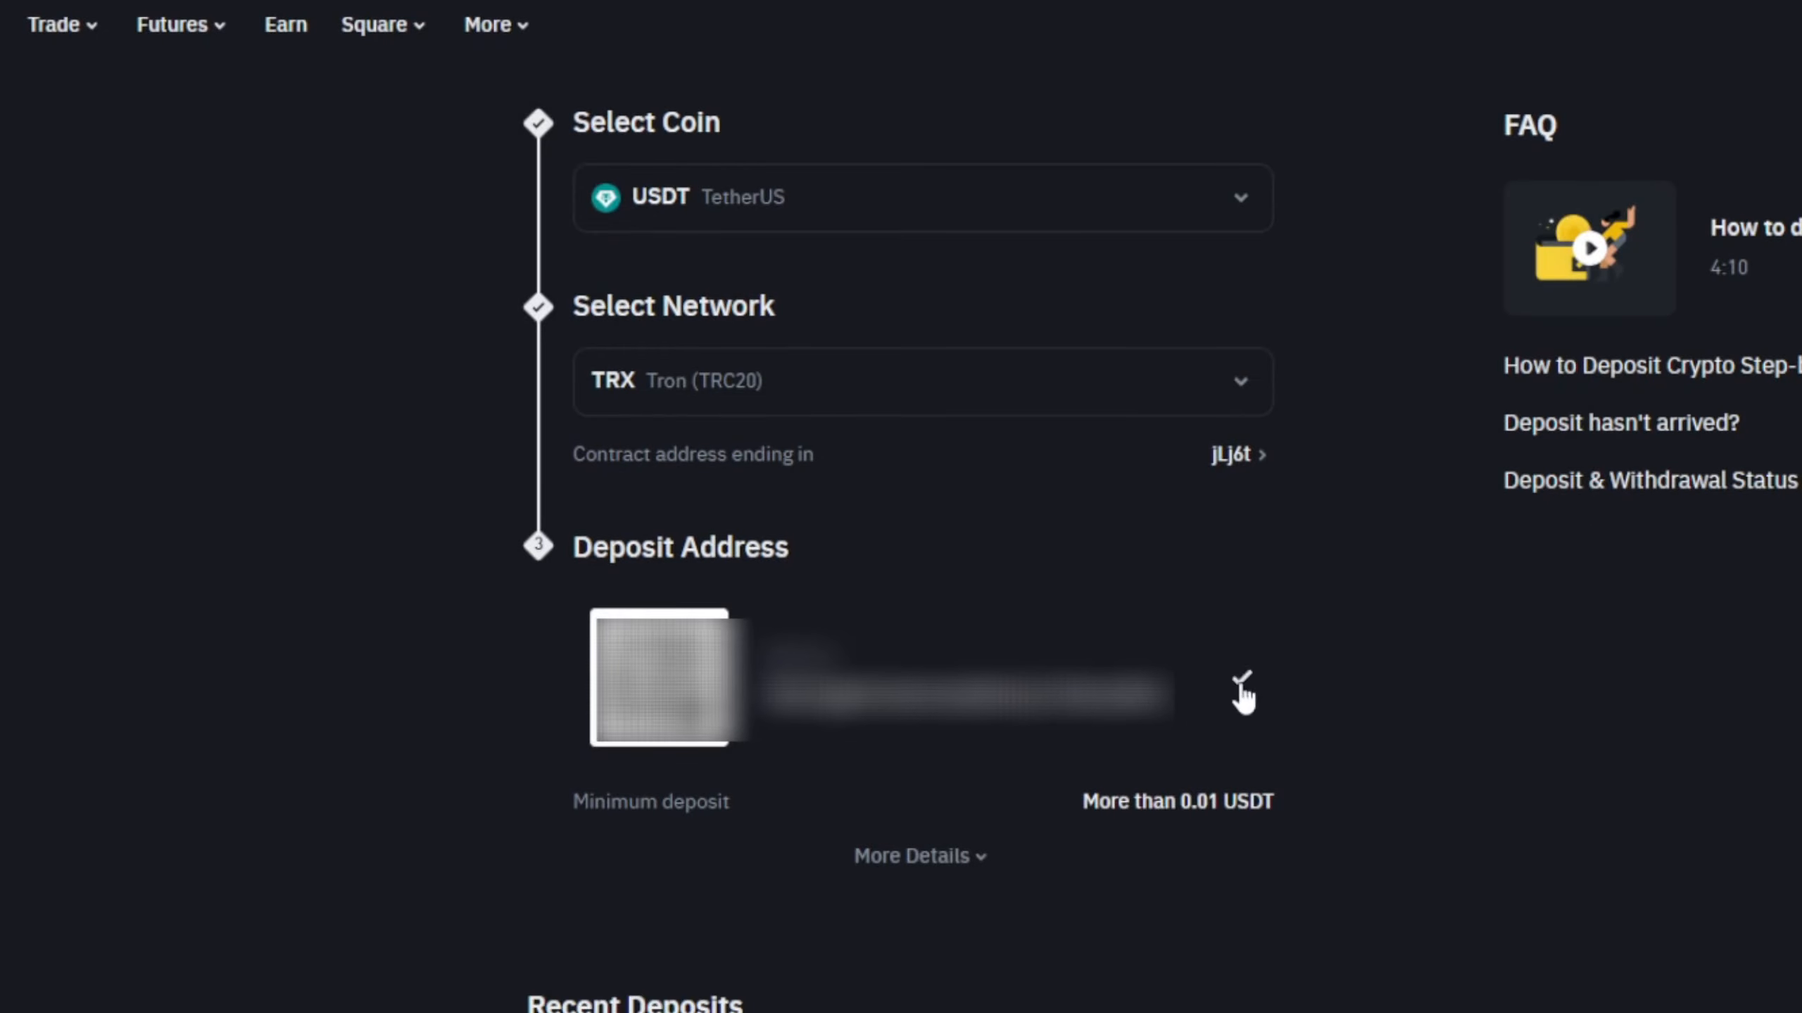
left_click(1136, 144)
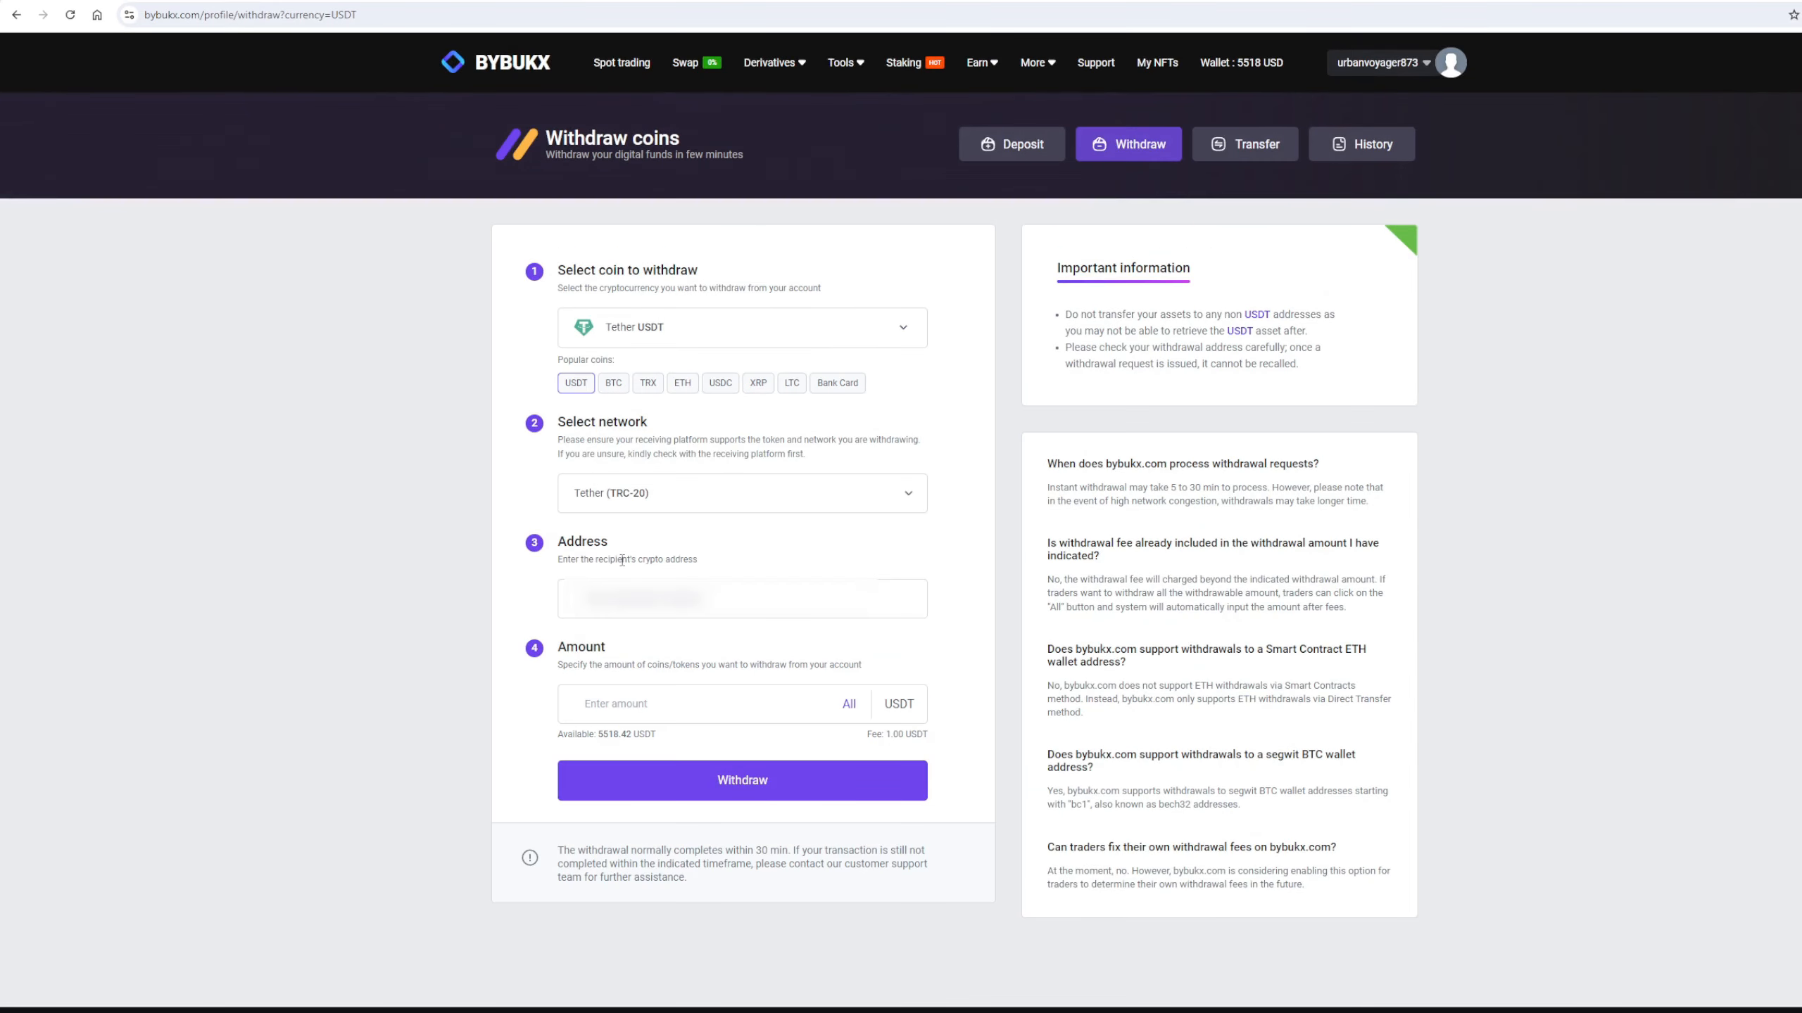
- Withdraw the entire 5518.42 USDT balance and view it in transaction history
left_click(849, 703)
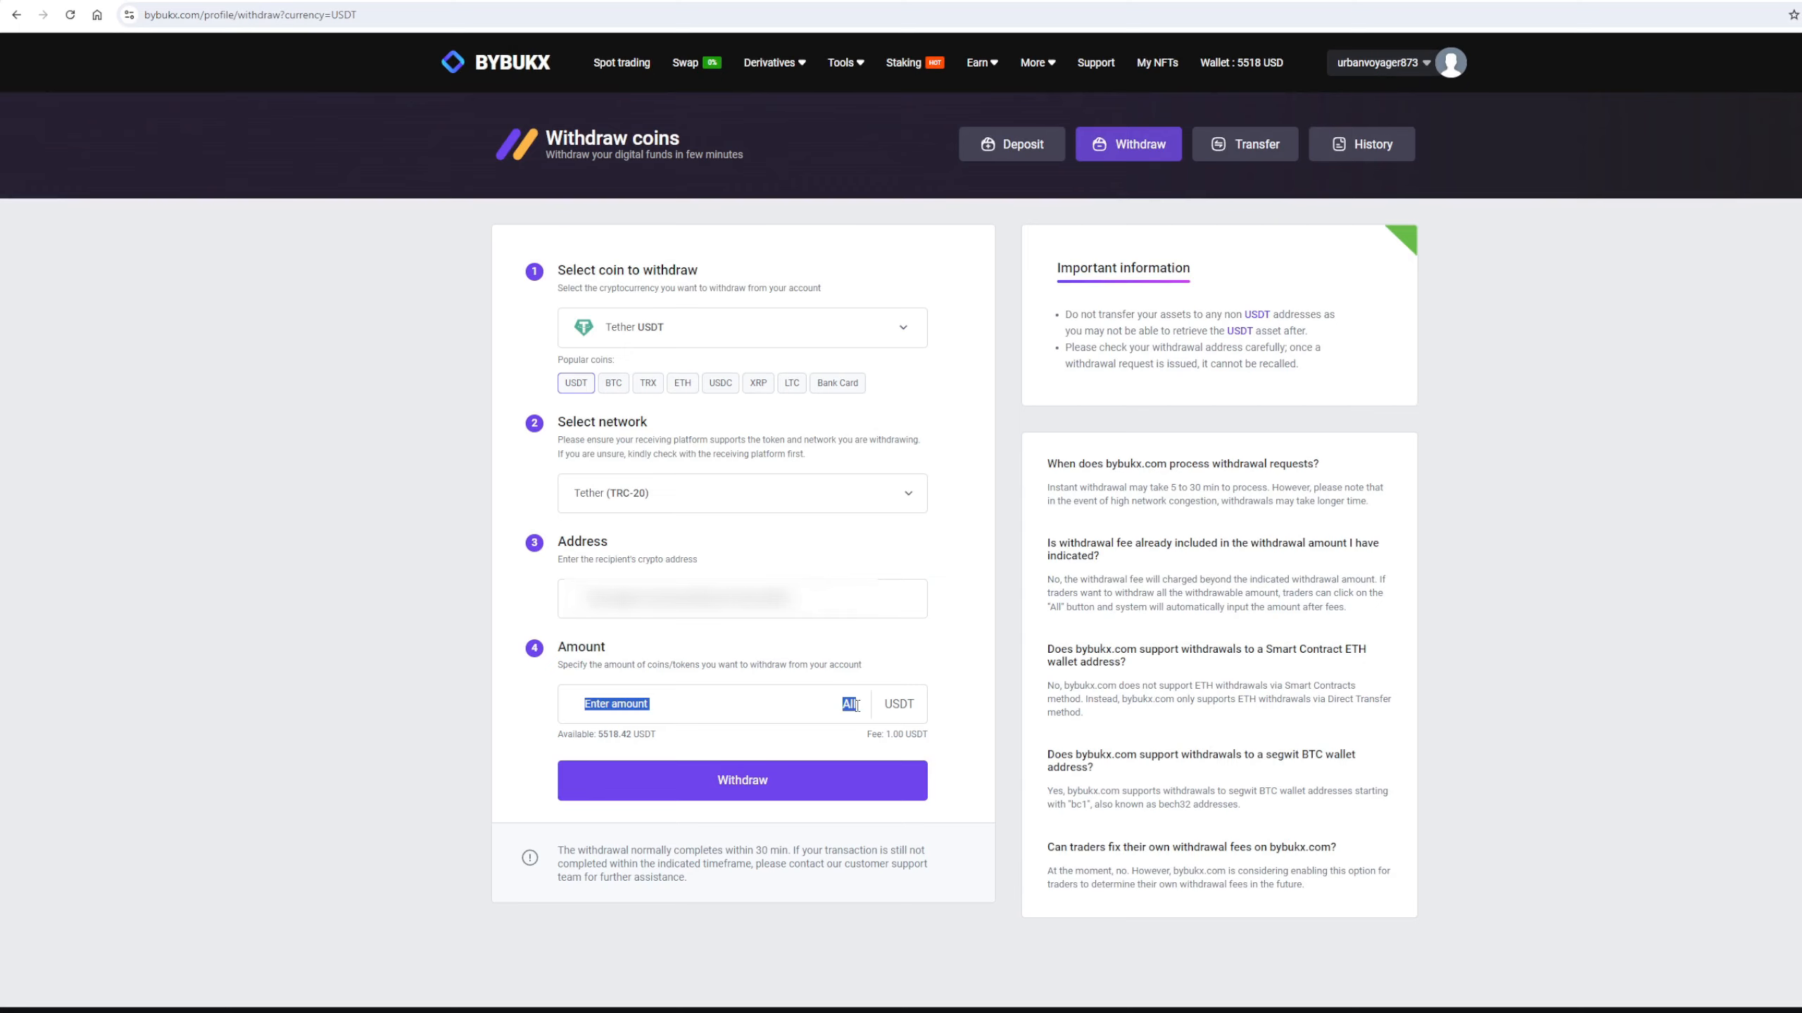
left_click(848, 704)
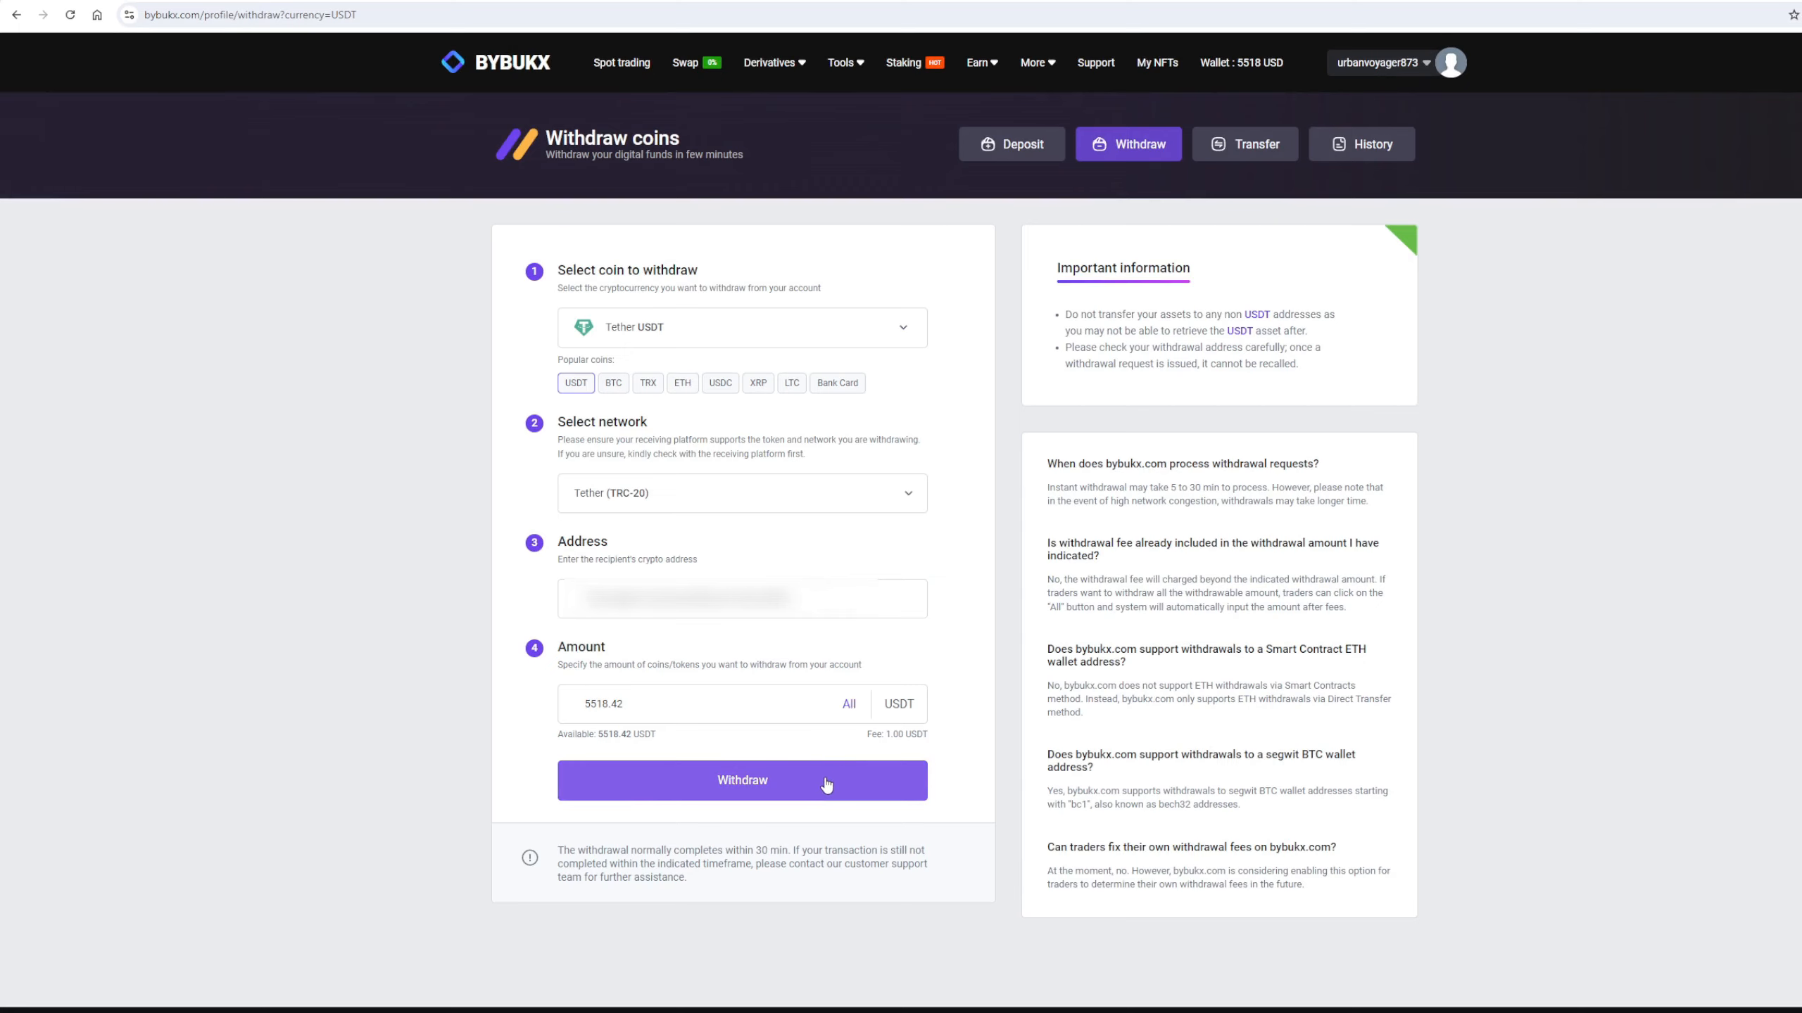
left_click(741, 779)
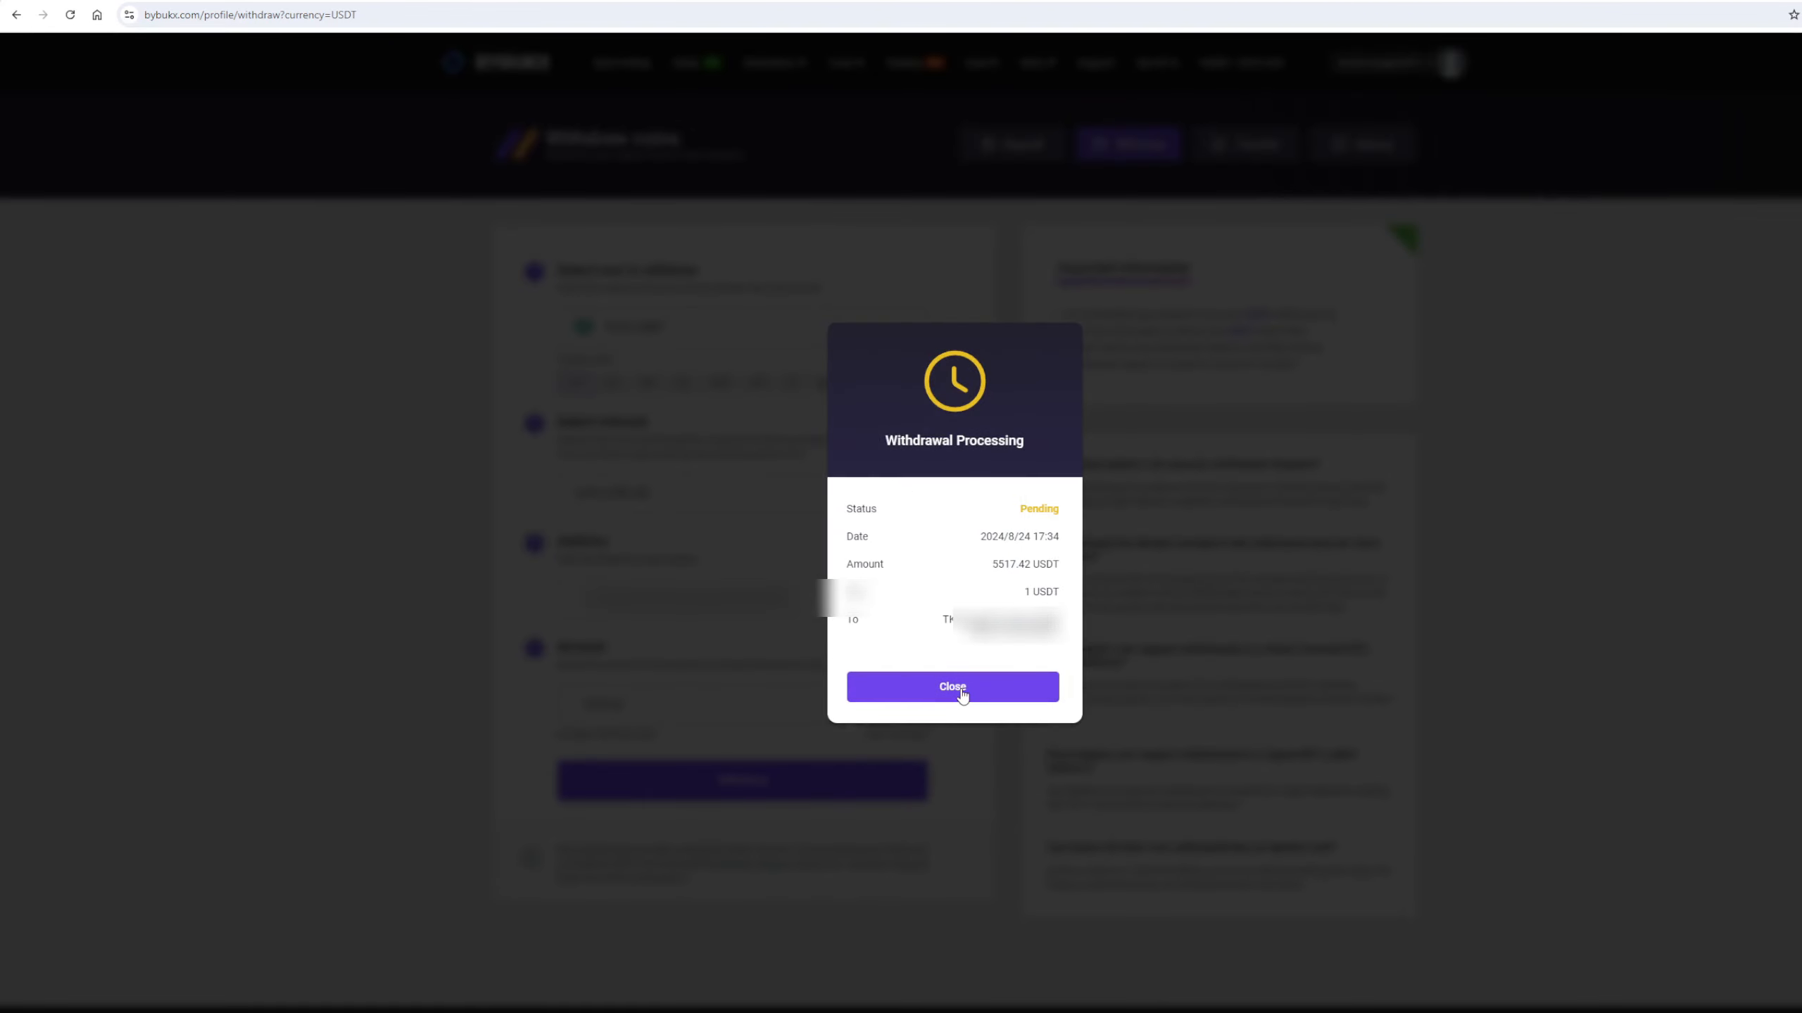
left_click(951, 685)
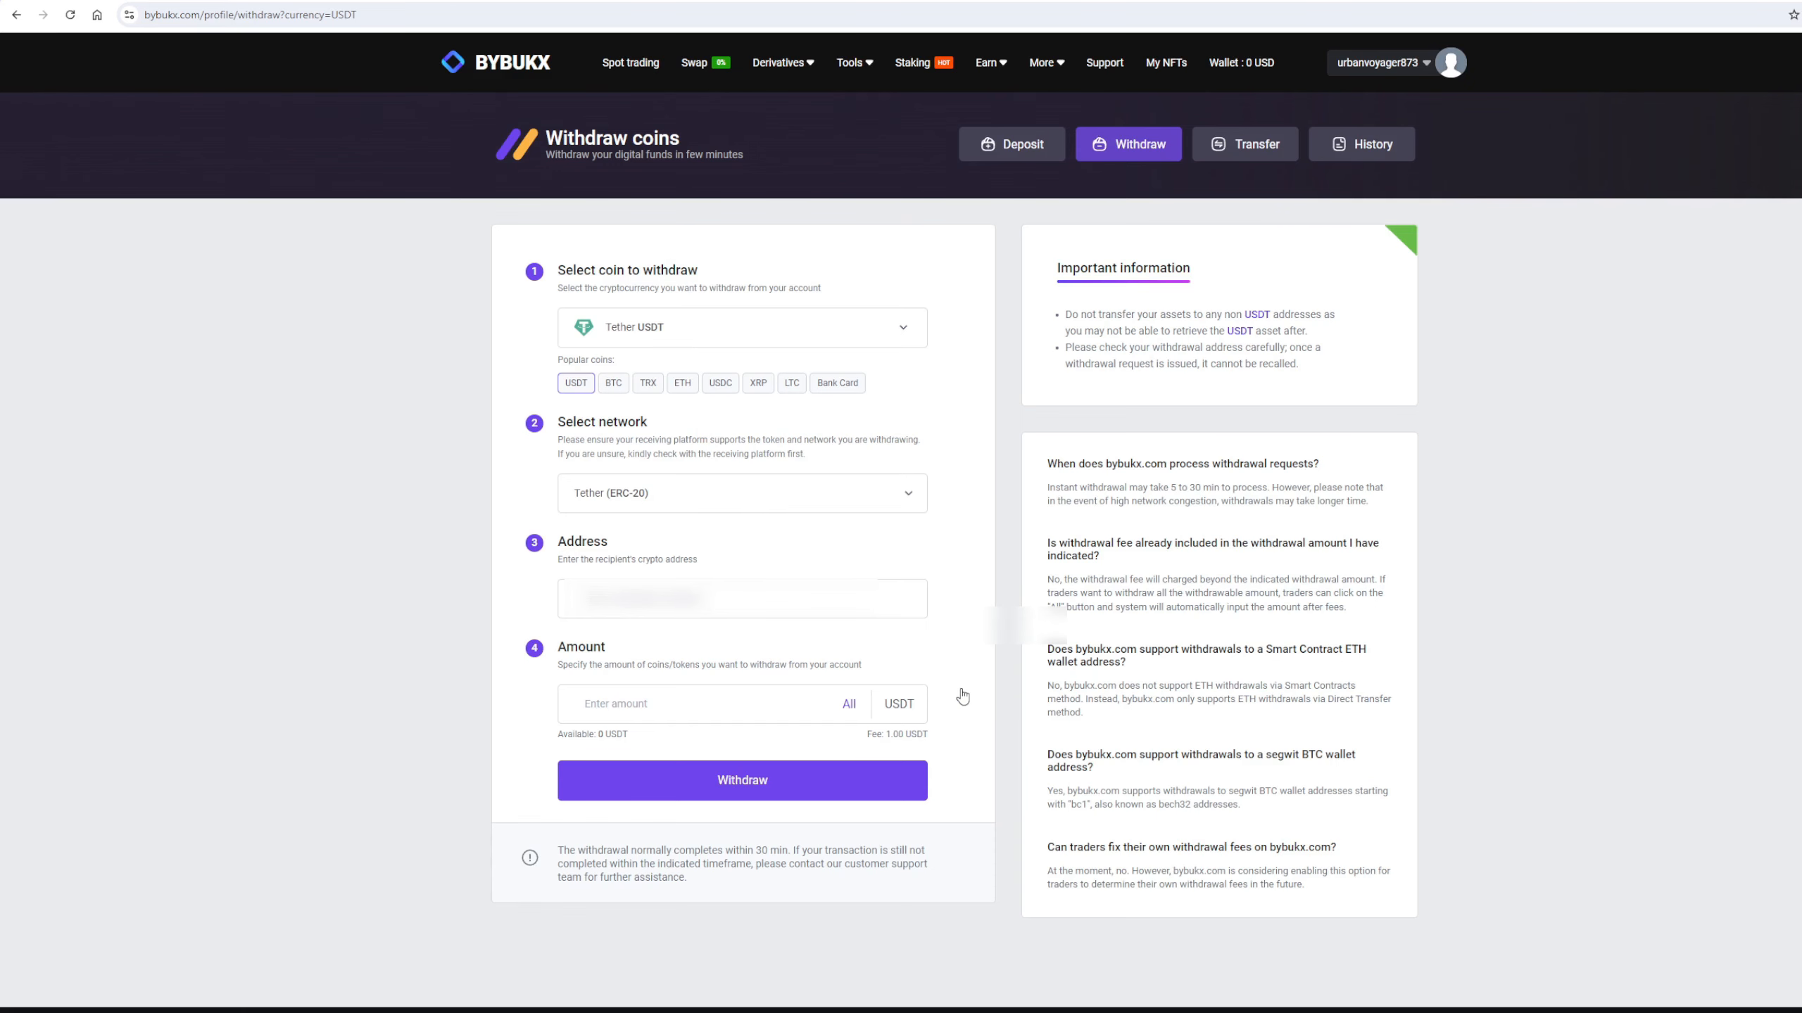
left_click(1362, 144)
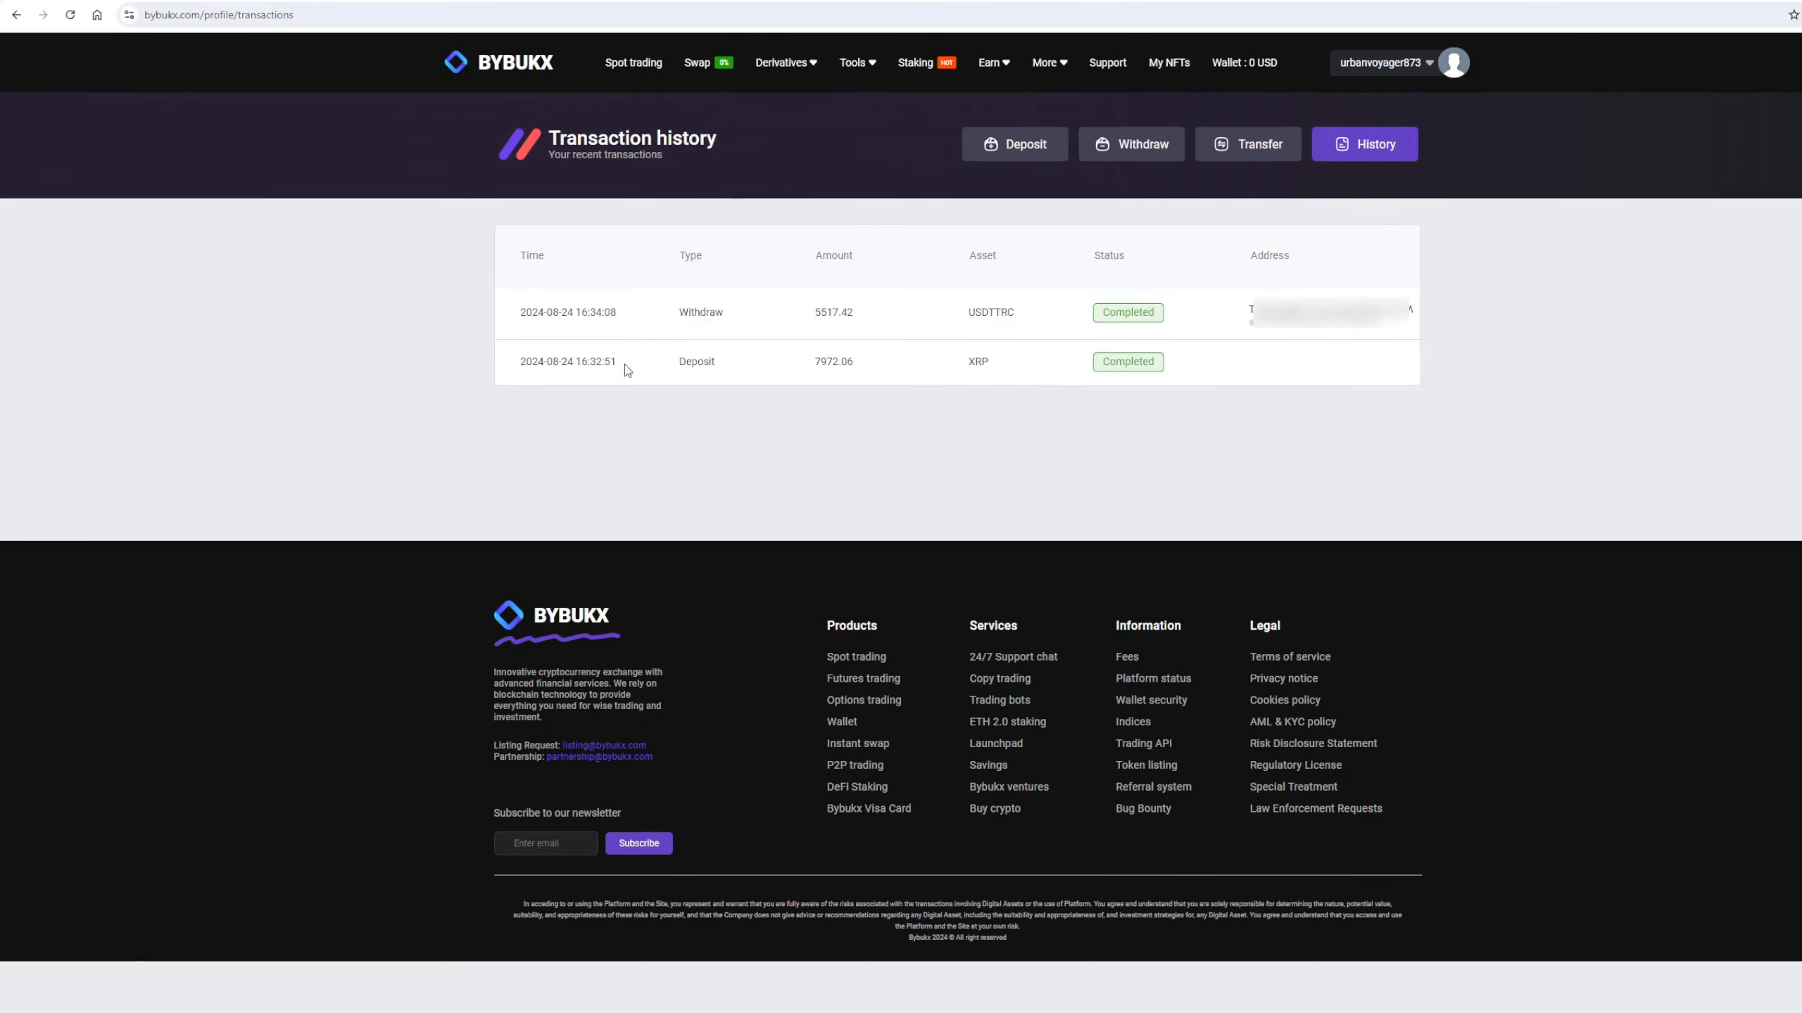
mouse_move(589, 411)
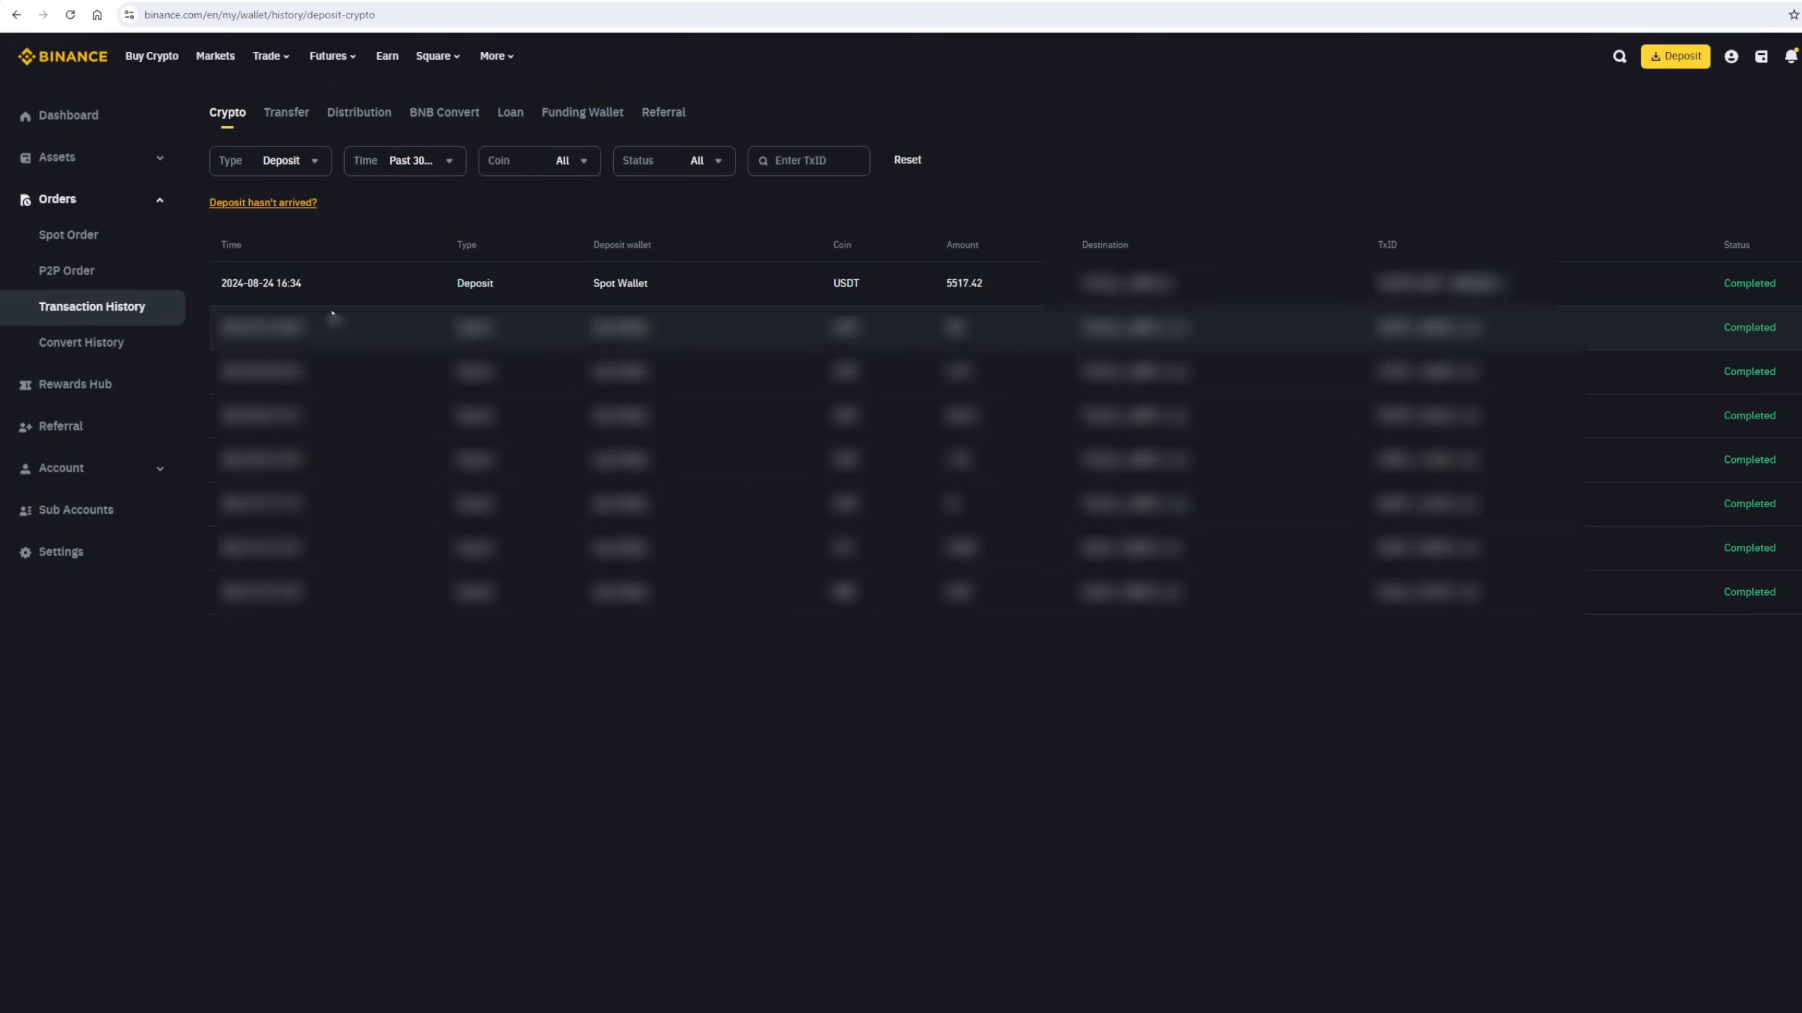
mouse_move(988, 311)
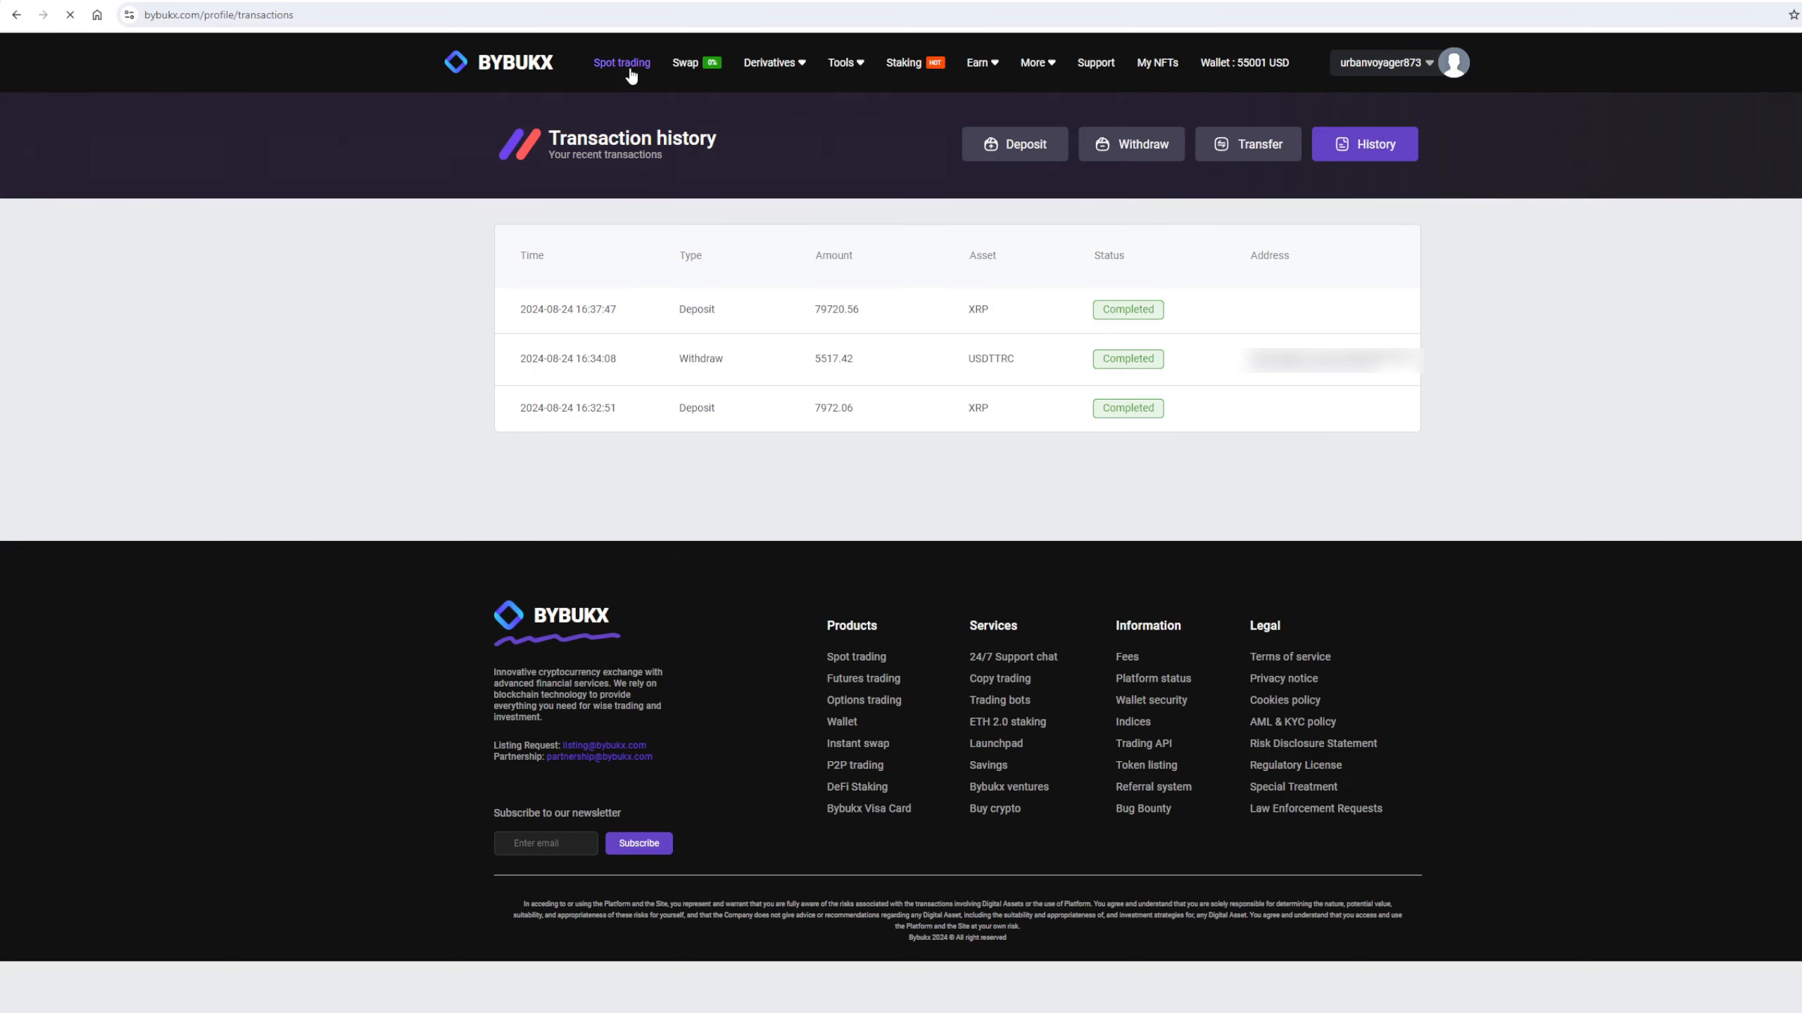
- Sell the 79720.56 XRP at market and withdraw 54929.06 USDT over TRC-20 to Binance
left_click(621, 62)
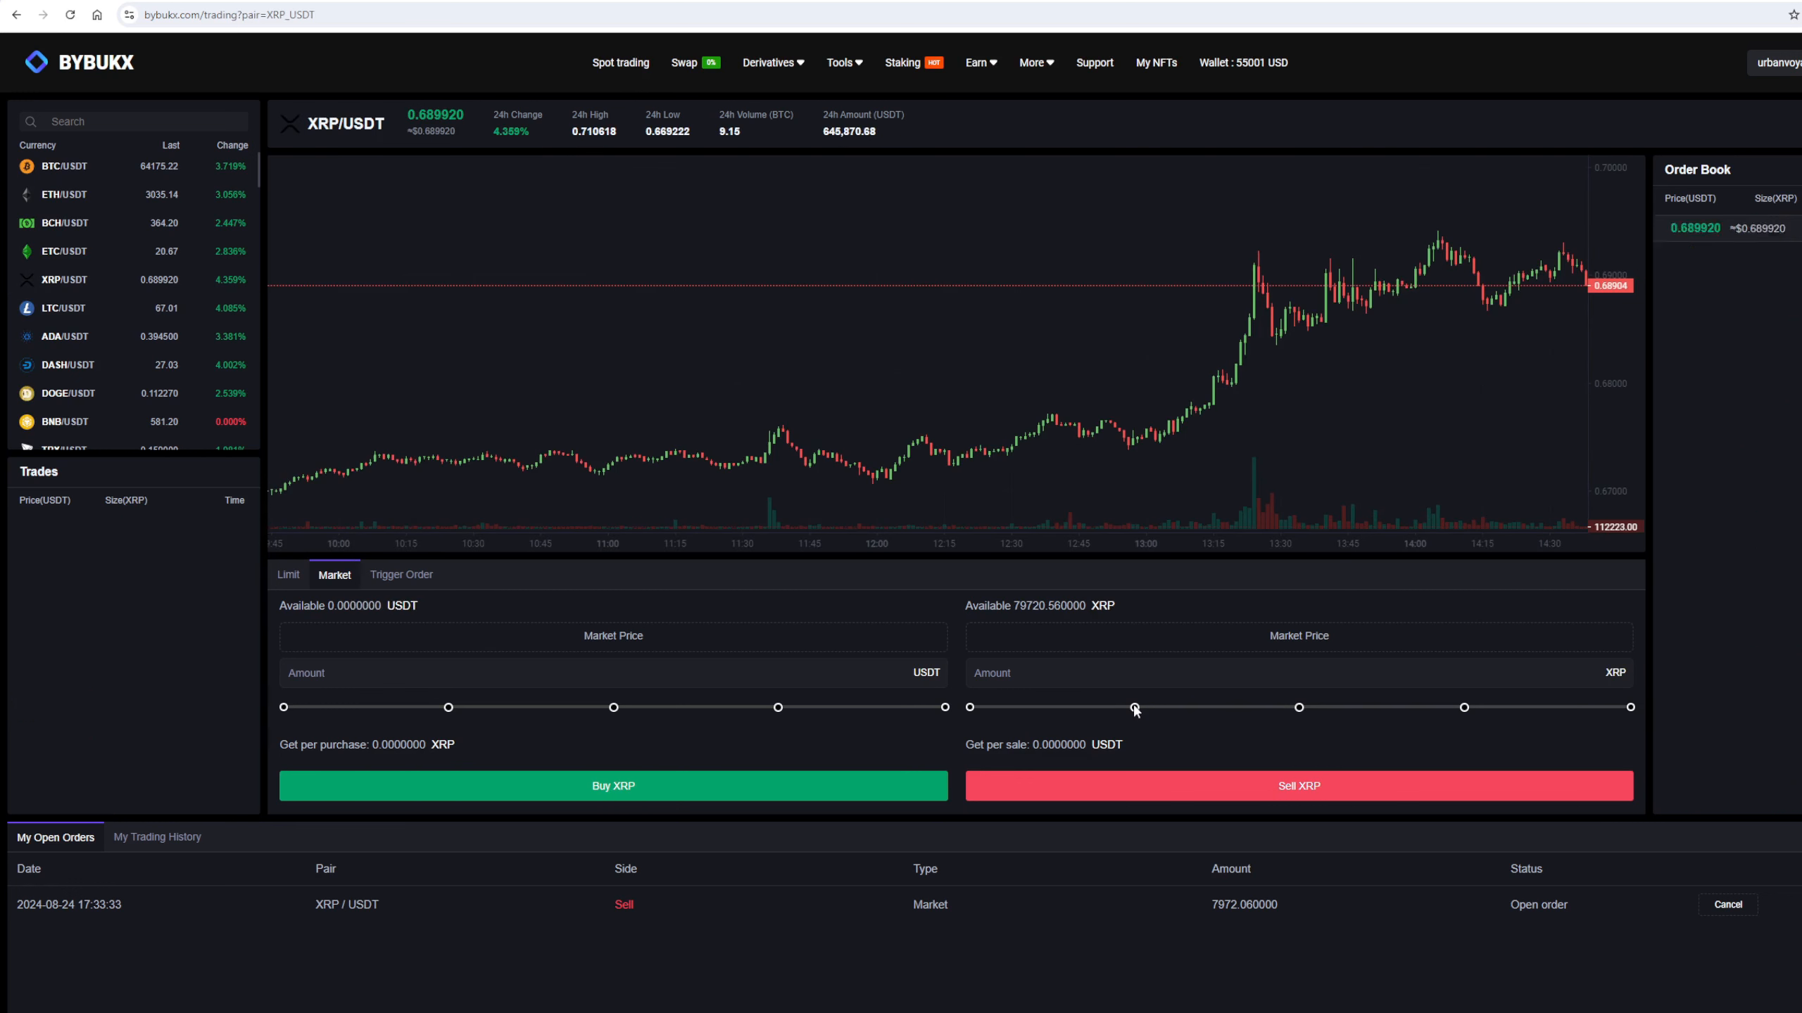
left_click(1298, 785)
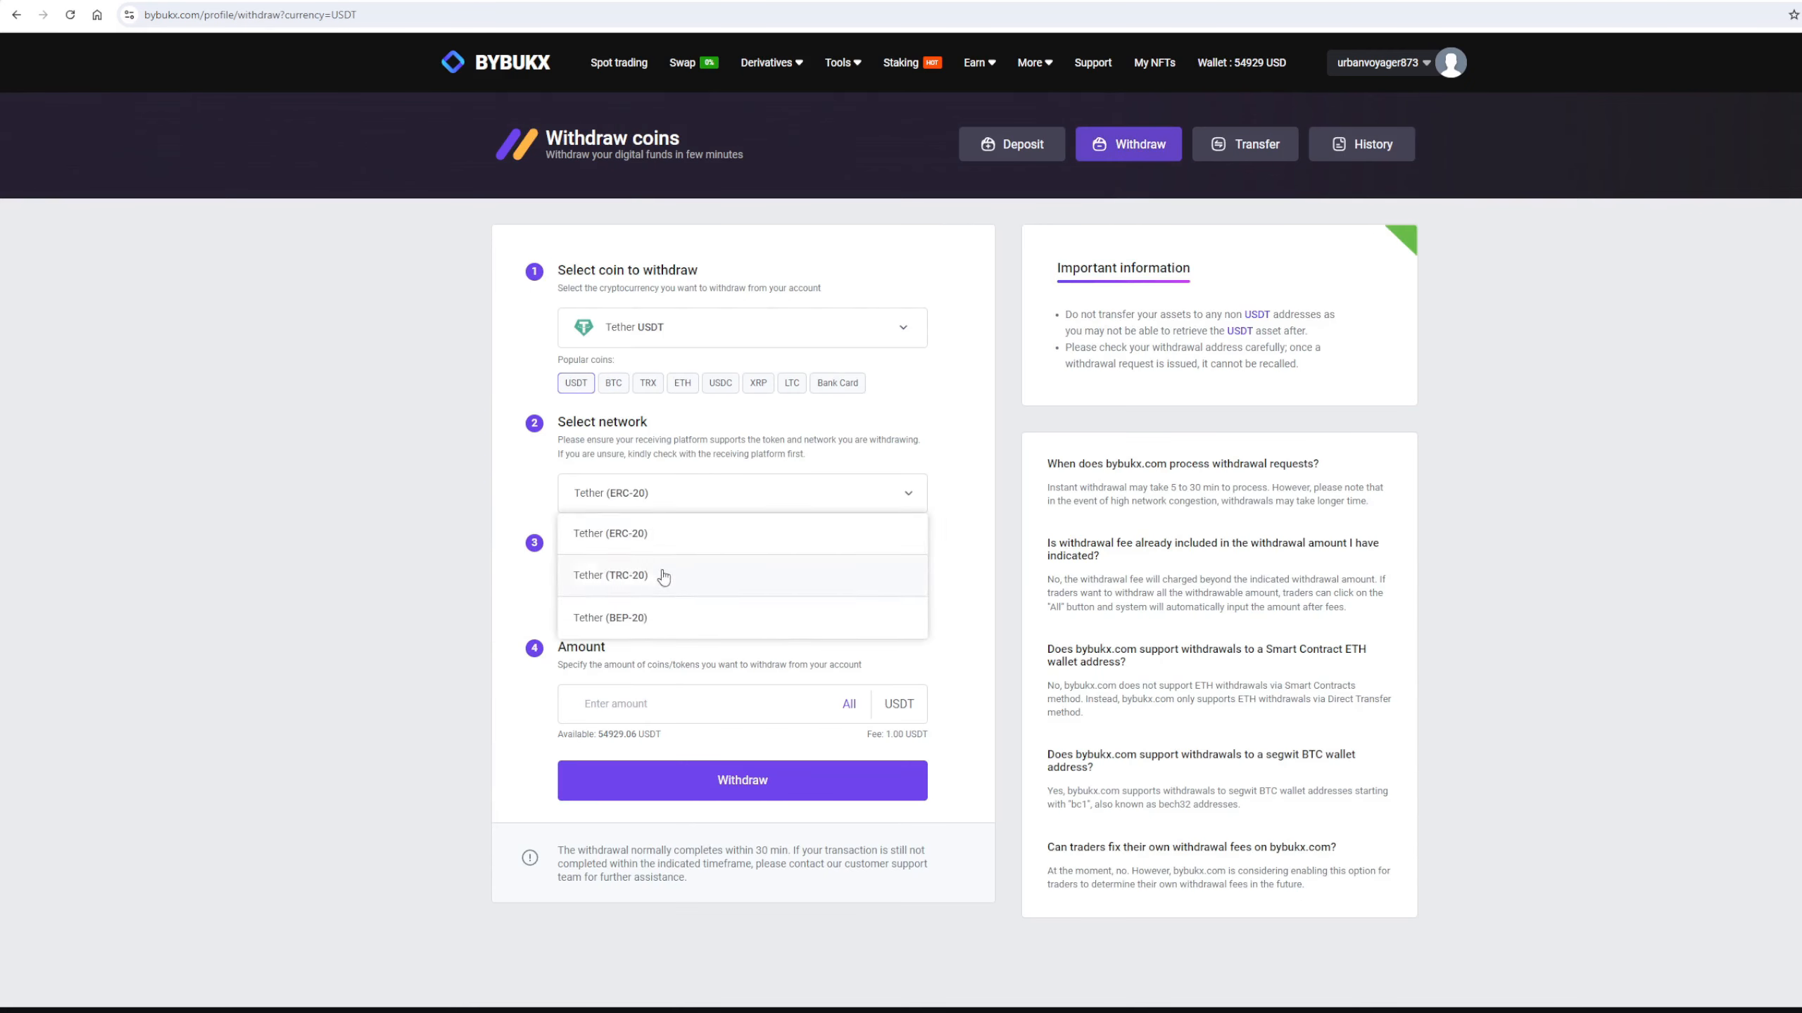
left_click(610, 575)
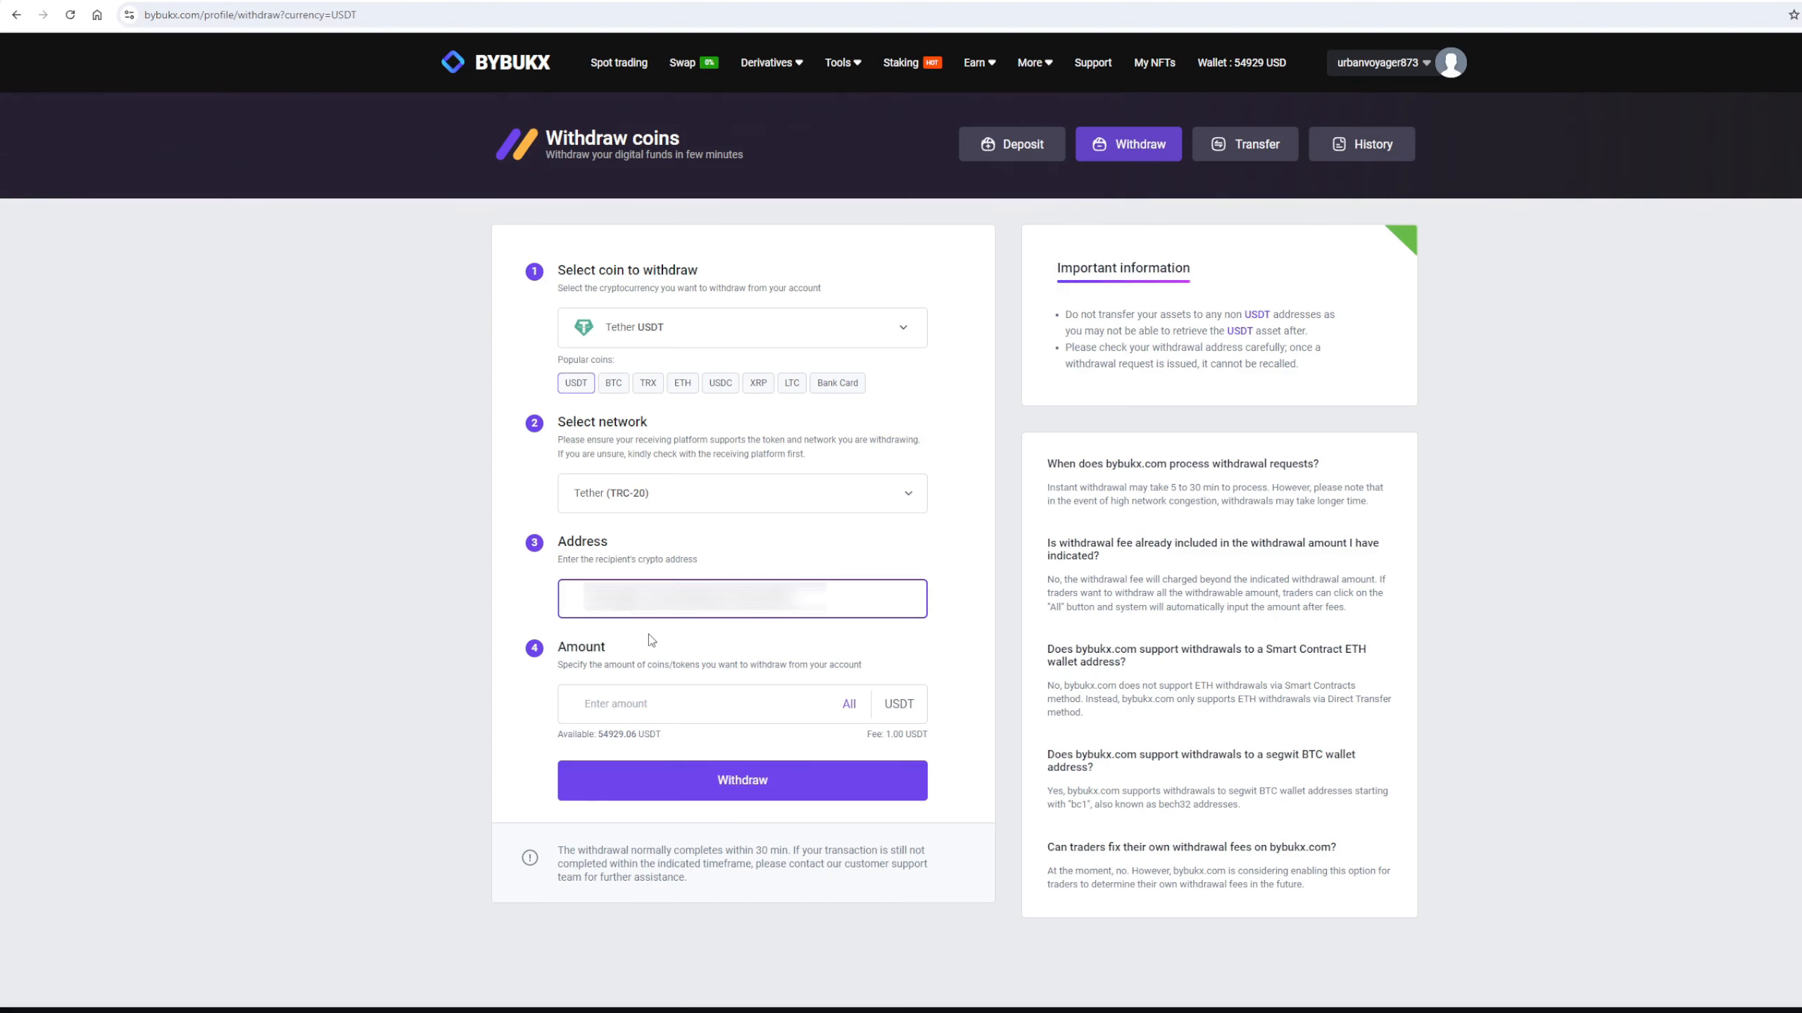
left_click(1361, 144)
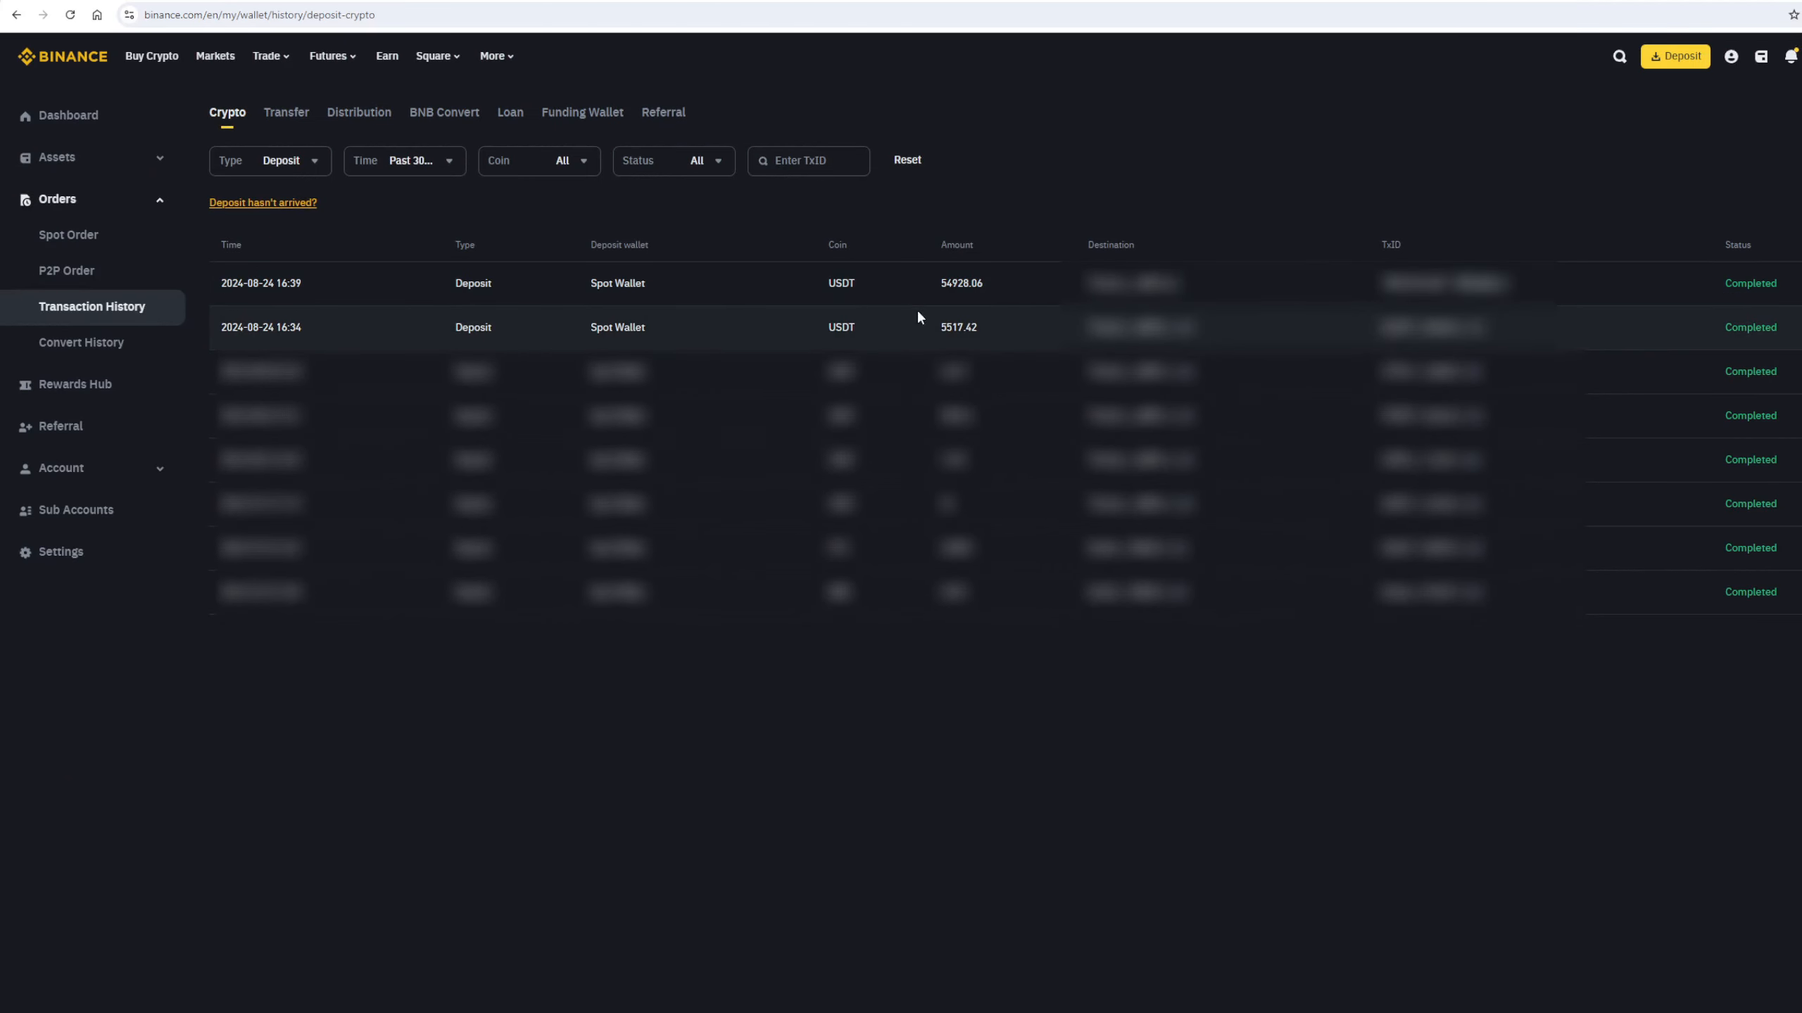
mouse_move(832, 348)
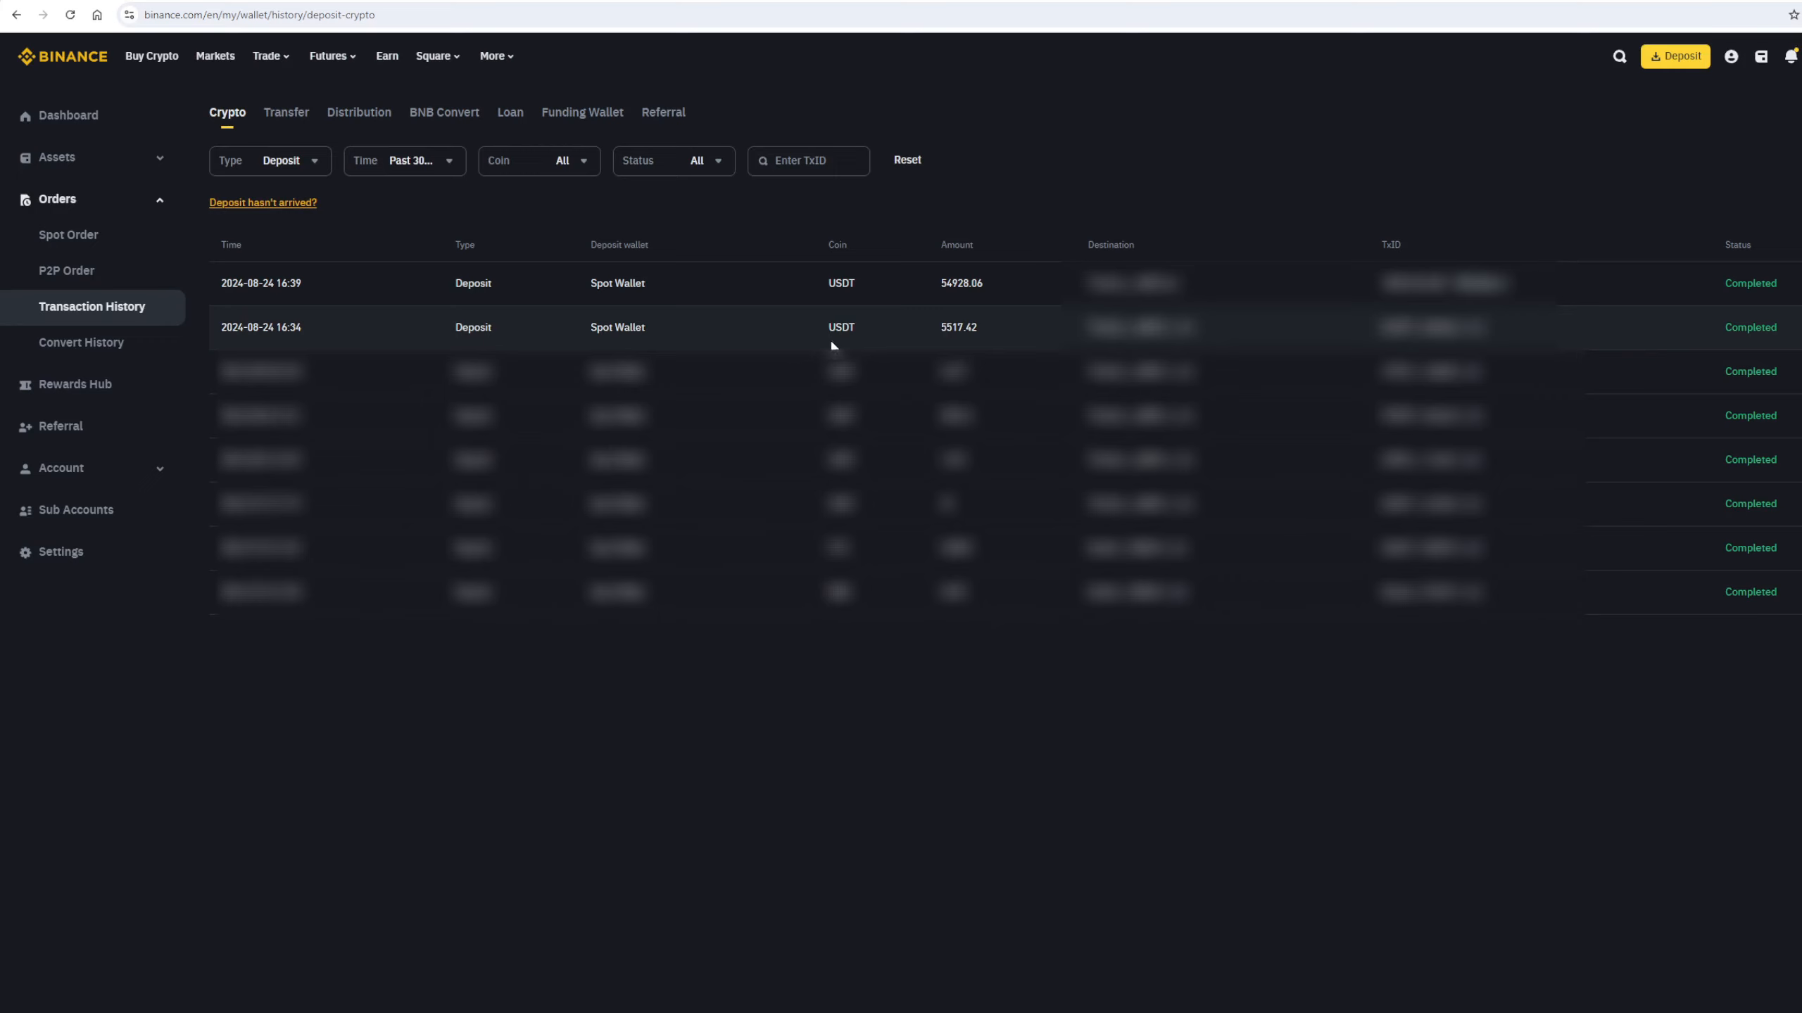